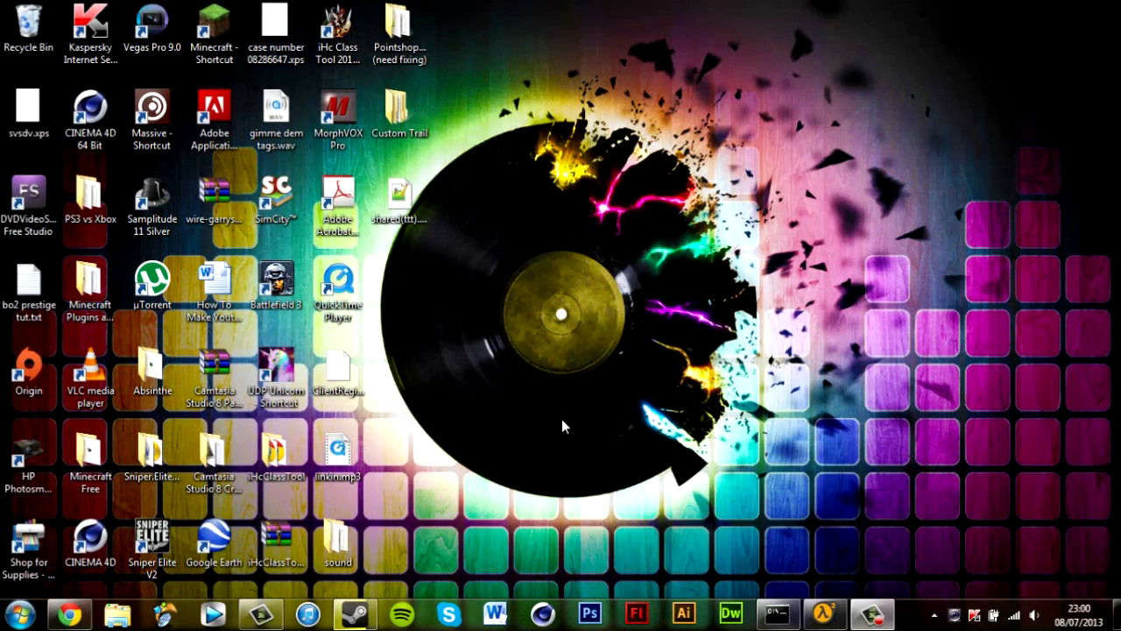
{"action": "mouse_move", "coordinate": [137, 494]}
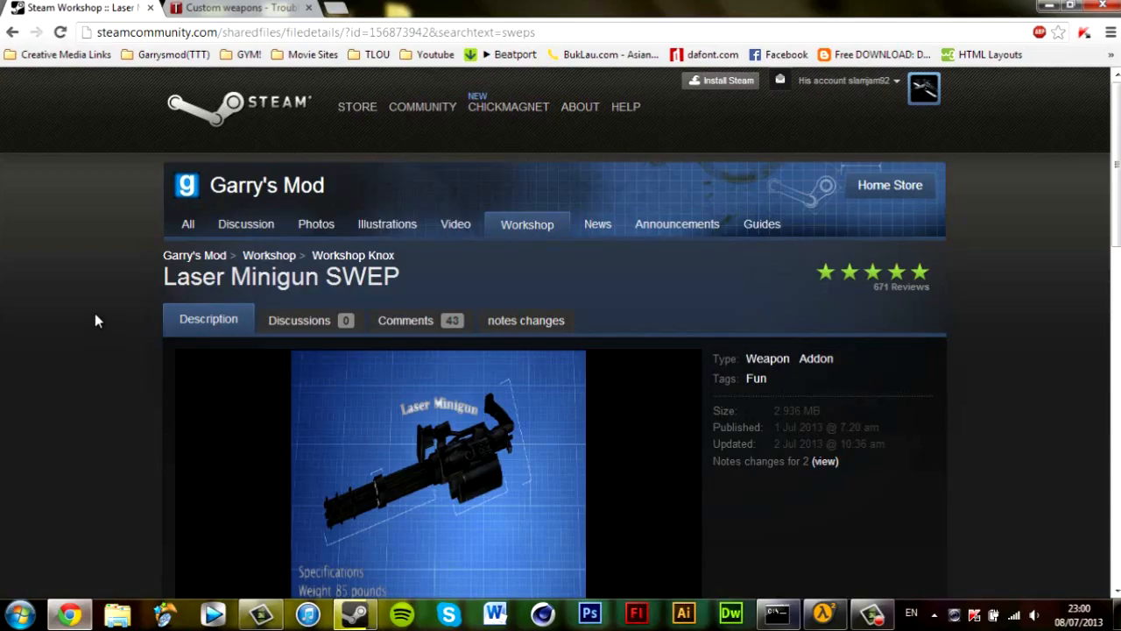
{"action": "mouse_move", "coordinate": [96, 291]}
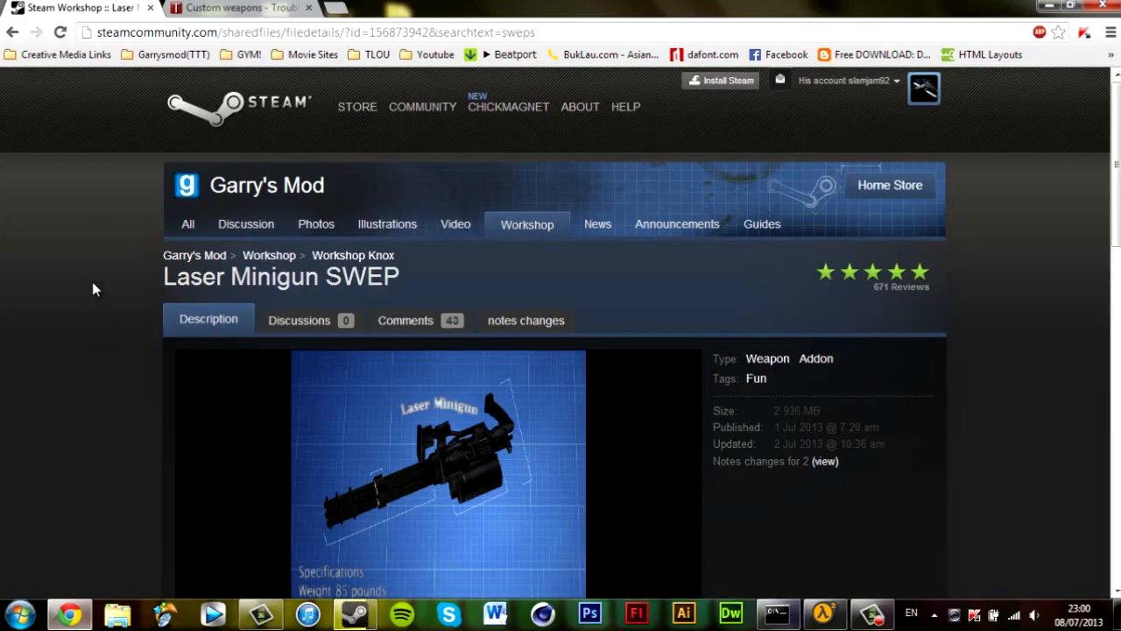
{"action": "mouse_move", "coordinate": [63, 271]}
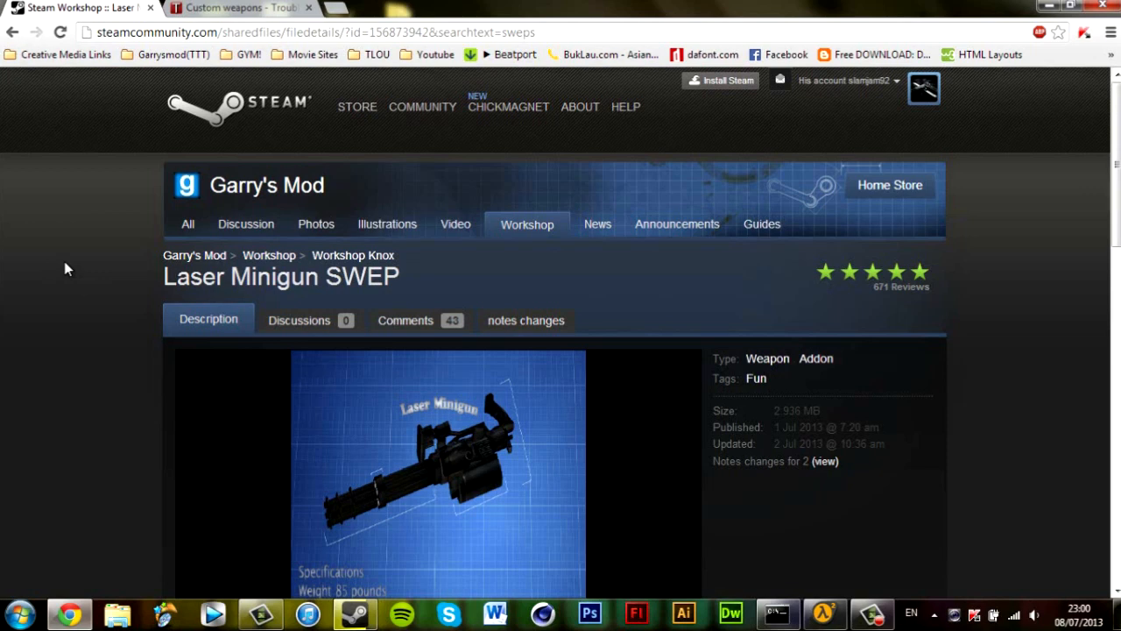
{"action": "mouse_move", "coordinate": [102, 328]}
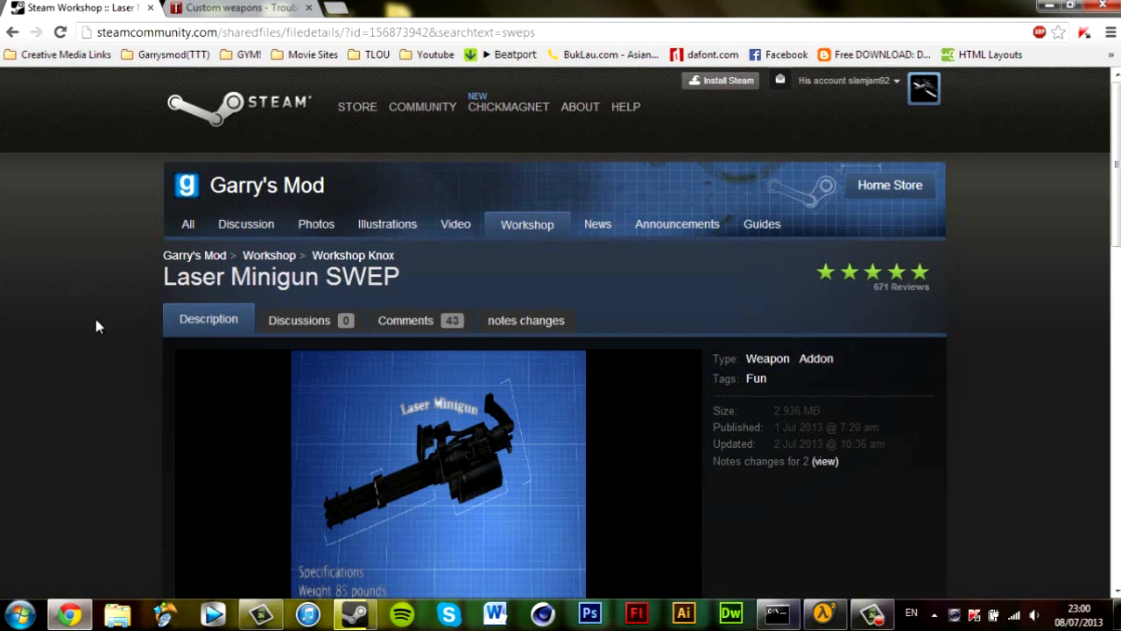
- Scroll down the Laser Minigun SWEP Workshop page in Chrome
{"action": "scroll", "scroll_direction": "down", "scroll_amount": 3}
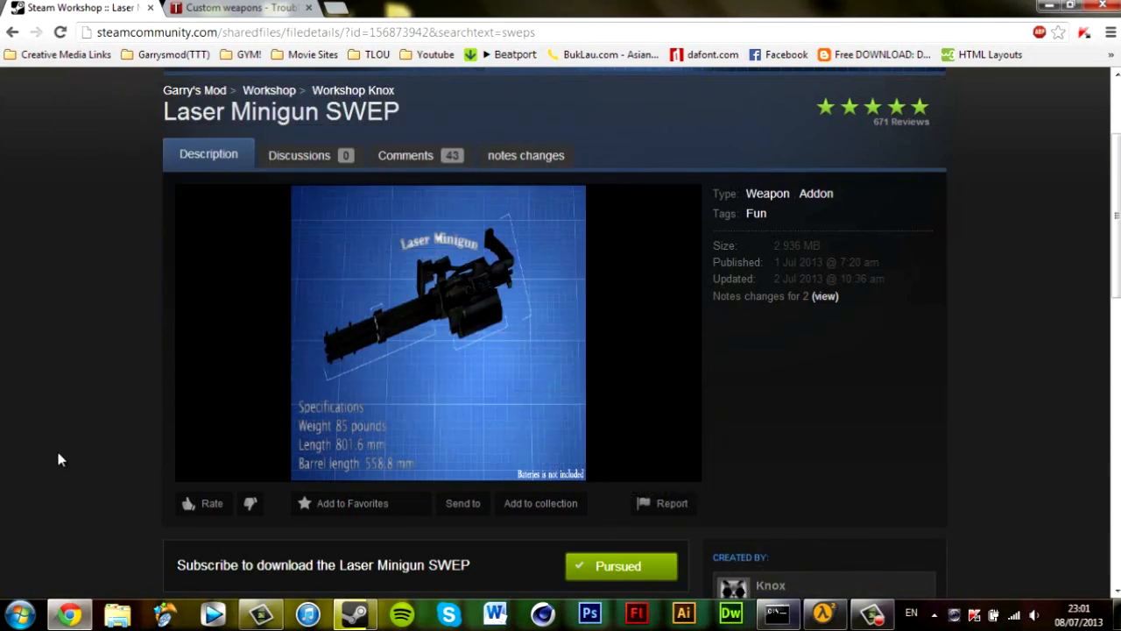
{"action": "mouse_move", "coordinate": [74, 441]}
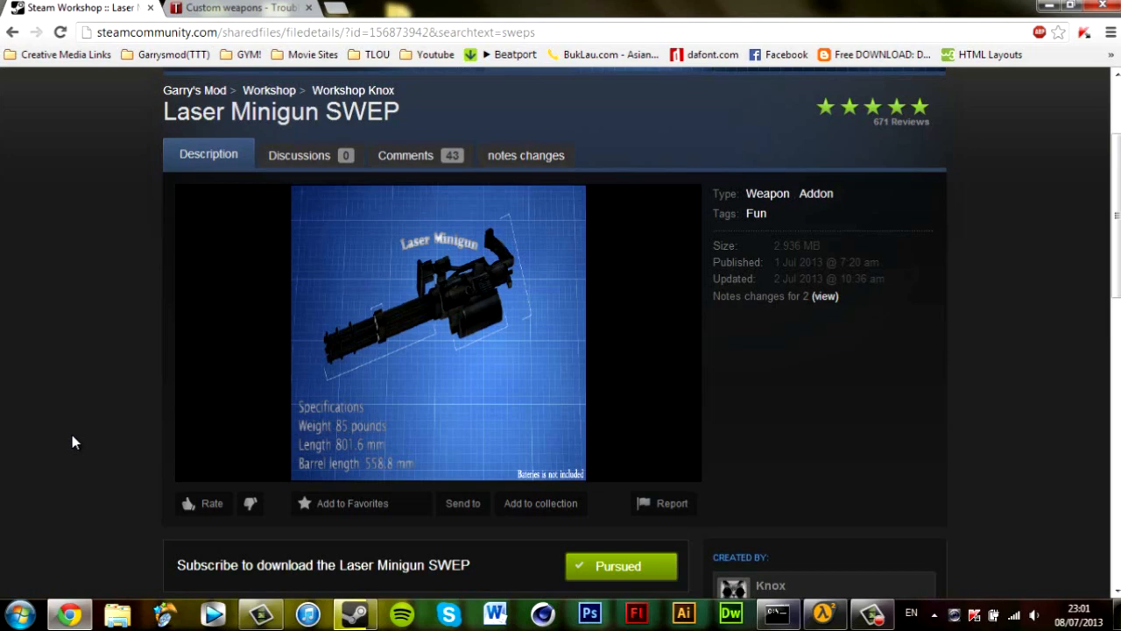
{"action": "mouse_move", "coordinate": [62, 330]}
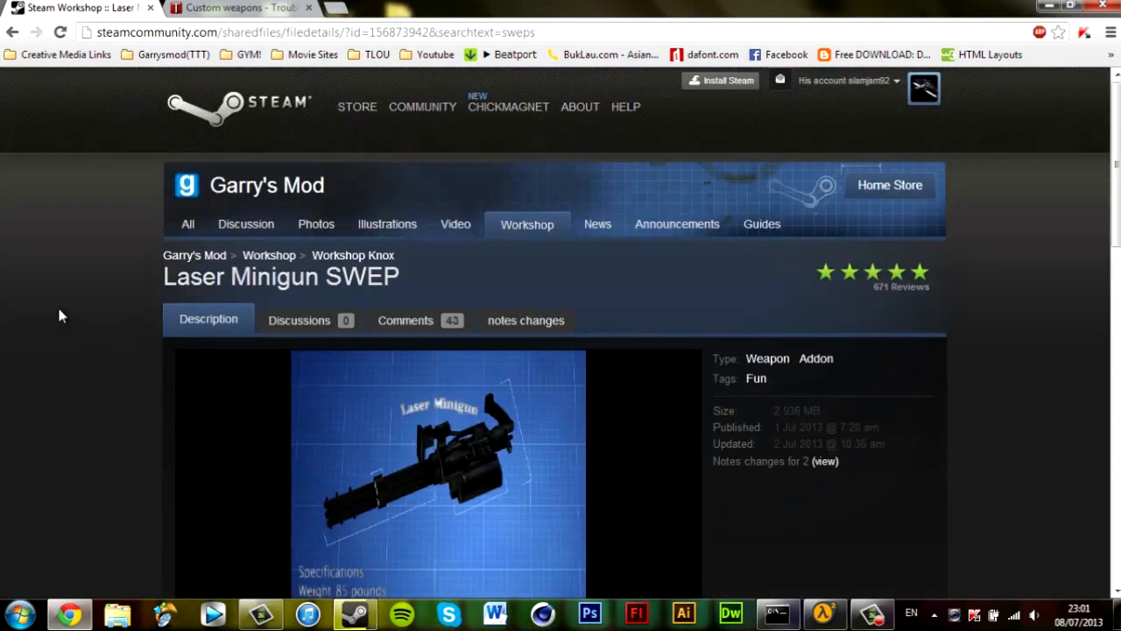
{"action": "scroll", "scroll_direction": "down", "scroll_amount": 3}
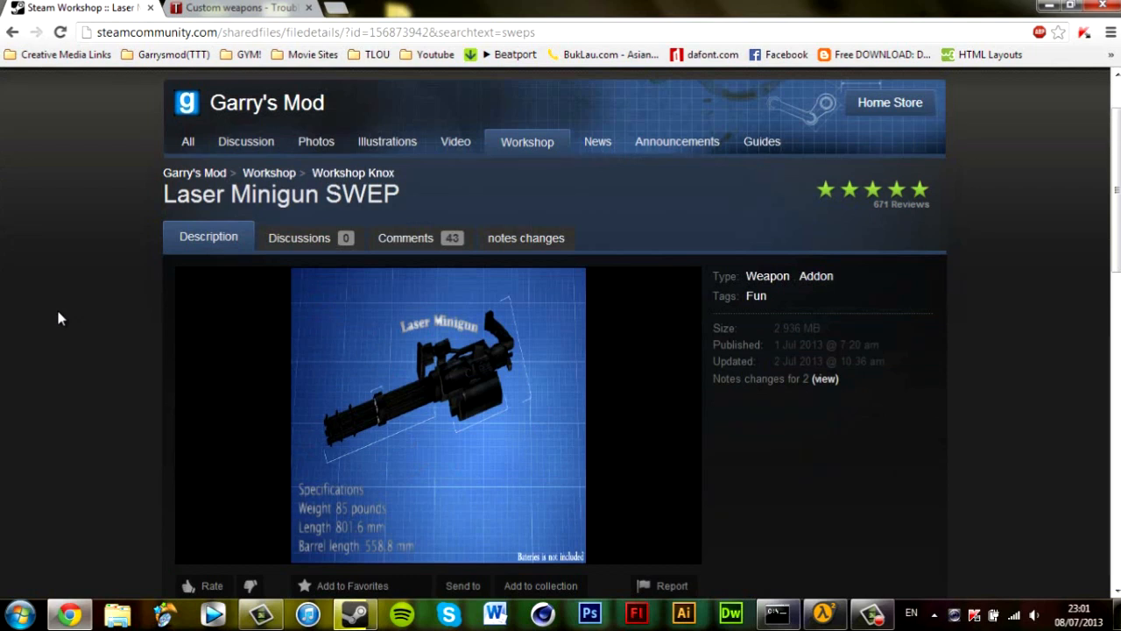
{"action": "mouse_move", "coordinate": [68, 353]}
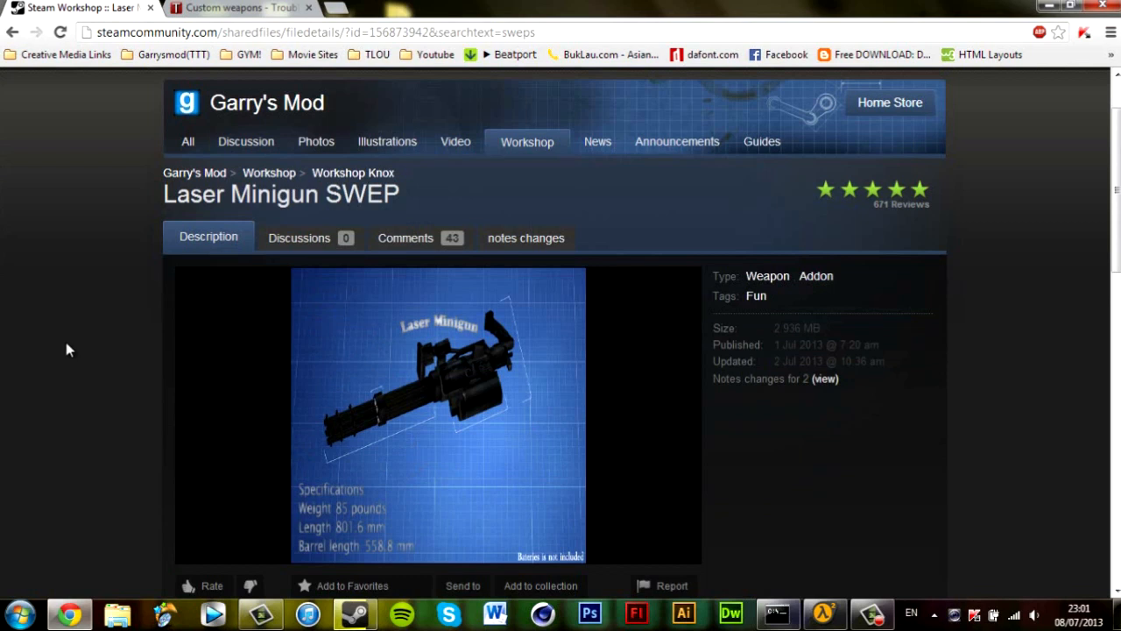
{"action": "mouse_move", "coordinate": [73, 345]}
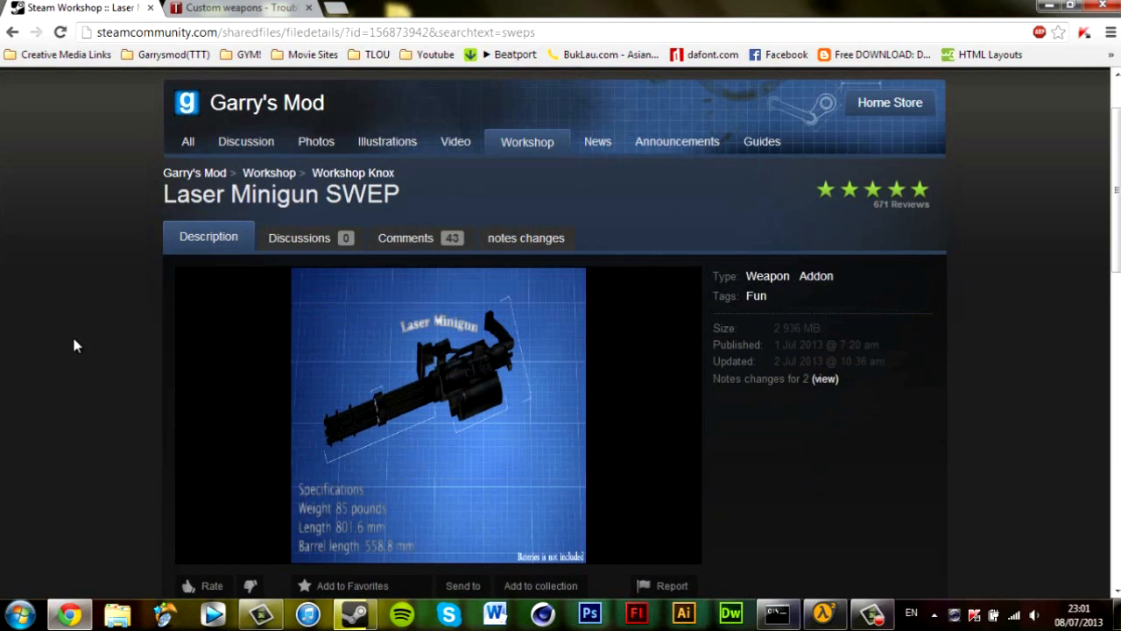
{"action": "mouse_move", "coordinate": [98, 233]}
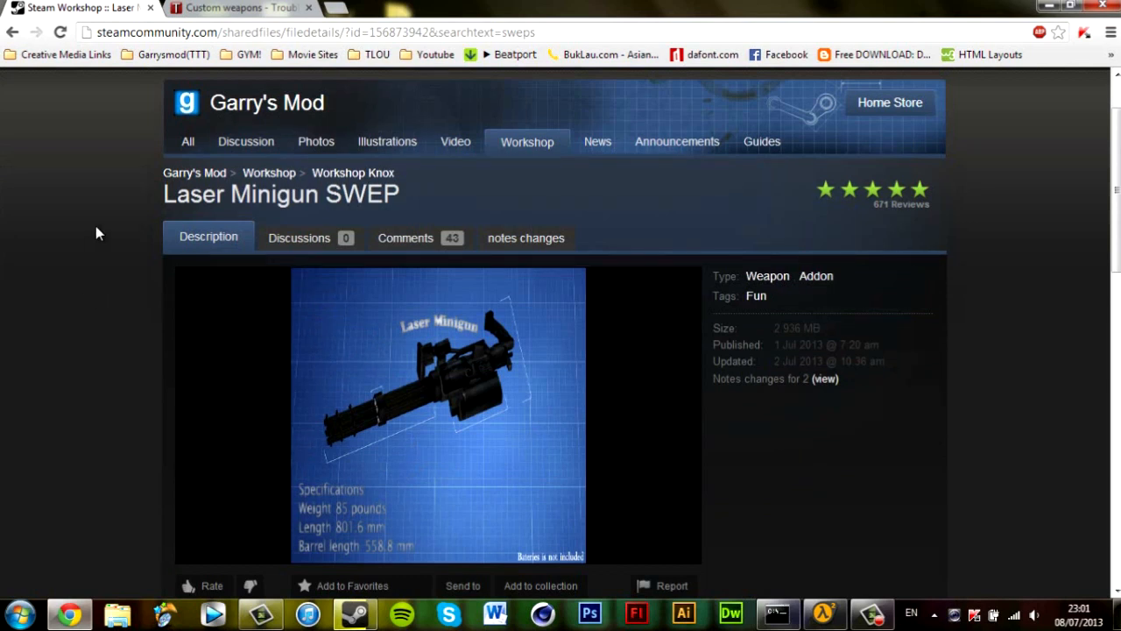
{"action": "mouse_move", "coordinate": [88, 361]}
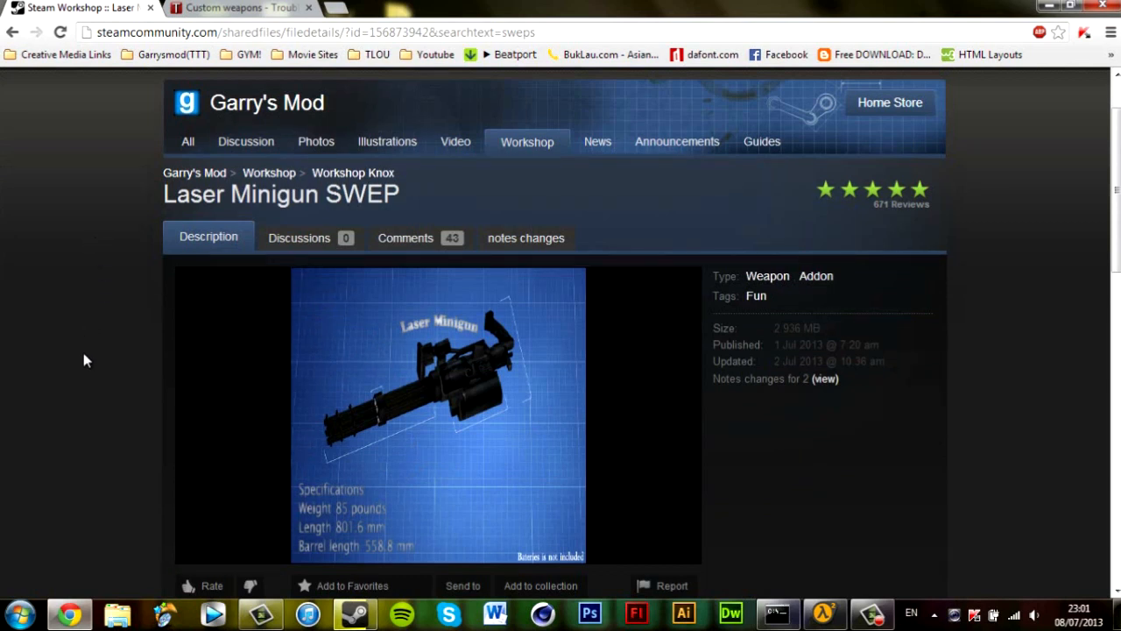
{"action": "mouse_move", "coordinate": [84, 391]}
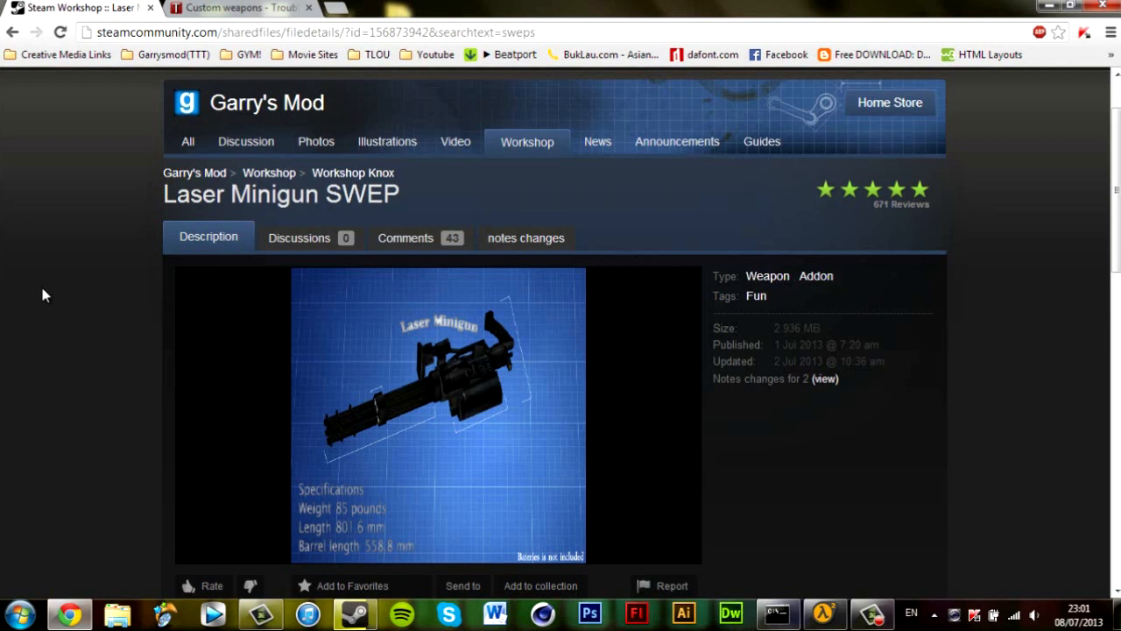
{"action": "mouse_move", "coordinate": [50, 298]}
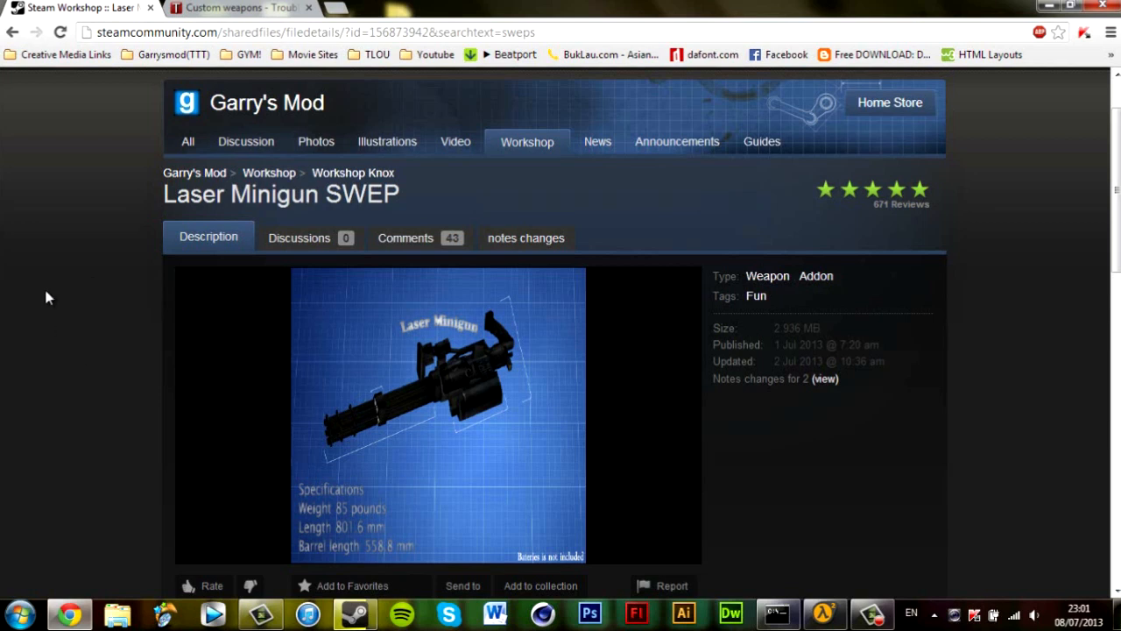
{"action": "mouse_move", "coordinate": [49, 302]}
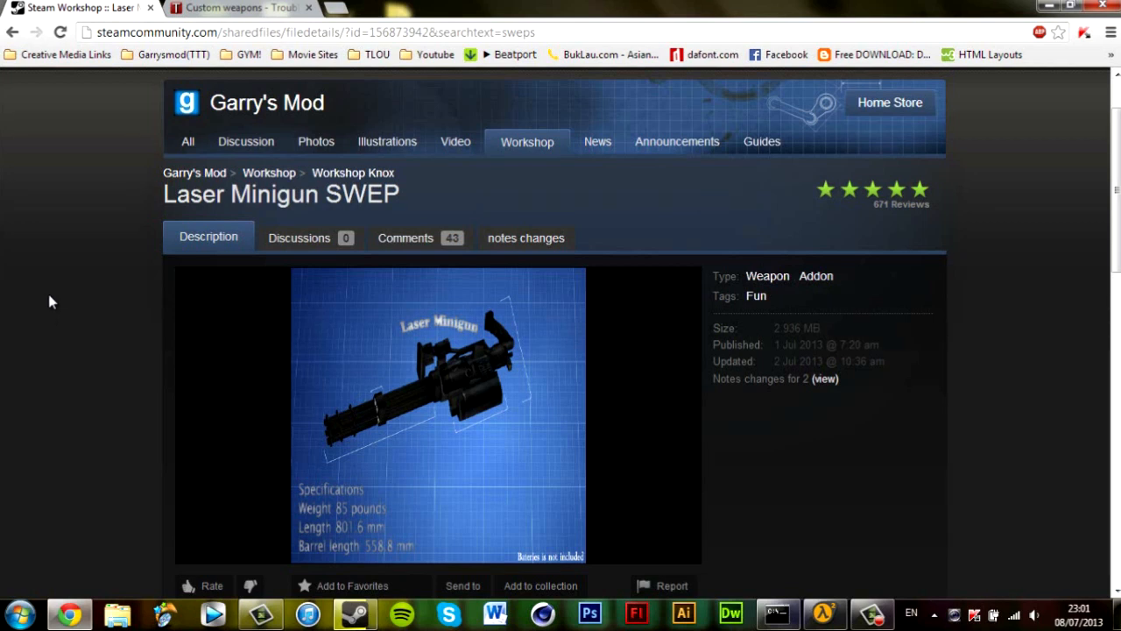
{"action": "mouse_move", "coordinate": [3, 367]}
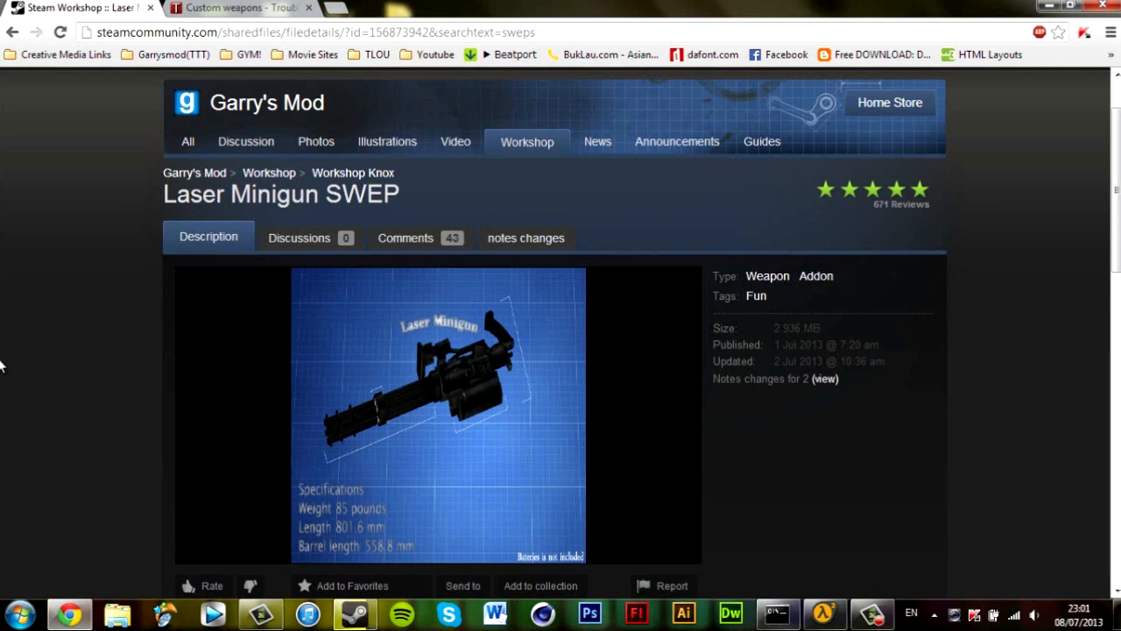
{"action": "mouse_move", "coordinate": [68, 315]}
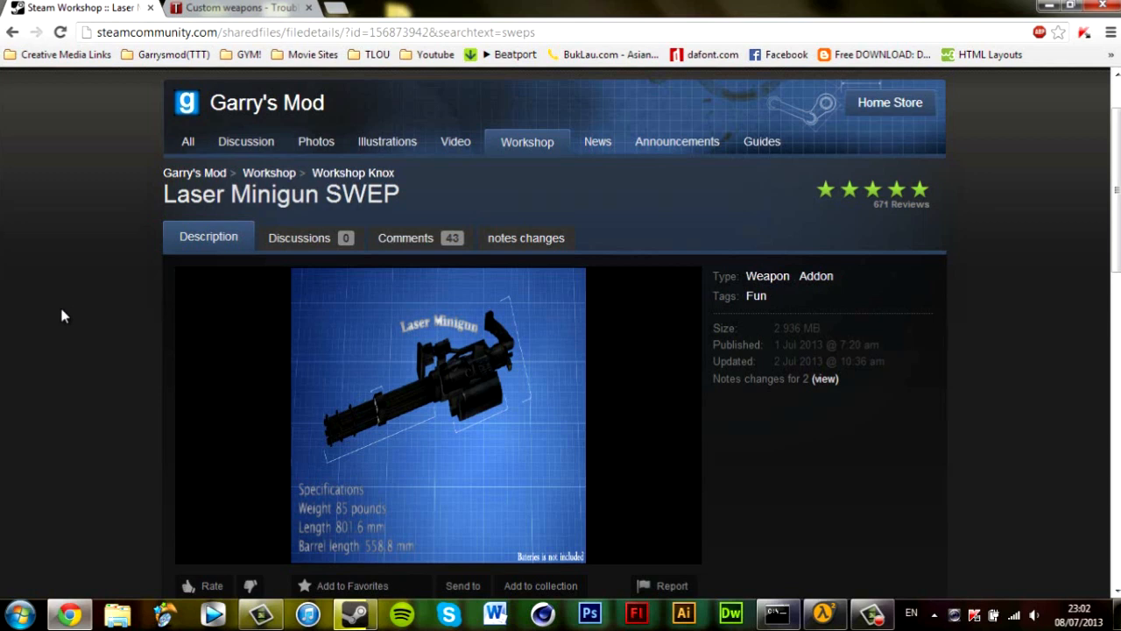
{"action": "mouse_move", "coordinate": [63, 347]}
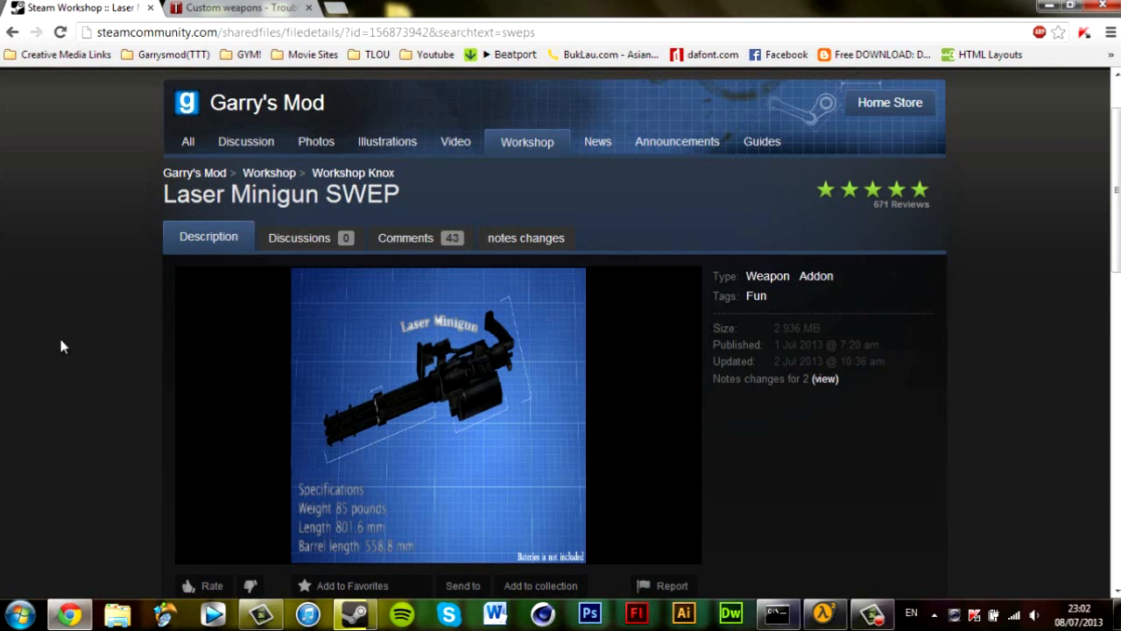
{"action": "mouse_move", "coordinate": [394, 391]}
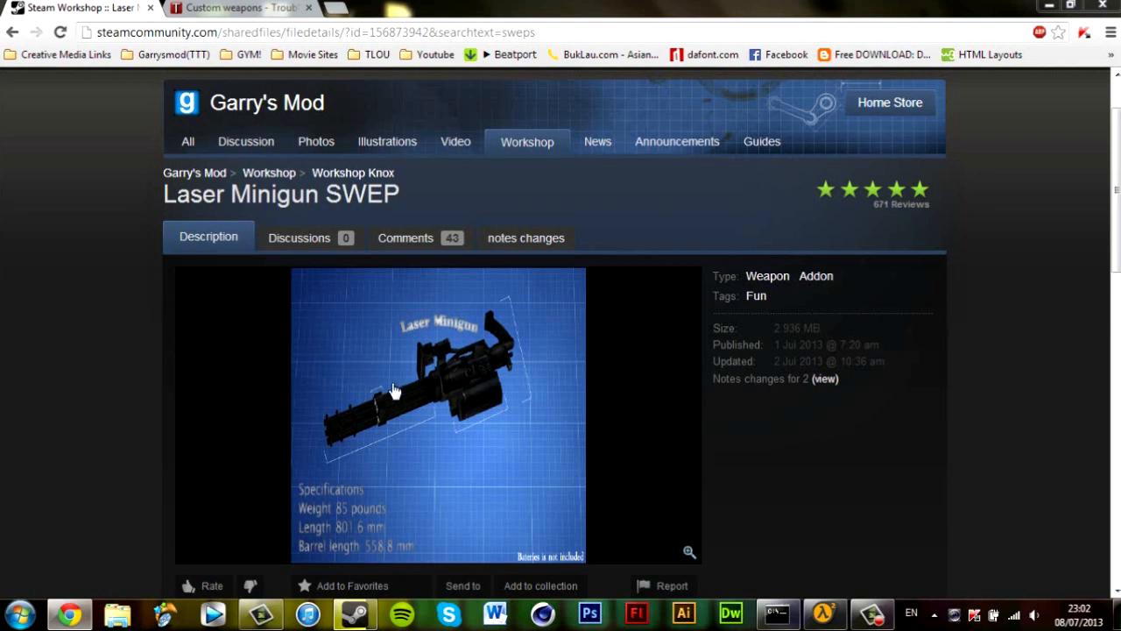
{"action": "mouse_move", "coordinate": [94, 368]}
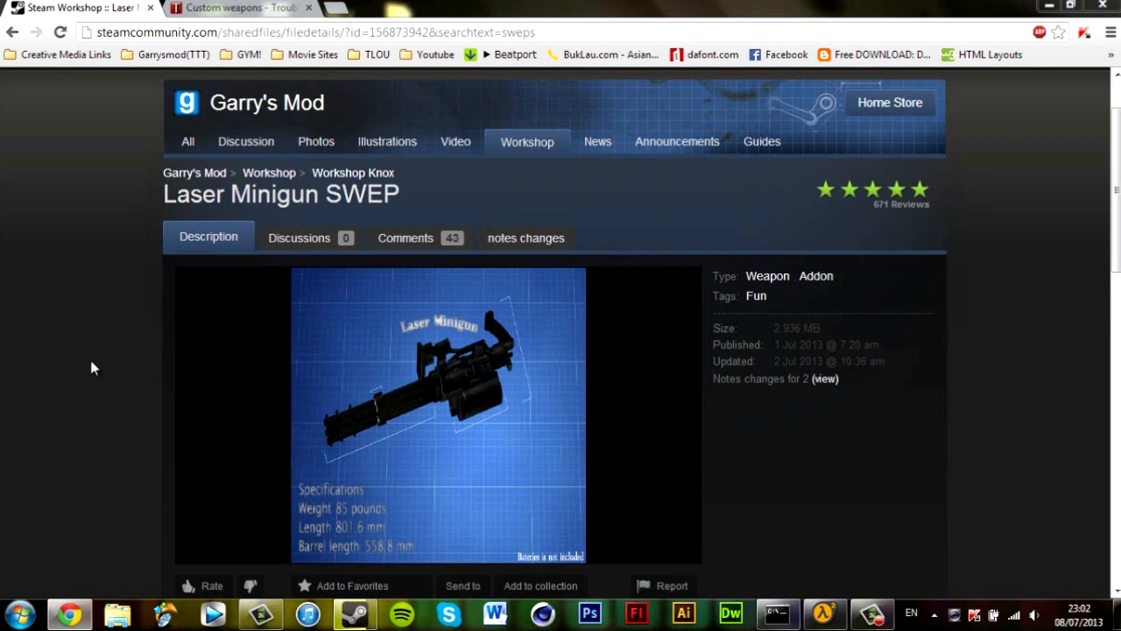
{"action": "mouse_move", "coordinate": [435, 575]}
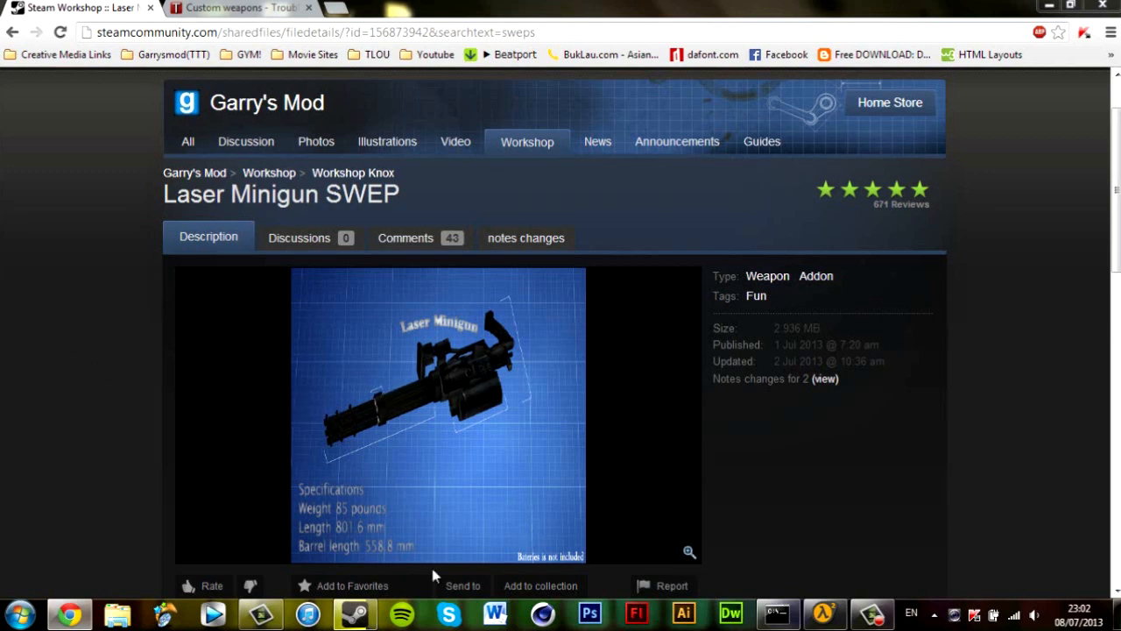
{"action": "mouse_move", "coordinate": [105, 413]}
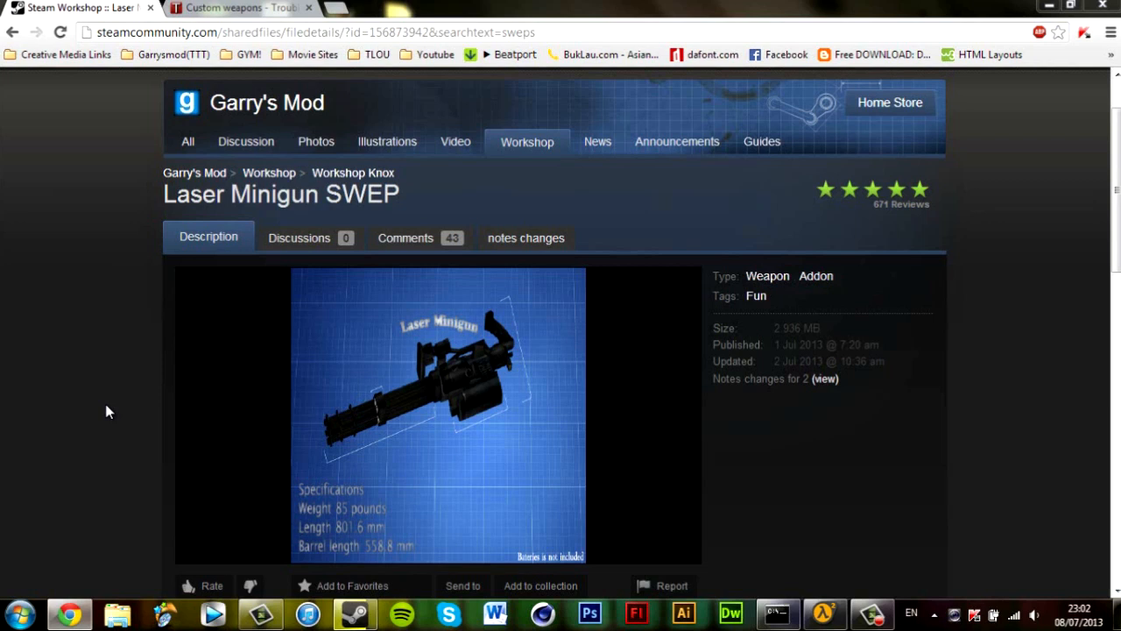
{"action": "mouse_move", "coordinate": [109, 419]}
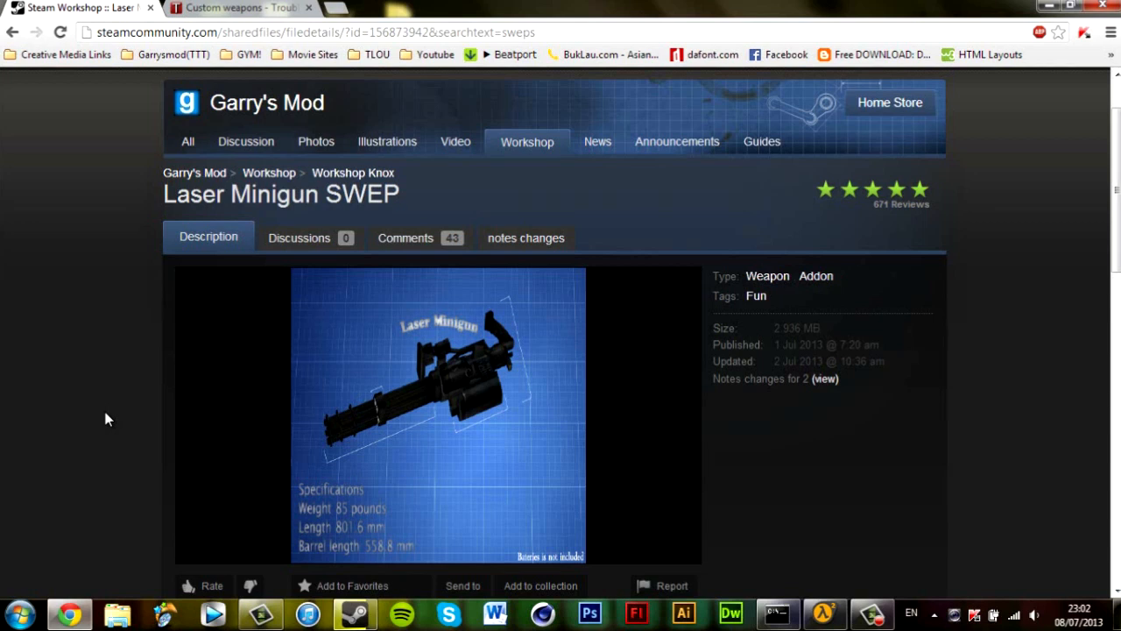
{"action": "mouse_move", "coordinate": [119, 446]}
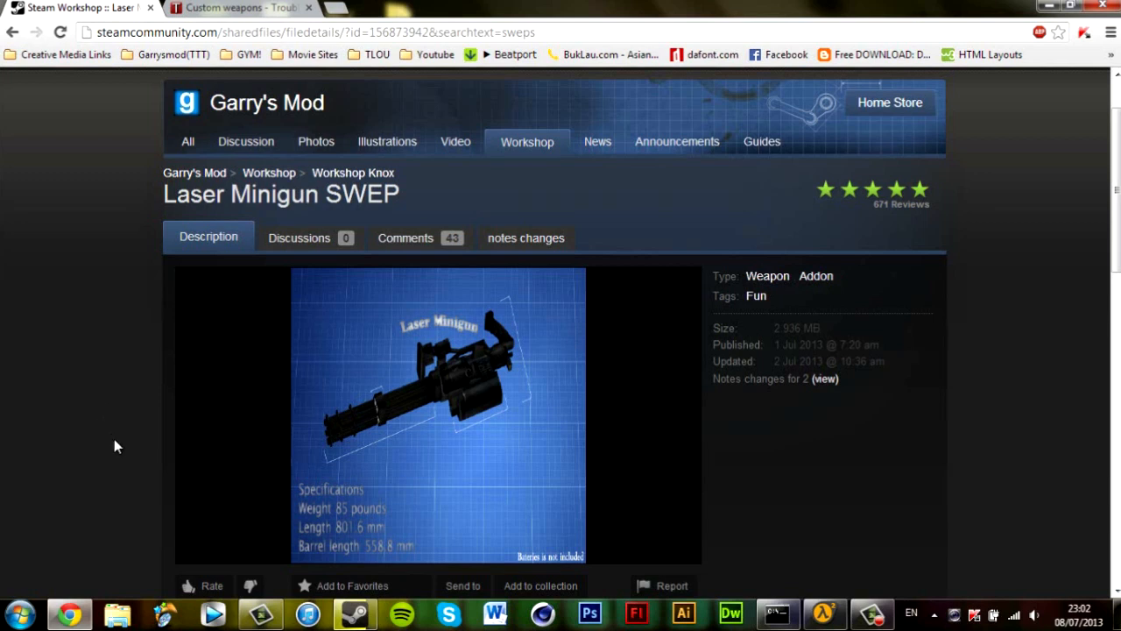
{"action": "mouse_move", "coordinate": [119, 511]}
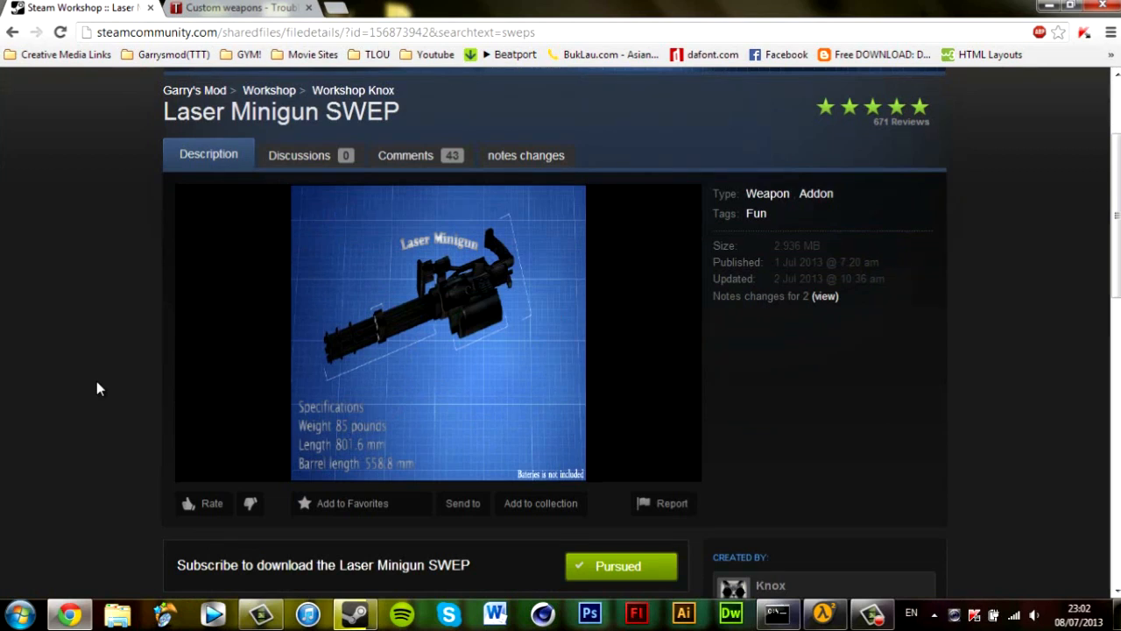
{"action": "mouse_move", "coordinate": [87, 407]}
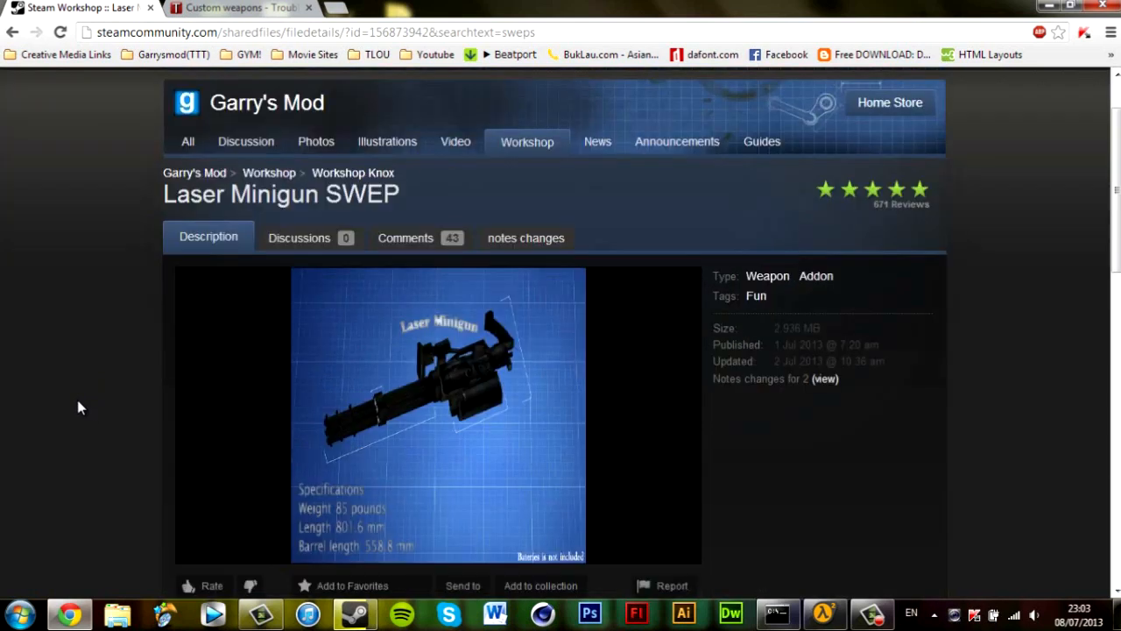
{"action": "scroll", "scroll_direction": "down", "scroll_amount": 3}
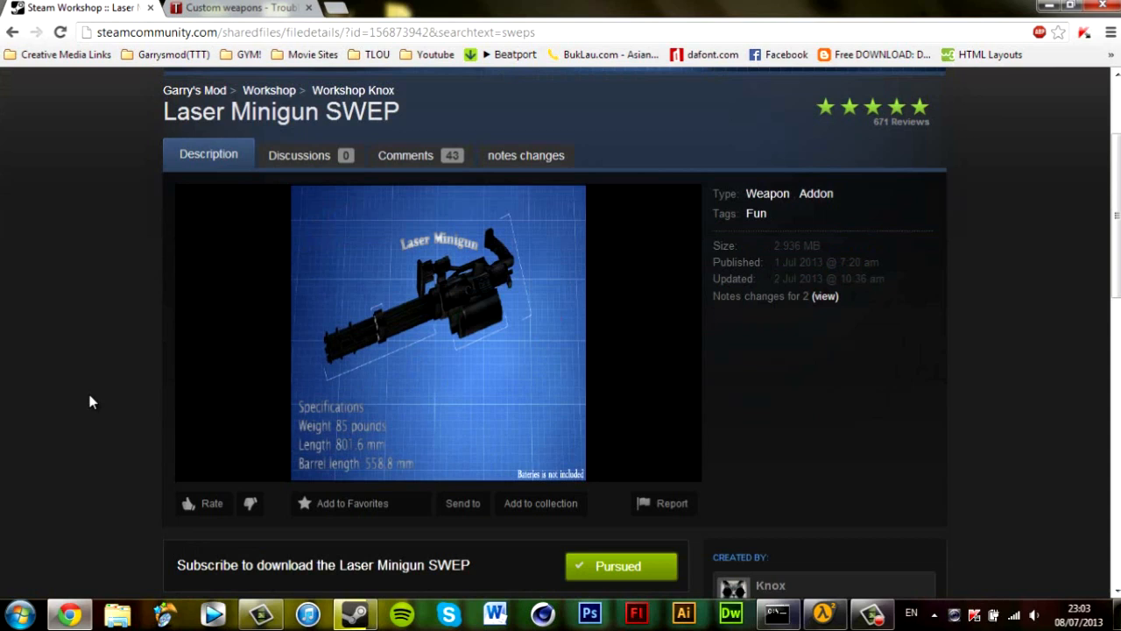
{"action": "scroll", "scroll_direction": "down", "scroll_amount": 3}
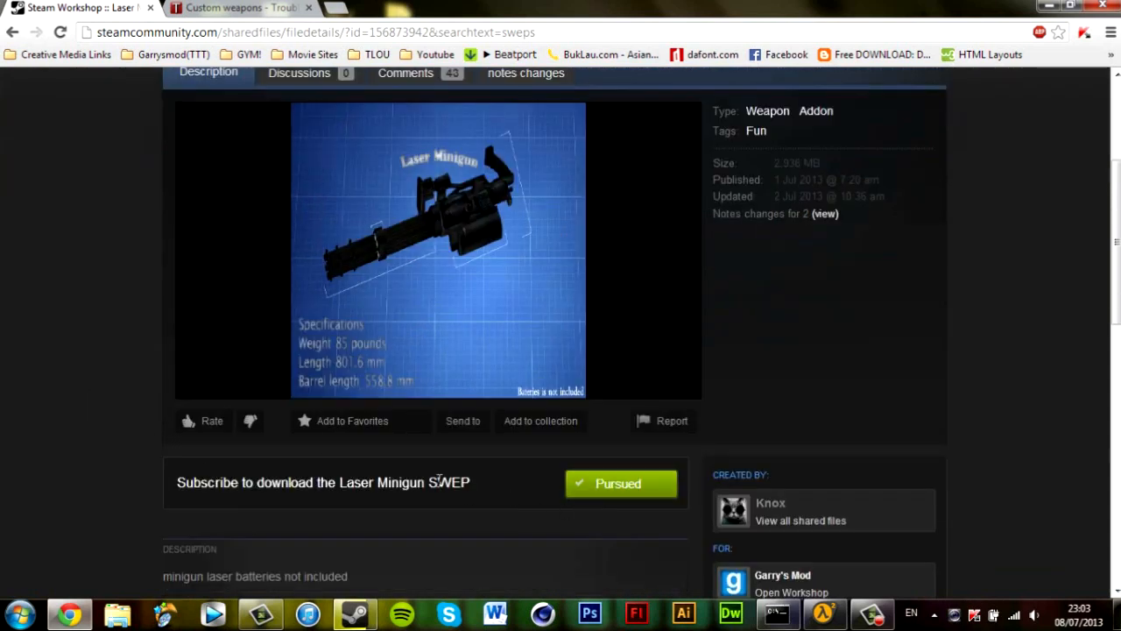
{"action": "mouse_move", "coordinate": [471, 354]}
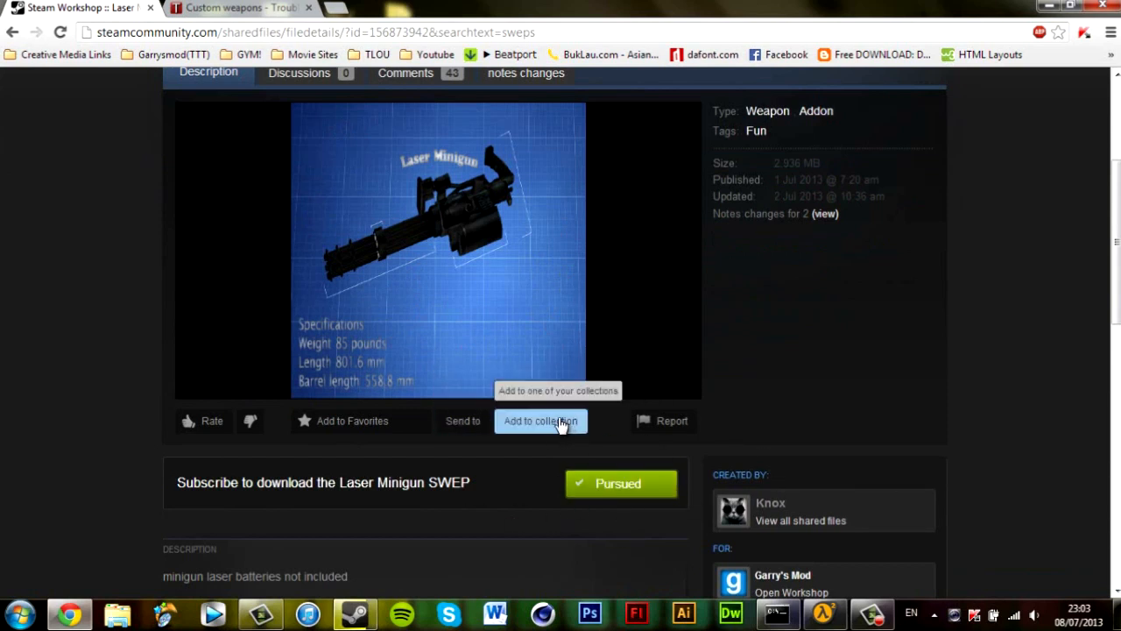
{"action": "mouse_move", "coordinate": [73, 340]}
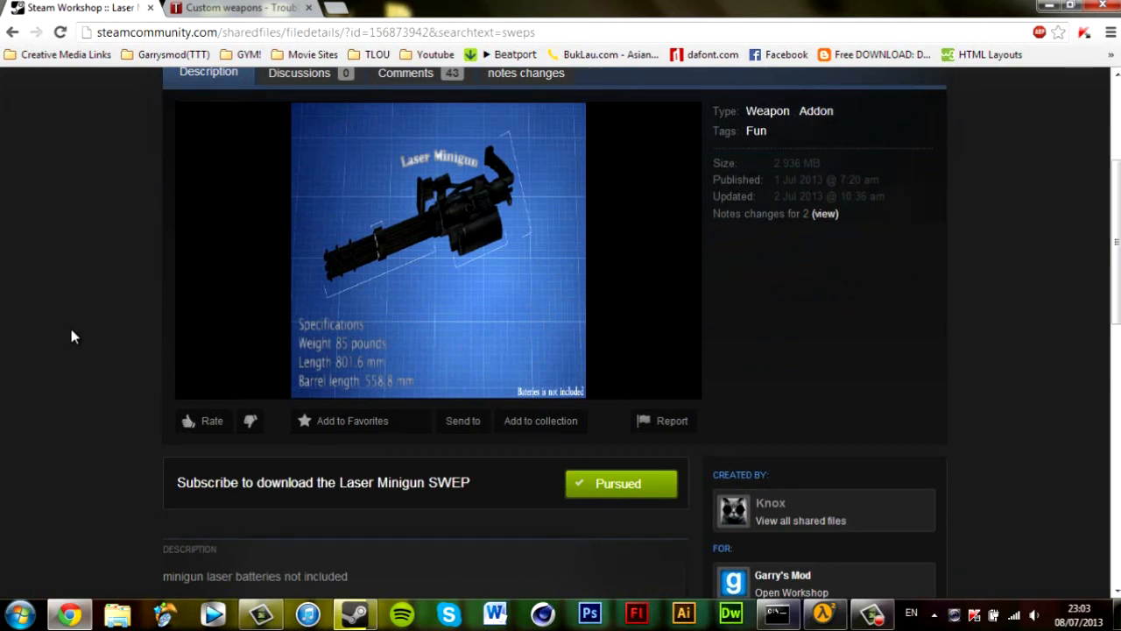
{"action": "mouse_move", "coordinate": [319, 519]}
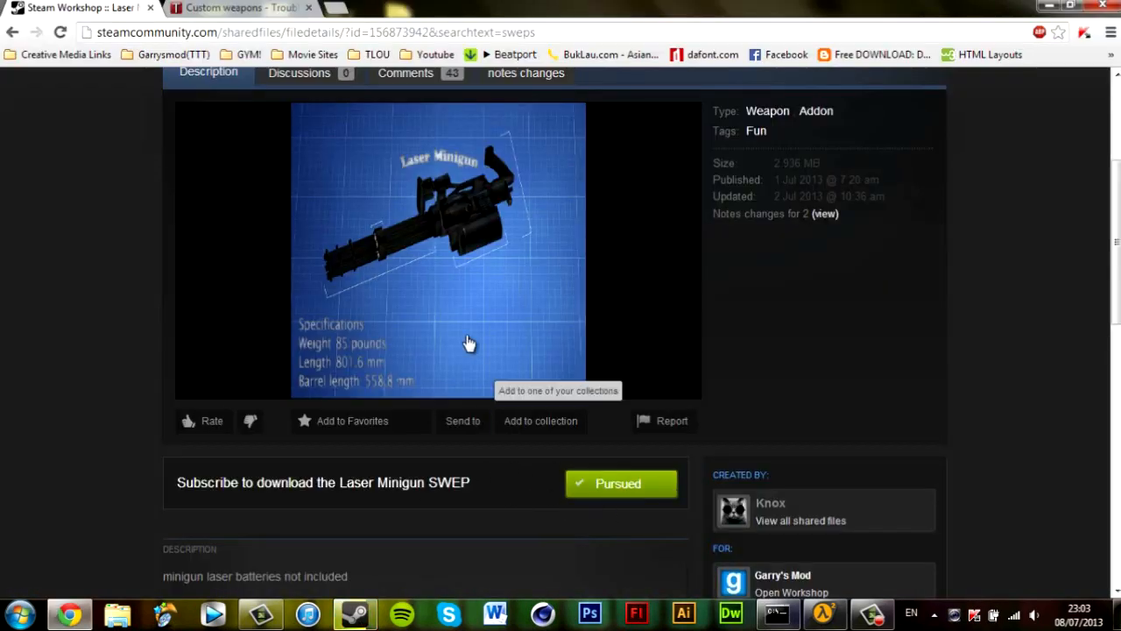
{"action": "right_click", "coordinate": [150, 137]}
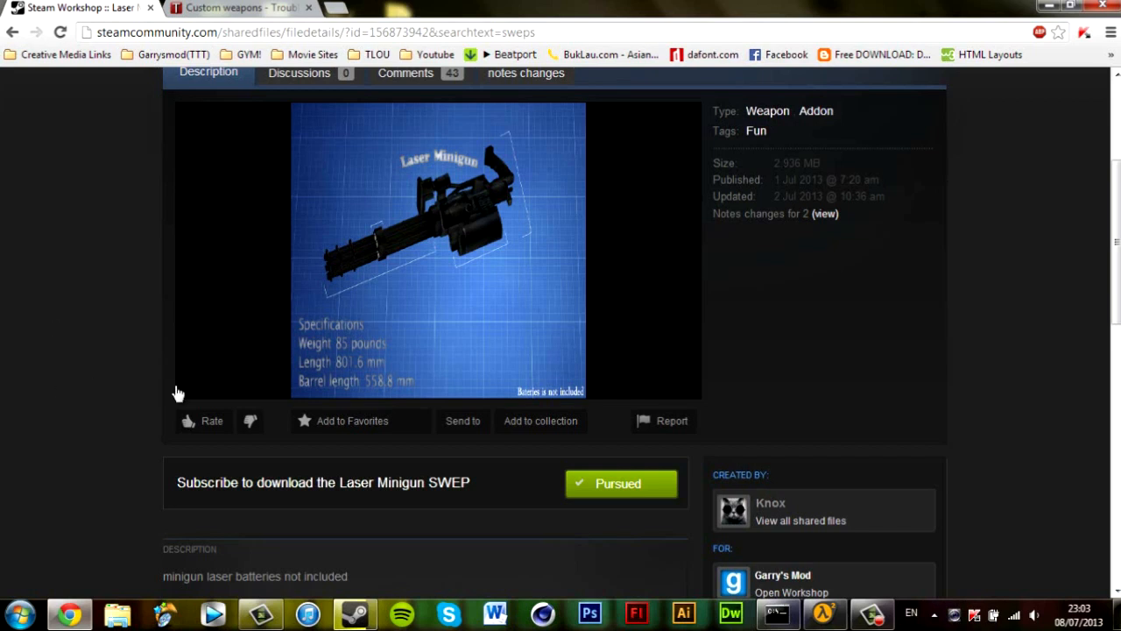
{"action": "mouse_move", "coordinate": [94, 455]}
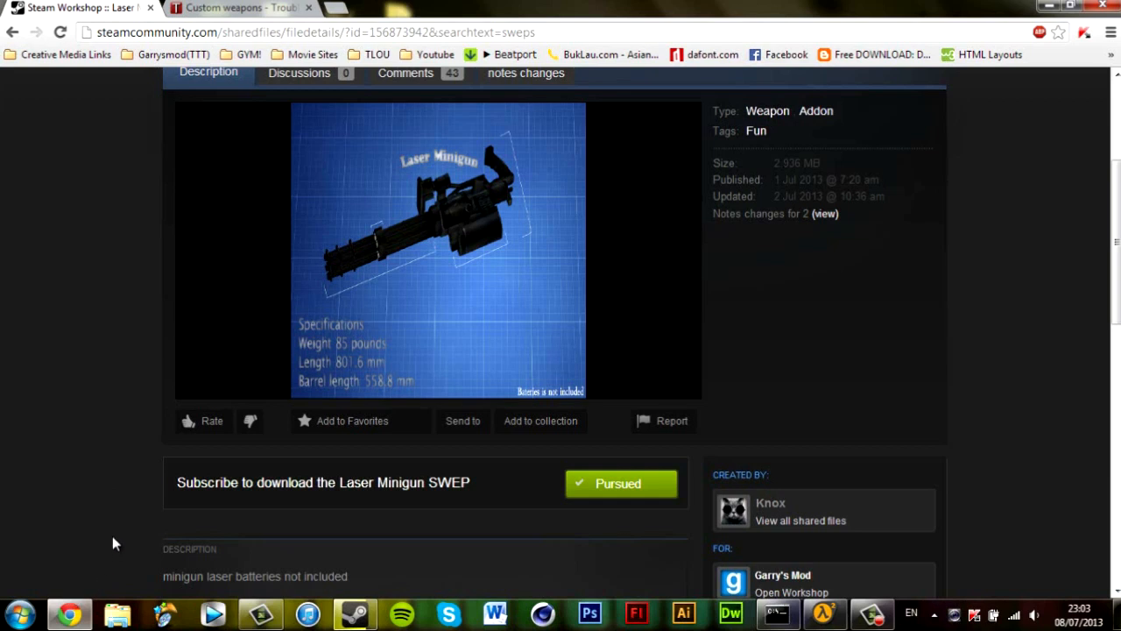
{"action": "mouse_move", "coordinate": [123, 517]}
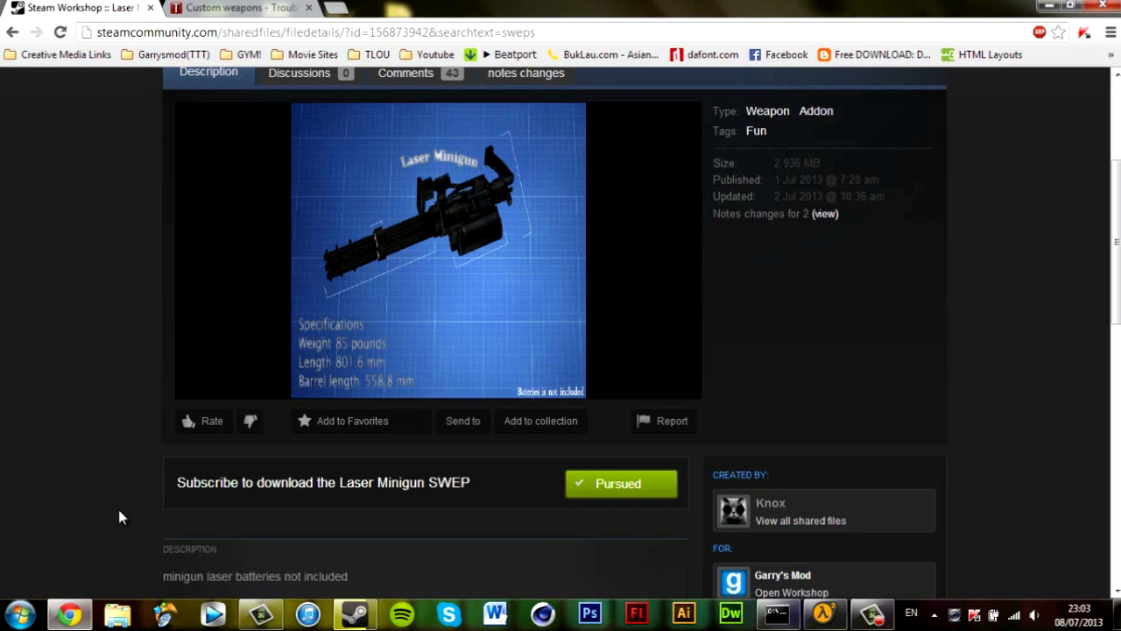
{"action": "mouse_move", "coordinate": [63, 522]}
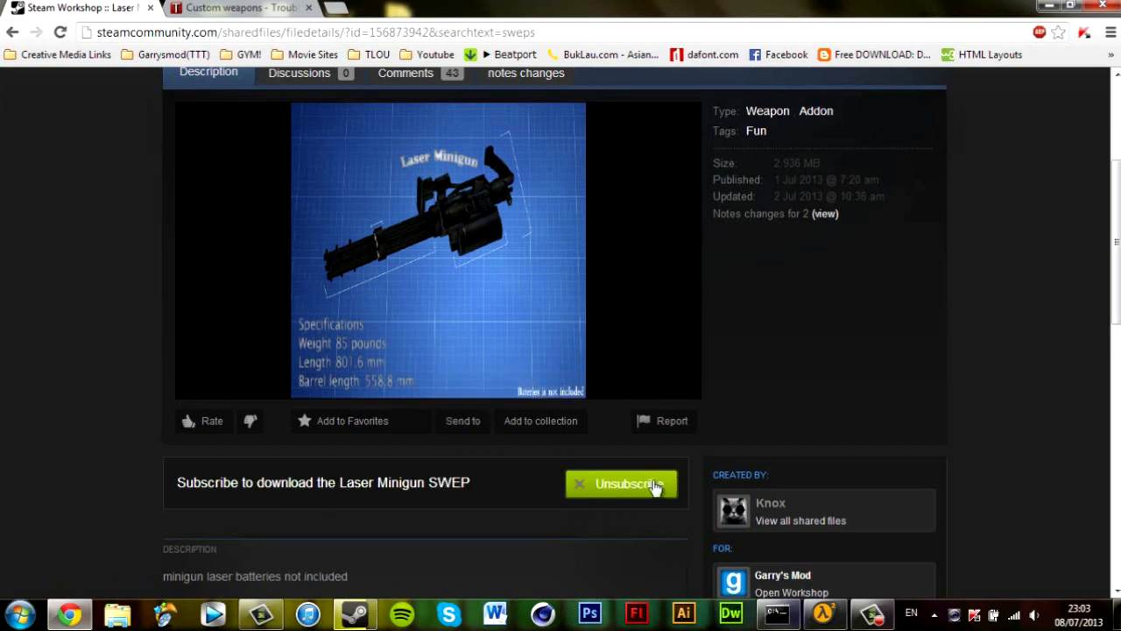
{"action": "left_click", "coordinate": [620, 483]}
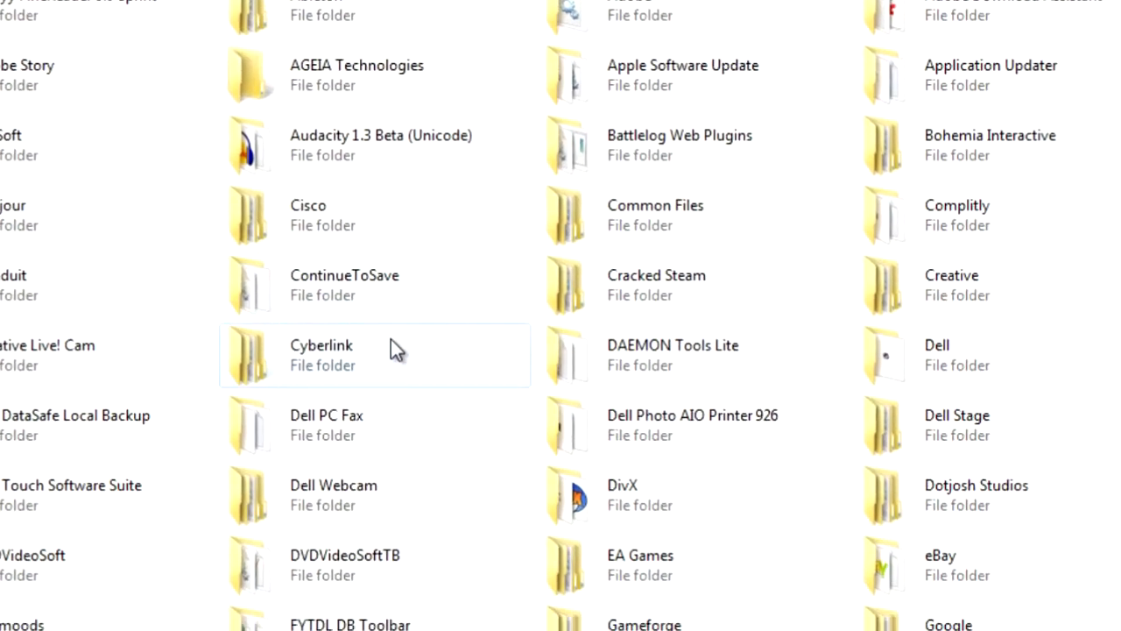
- Browse through common > GarrysMod > garrysmod into the game's addons folder
{"action": "scroll", "scroll_direction": "down", "scroll_amount": 3}
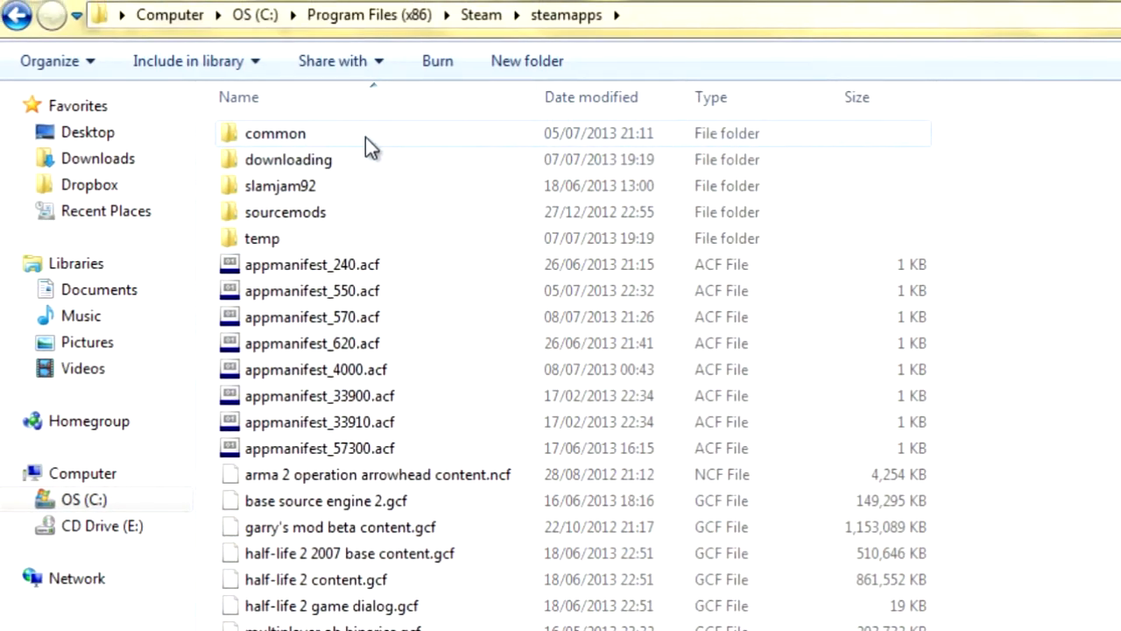
{"action": "double_click", "coordinate": [275, 133]}
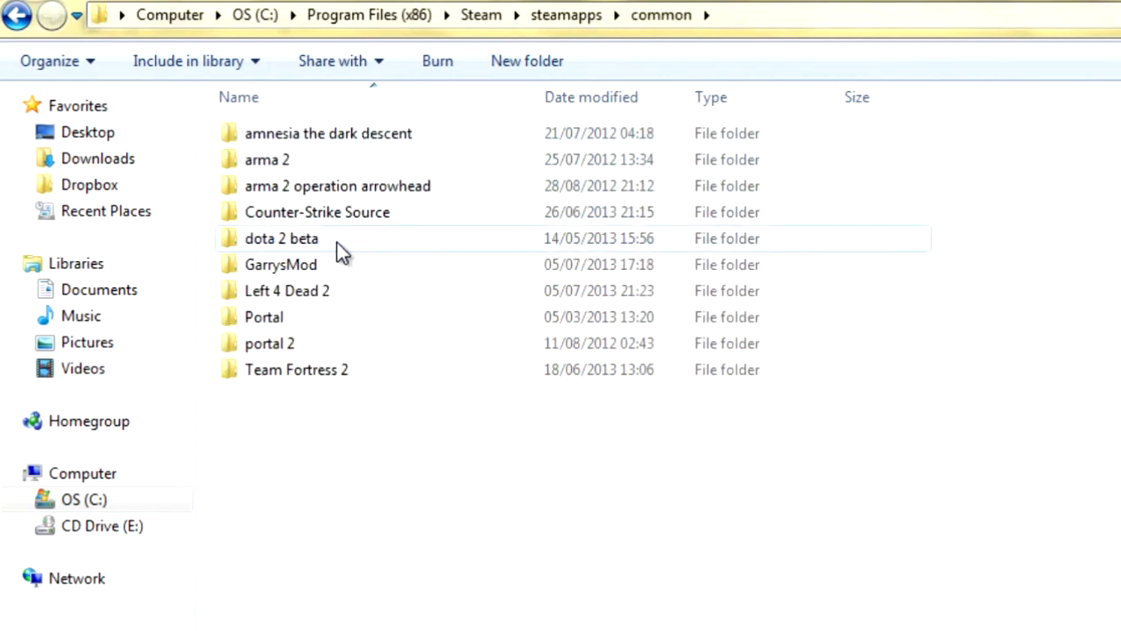
{"action": "mouse_move", "coordinate": [365, 249]}
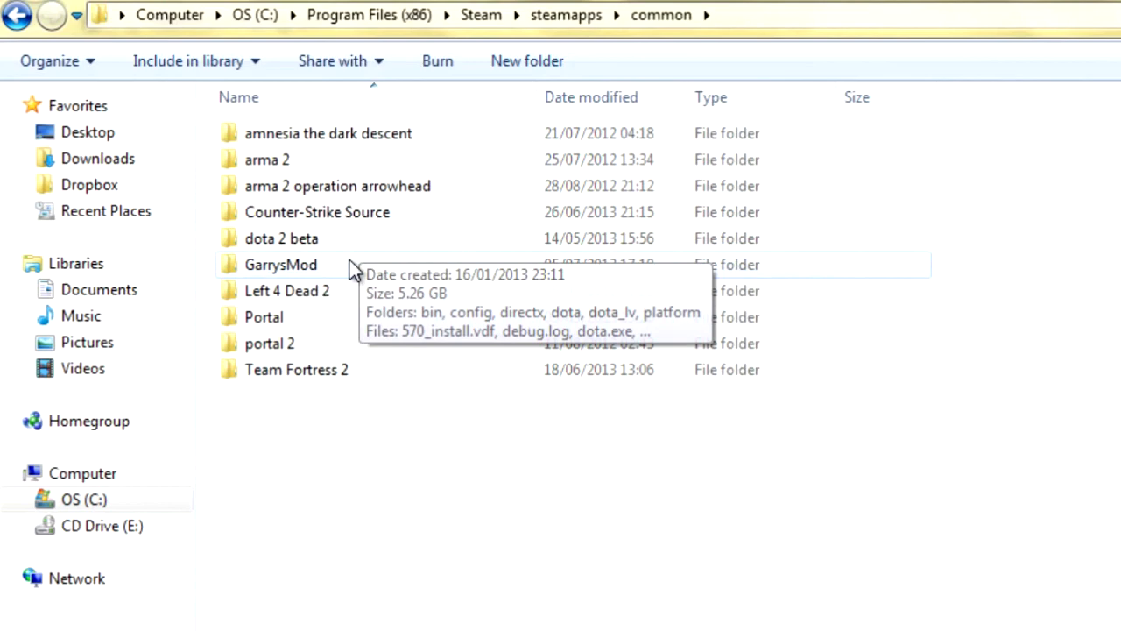
{"action": "double_click", "coordinate": [280, 263]}
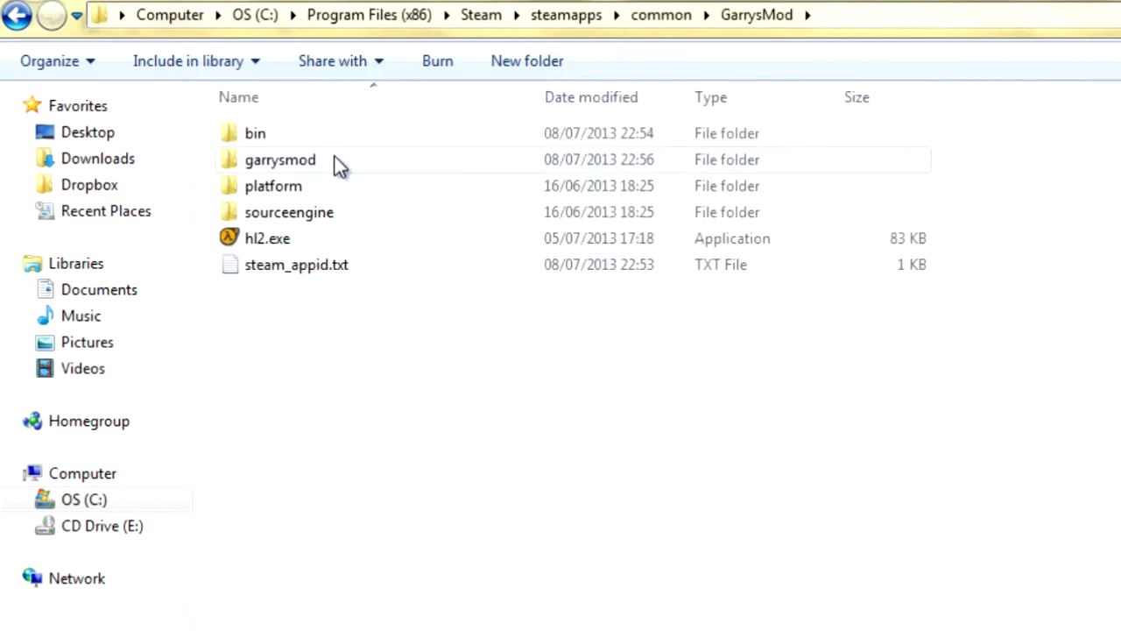
{"action": "double_click", "coordinate": [280, 159]}
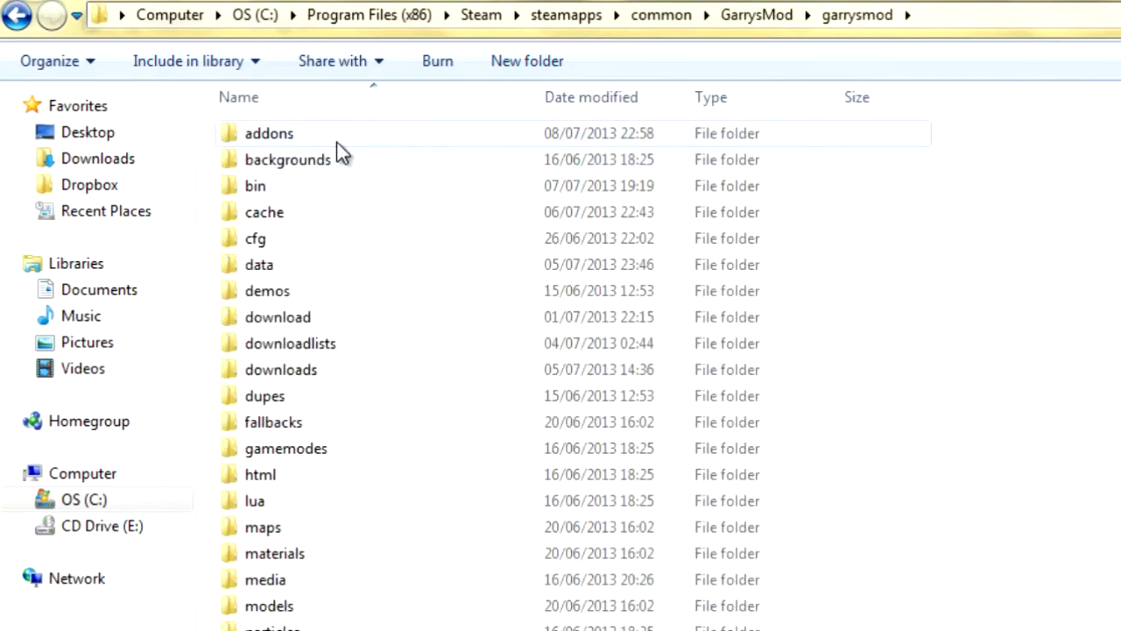
{"action": "double_click", "coordinate": [270, 133]}
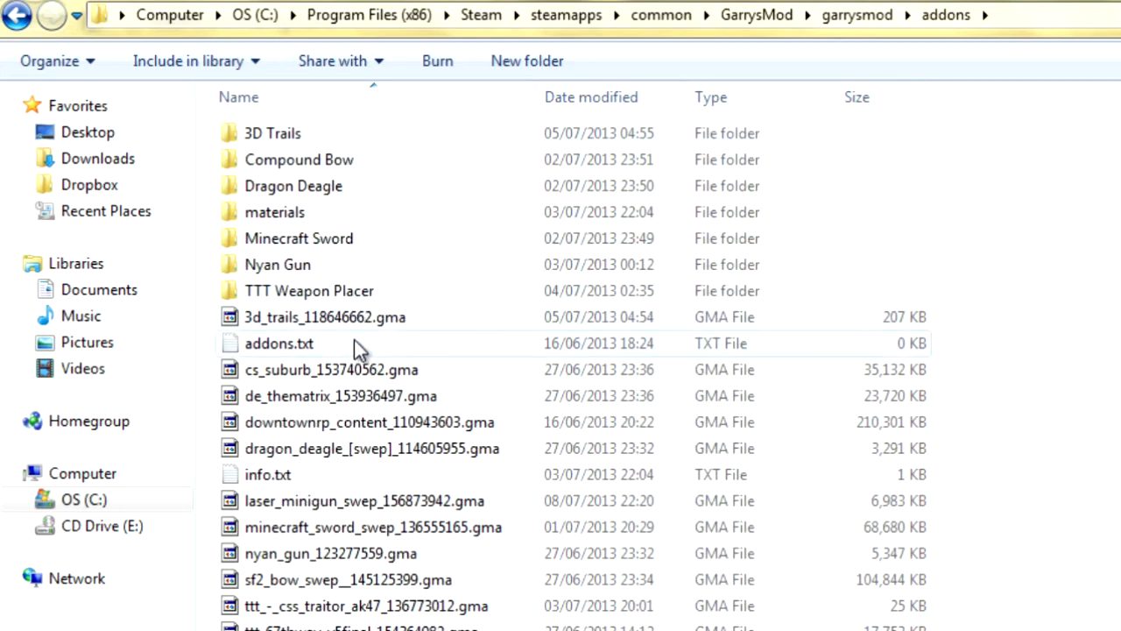
{"action": "mouse_move", "coordinate": [403, 178]}
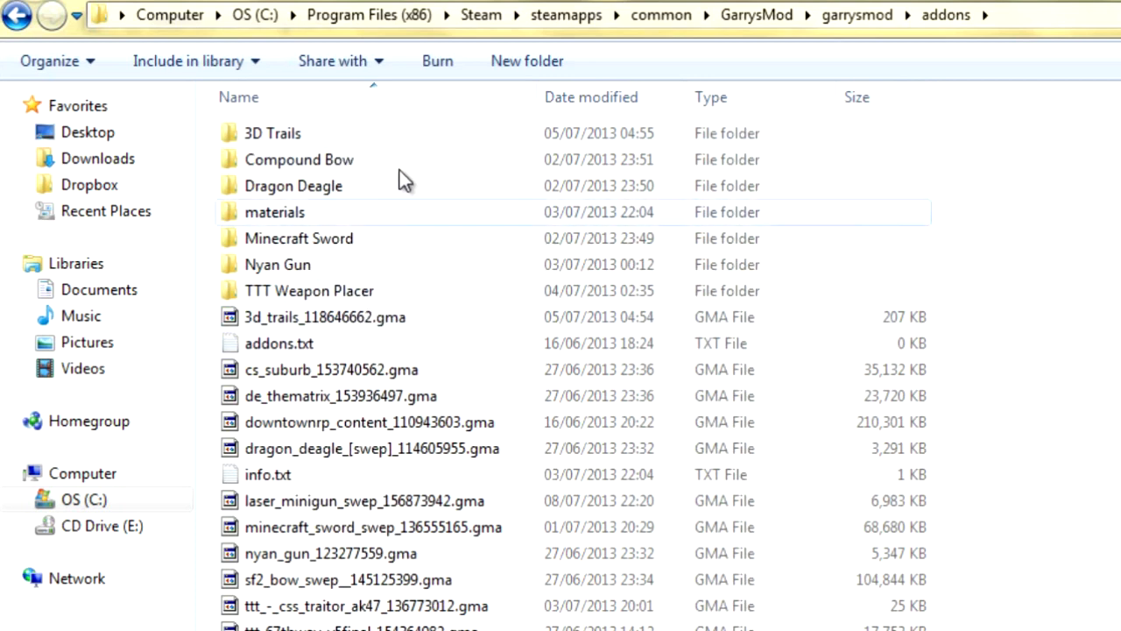
{"action": "mouse_move", "coordinate": [389, 534]}
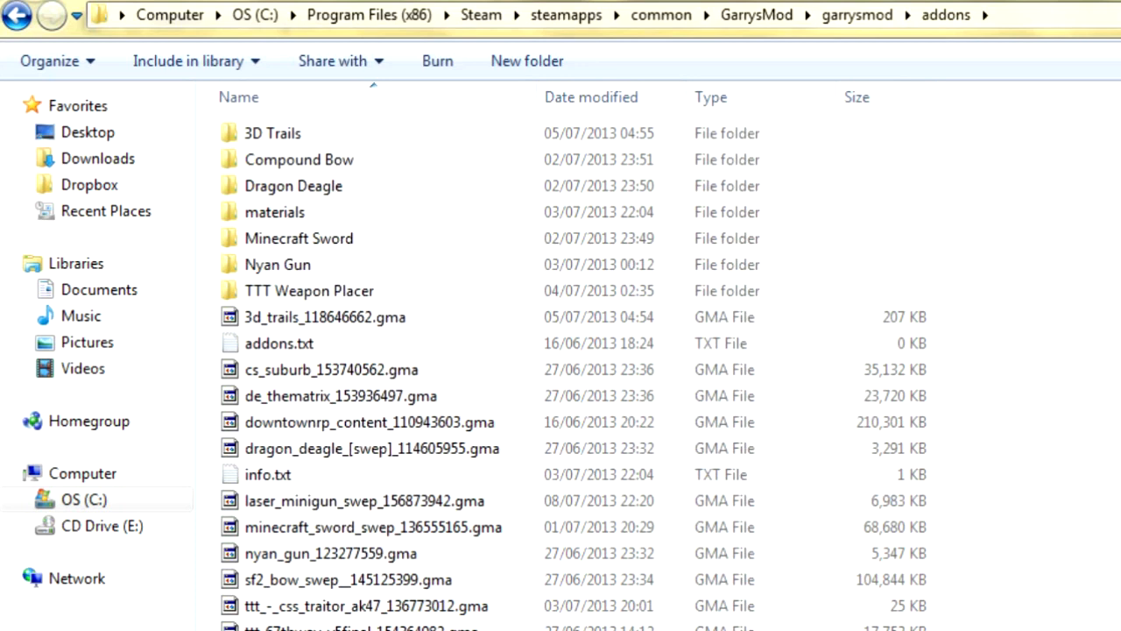
{"action": "mouse_move", "coordinate": [311, 399]}
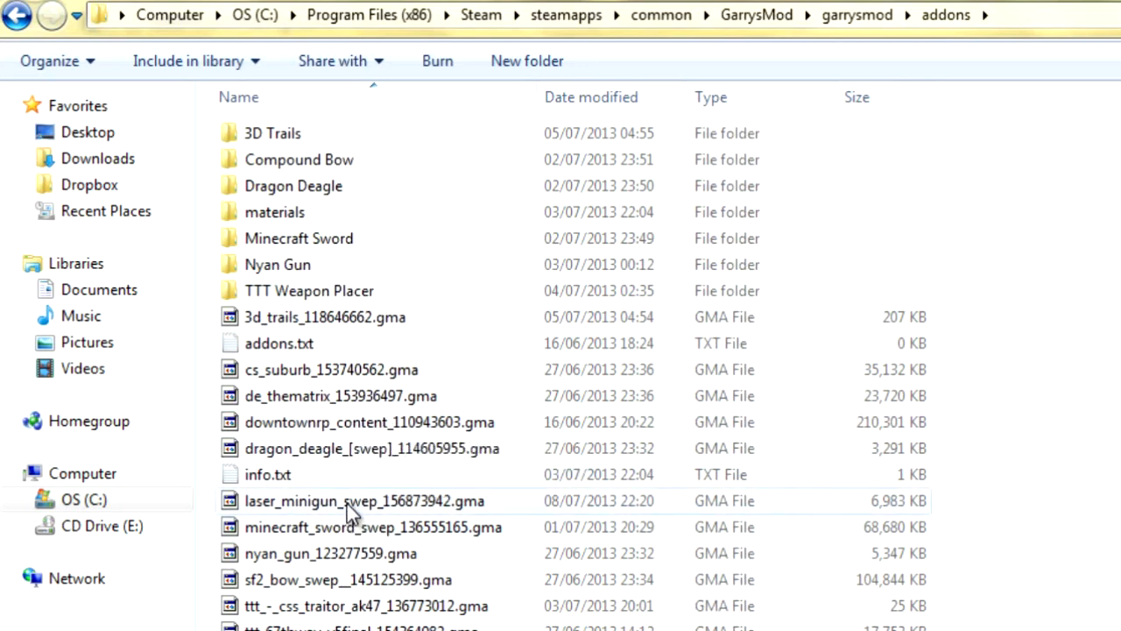
- Check the laser_minigun_swep .gma file's properties and close them unchanged
{"action": "left_click", "coordinate": [364, 501]}
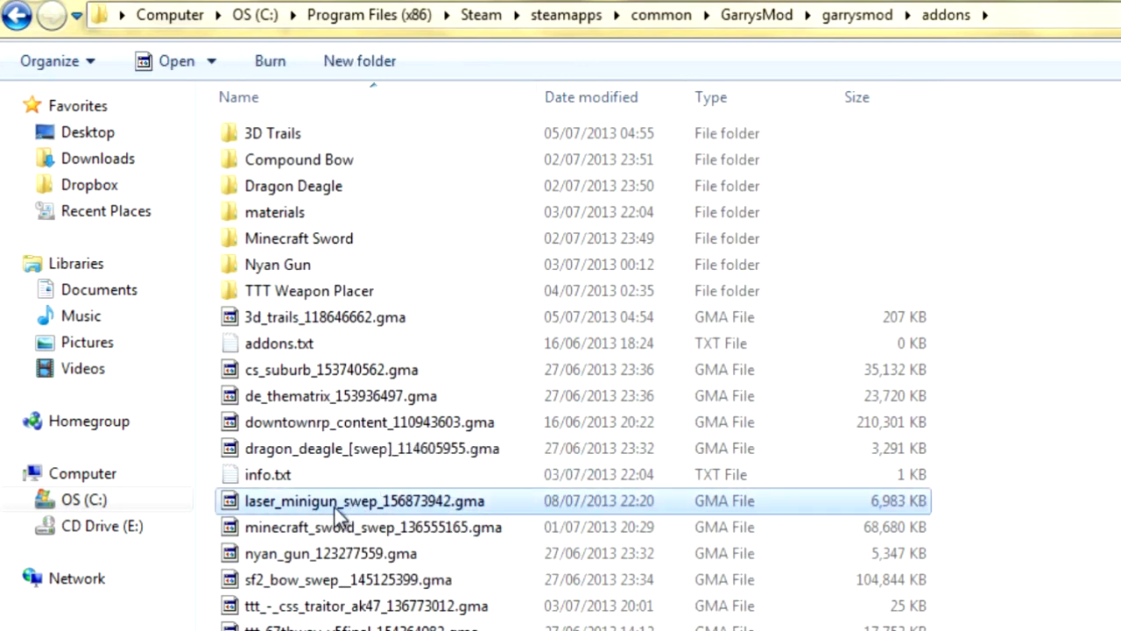
{"action": "right_click", "coordinate": [365, 502]}
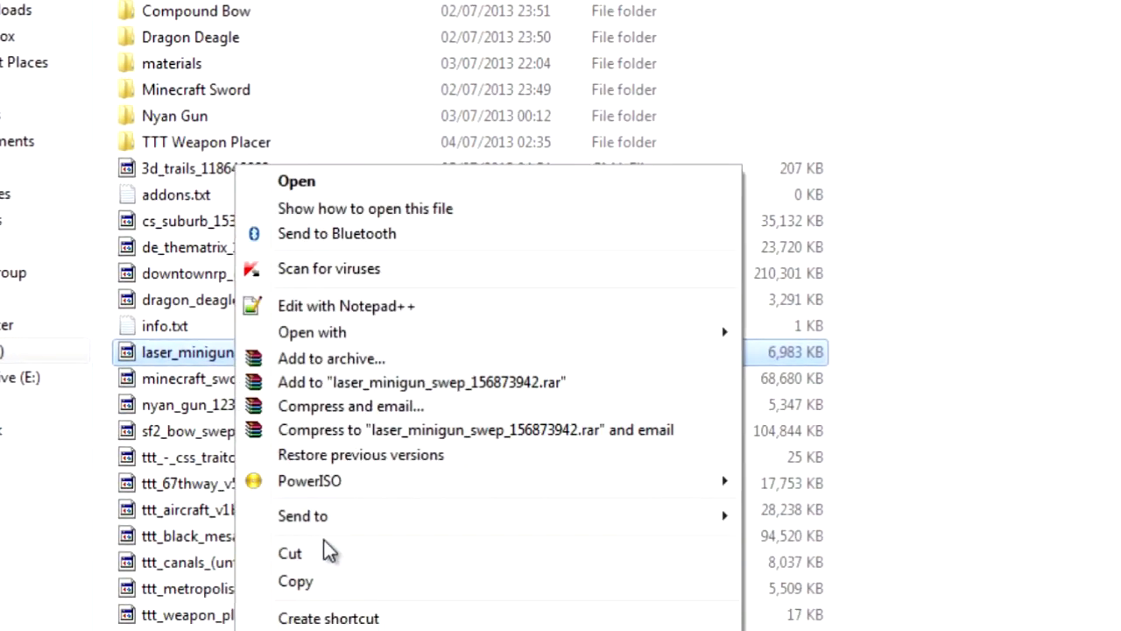
{"action": "left_click", "coordinate": [324, 622]}
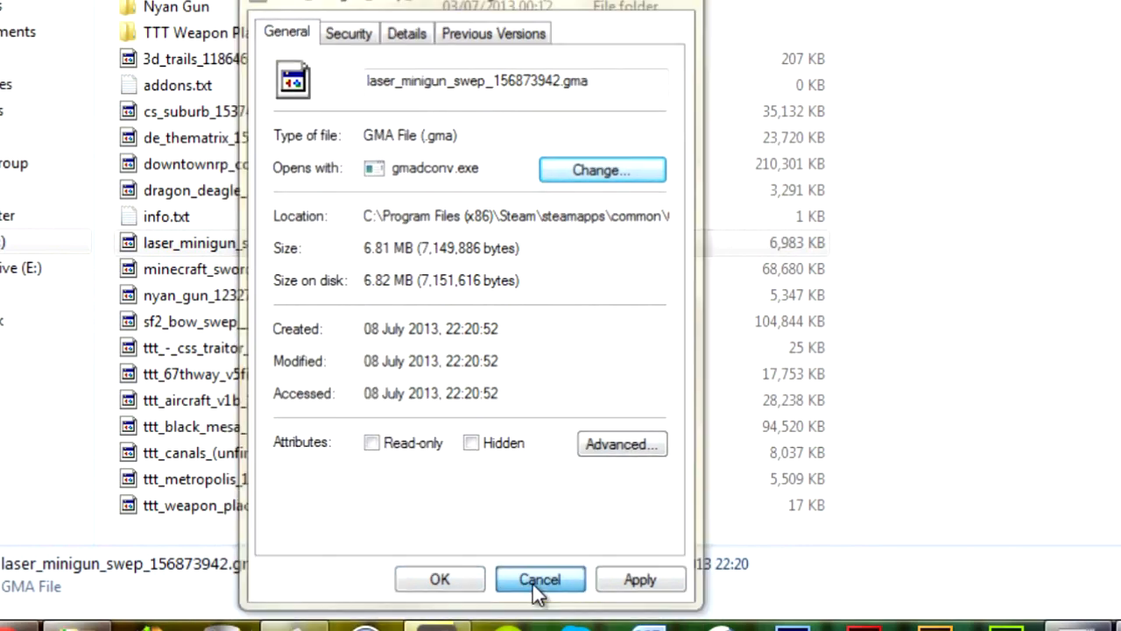
{"action": "left_click", "coordinate": [539, 578]}
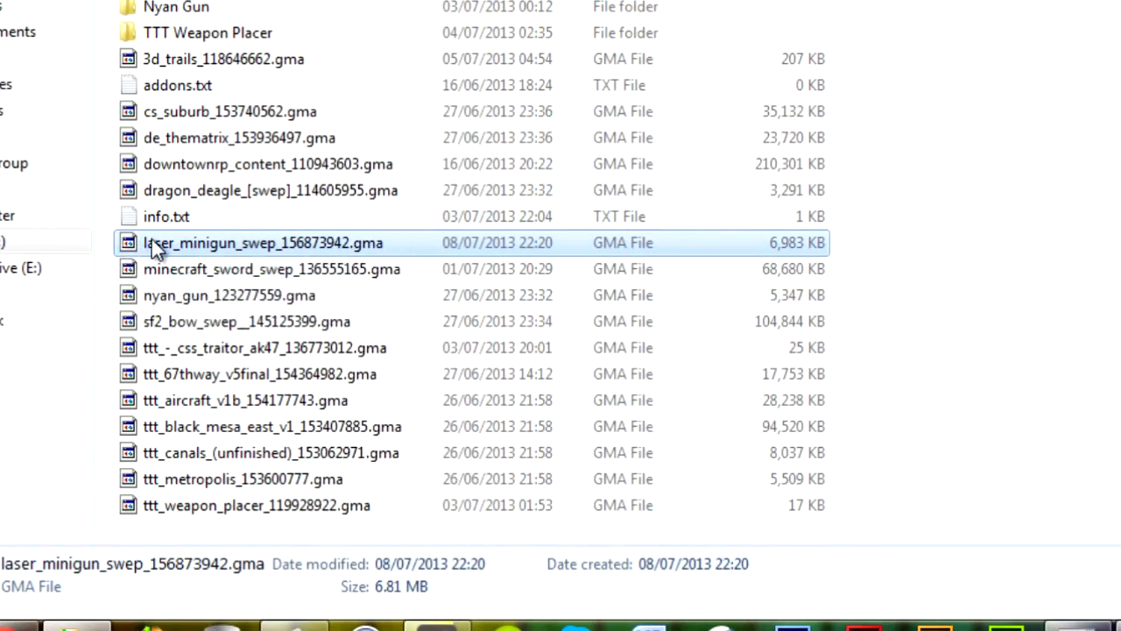
{"action": "mouse_move", "coordinate": [249, 252]}
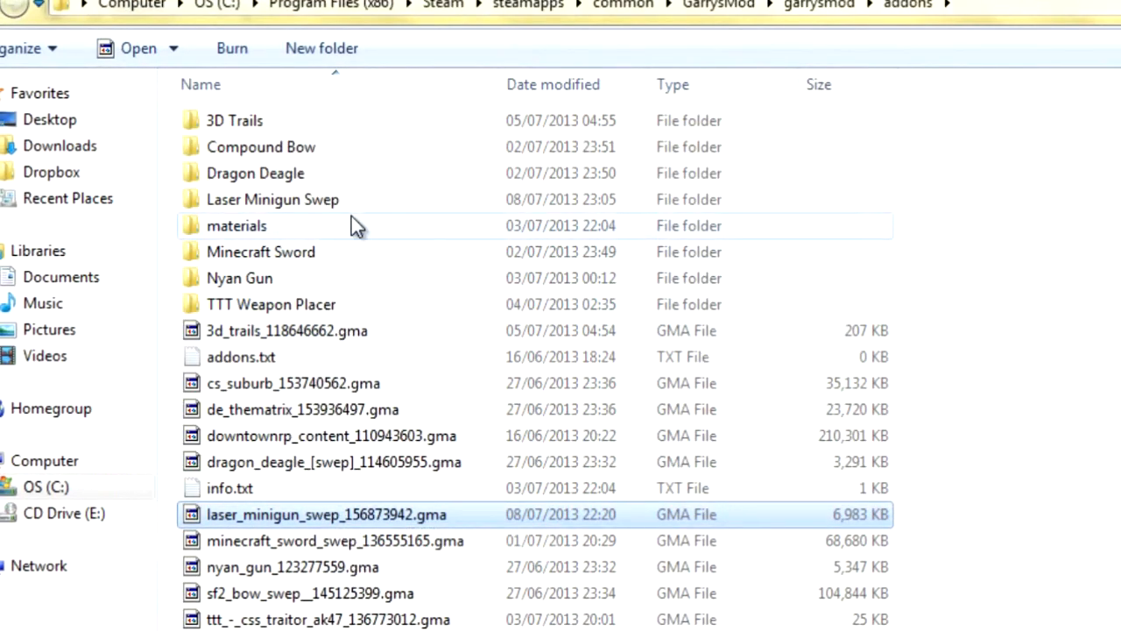
- Browse a second window to C:\GMOD\garrysmod\addons, the TTT server's addons folder
{"action": "left_click", "coordinate": [274, 200]}
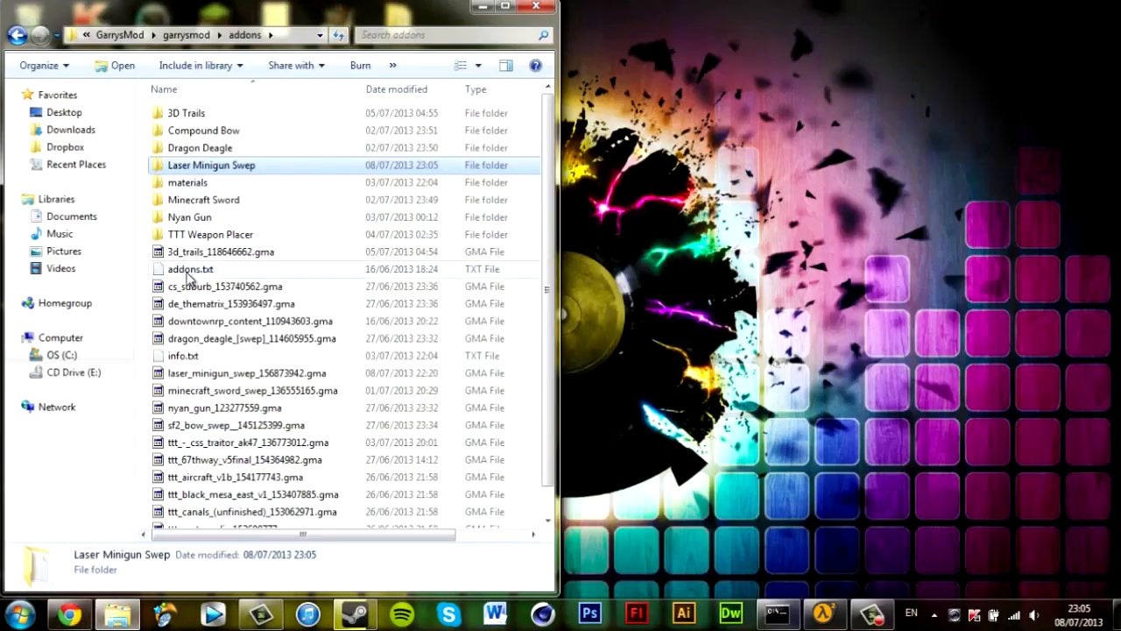
{"action": "left_click", "coordinate": [19, 613]}
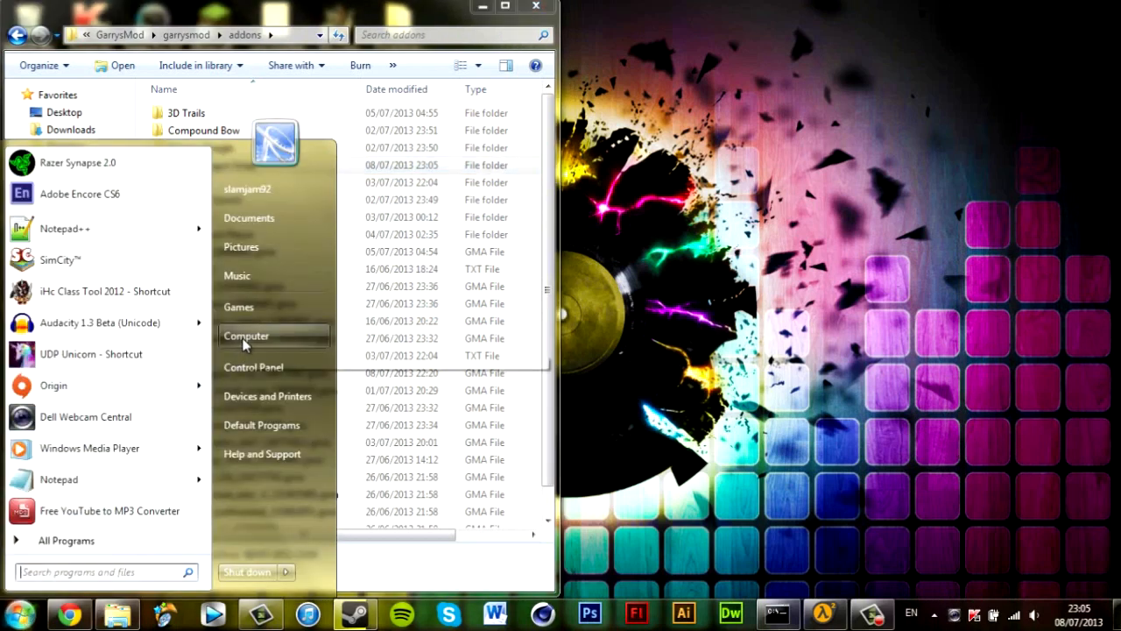
{"action": "left_click", "coordinate": [245, 337]}
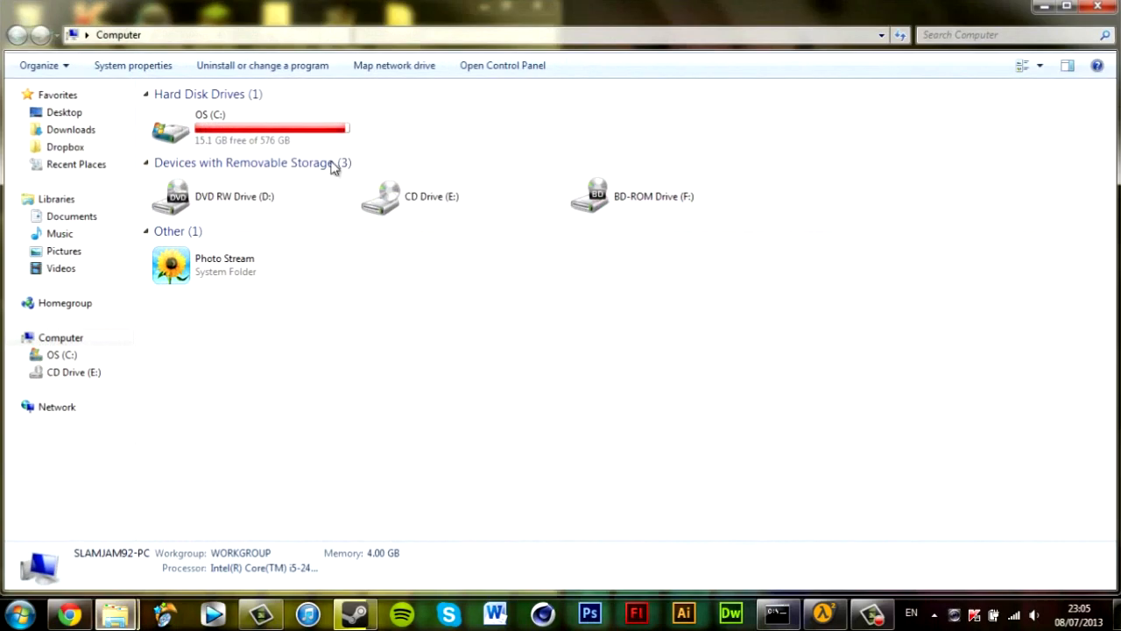
{"action": "double_click", "coordinate": [210, 132]}
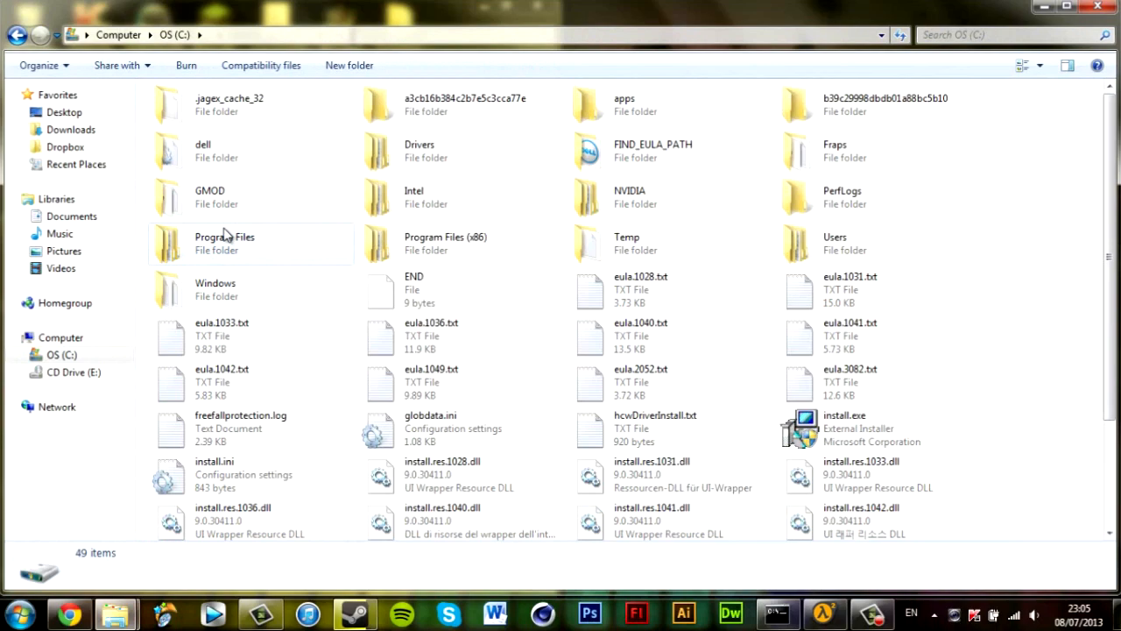
{"action": "double_click", "coordinate": [210, 196]}
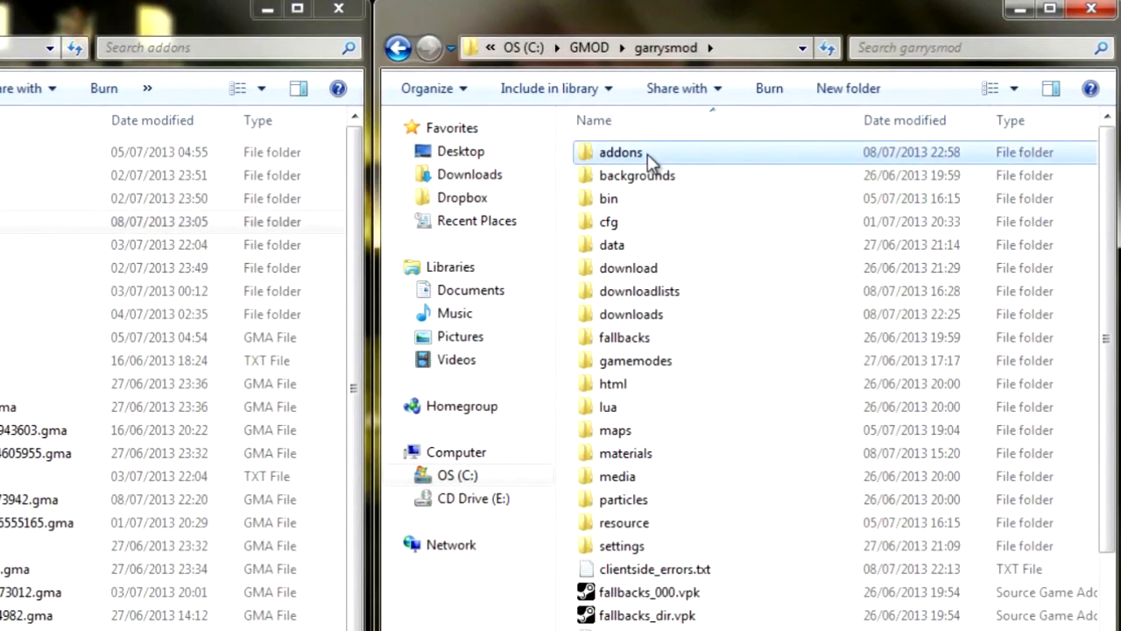
{"action": "double_click", "coordinate": [620, 151]}
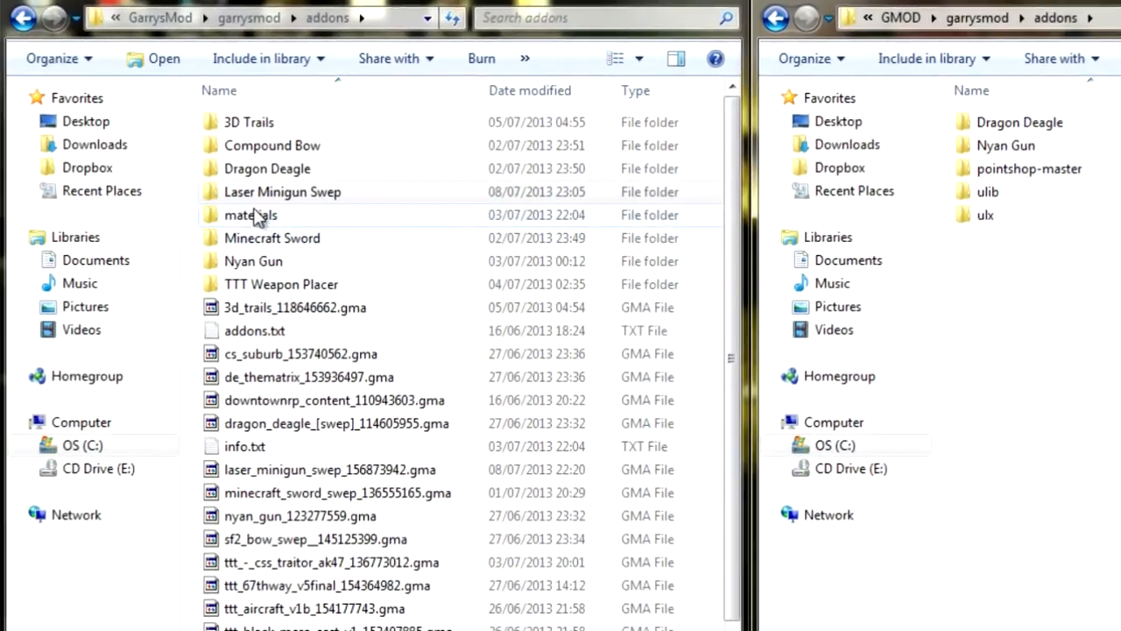
- Copy the Laser Minigun Swep folder into the server's addons folder and close the game's addons window
{"action": "left_click", "coordinate": [282, 191]}
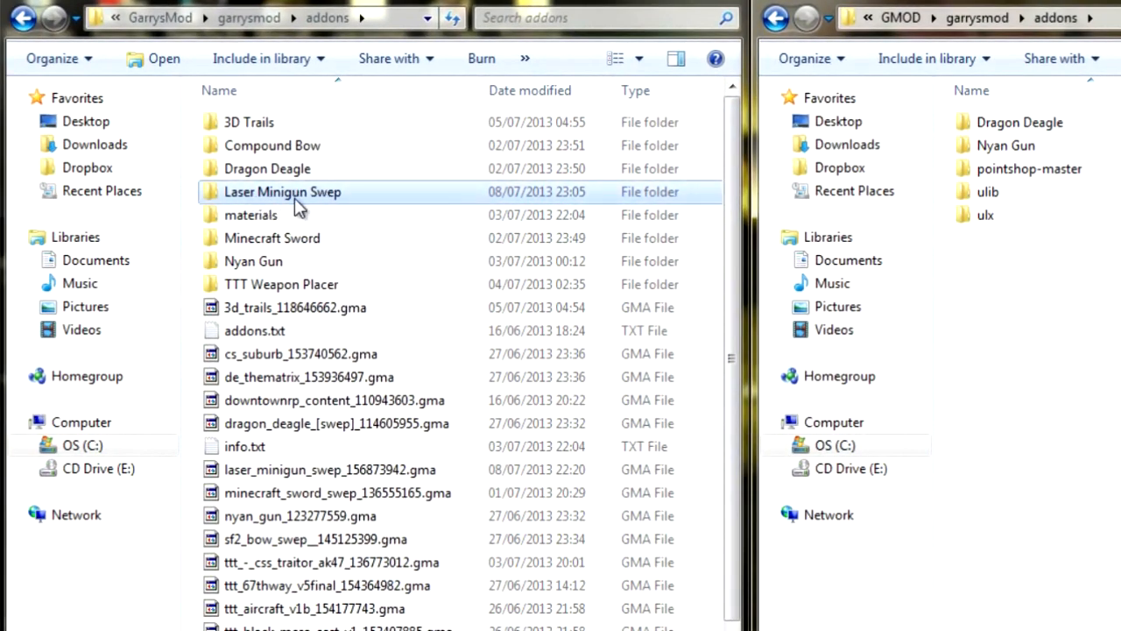
{"action": "right_click", "coordinate": [282, 191]}
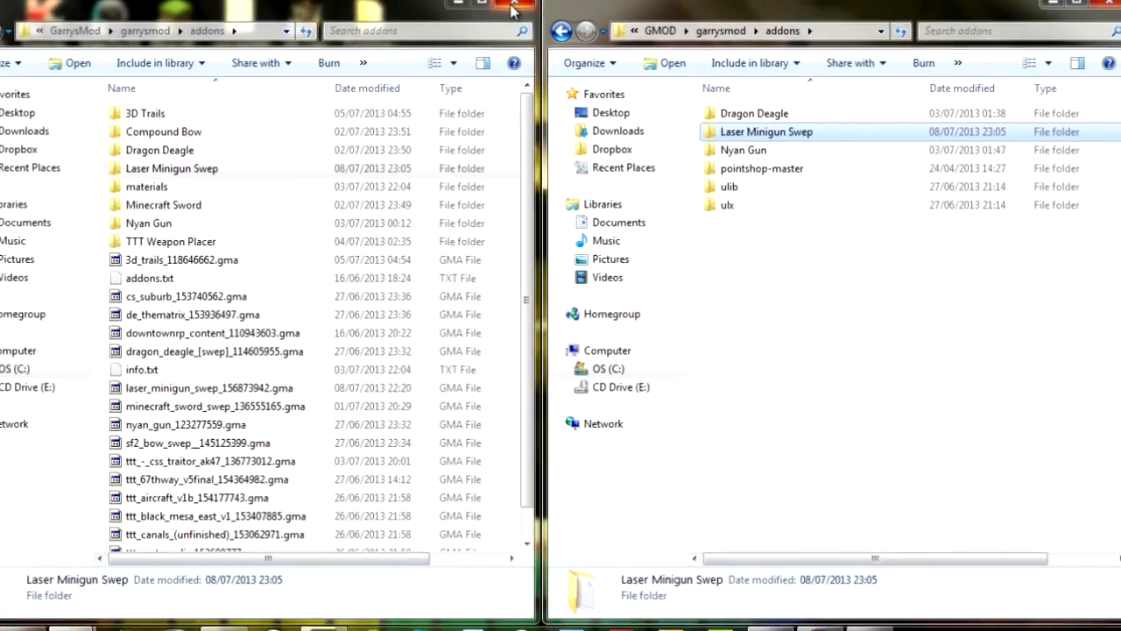
{"action": "left_click", "coordinate": [511, 7]}
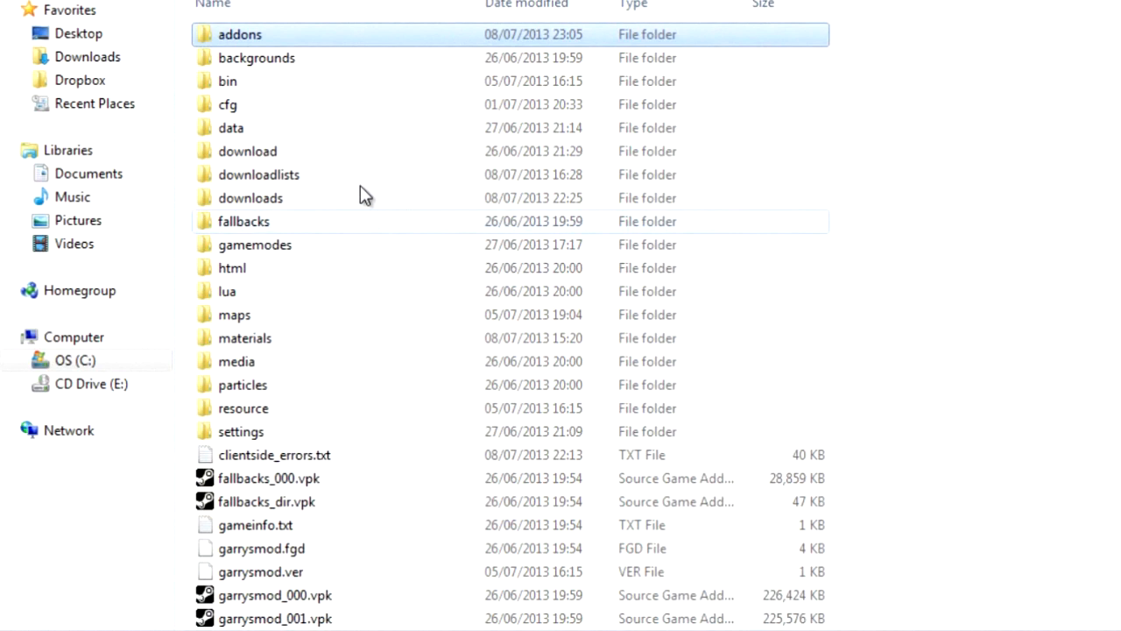
{"action": "mouse_move", "coordinate": [381, 317]}
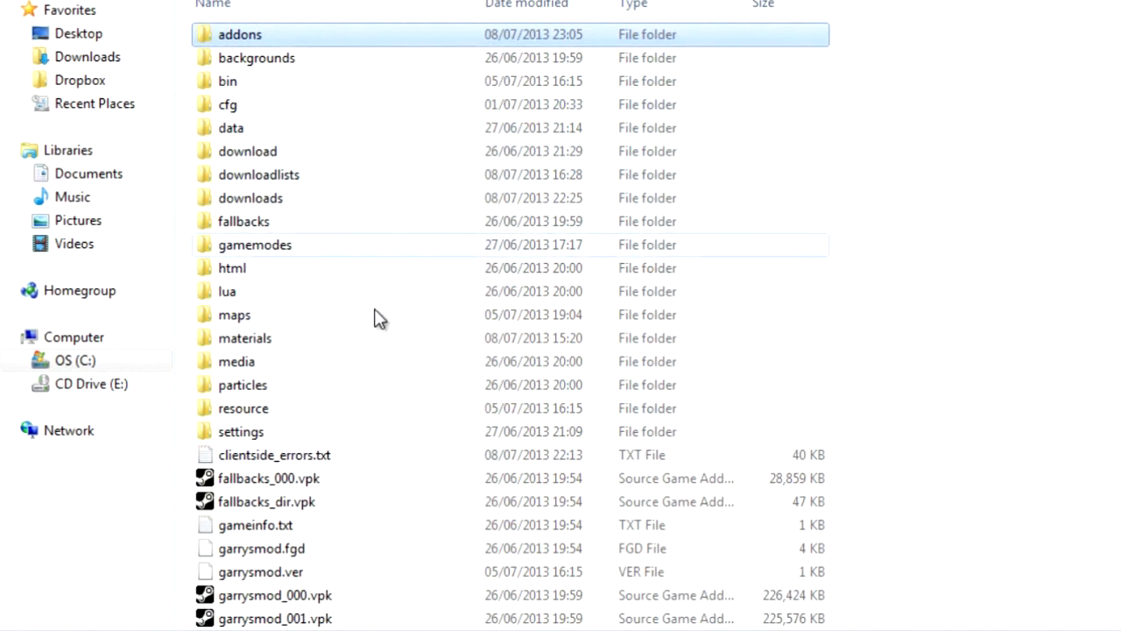
{"action": "mouse_move", "coordinate": [406, 452]}
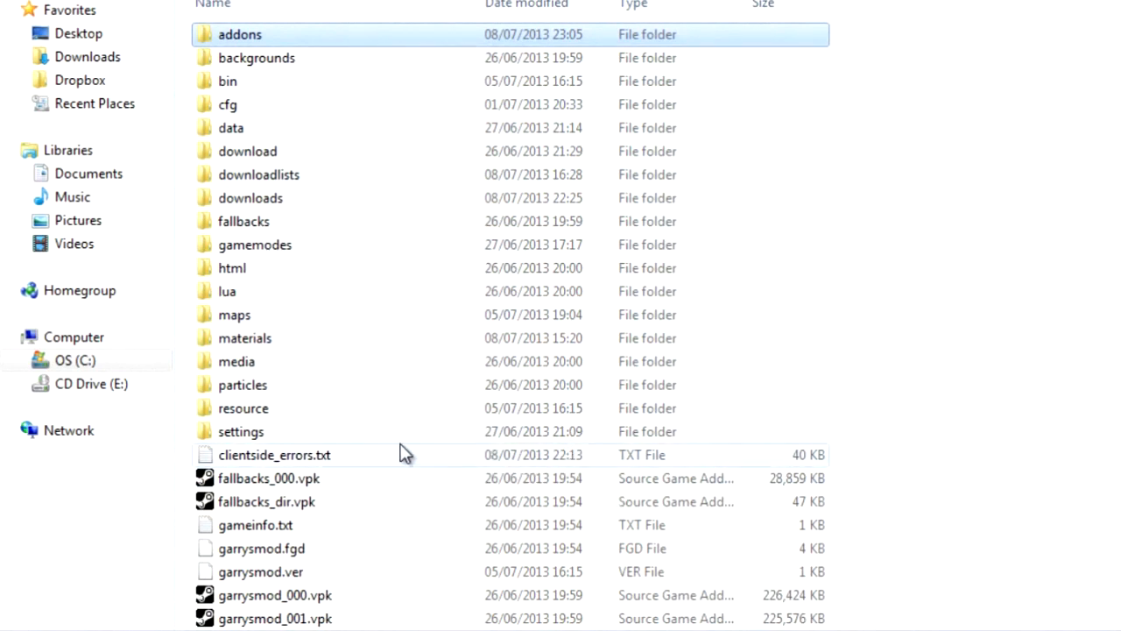
{"action": "mouse_move", "coordinate": [394, 291]}
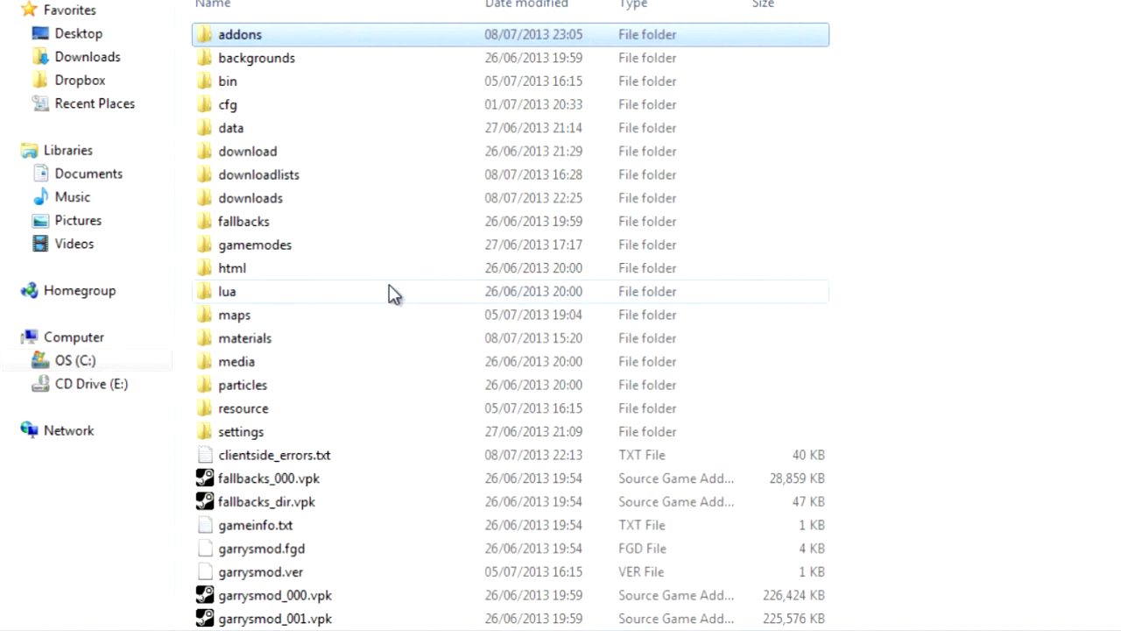
{"action": "mouse_move", "coordinate": [560, 214]}
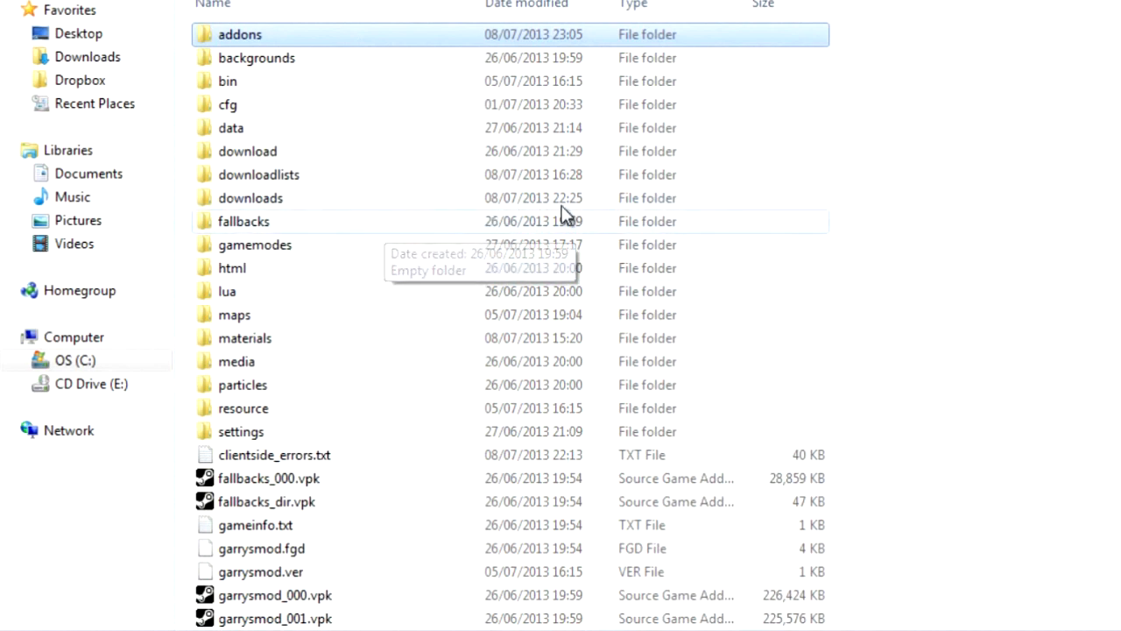
{"action": "mouse_move", "coordinate": [392, 276]}
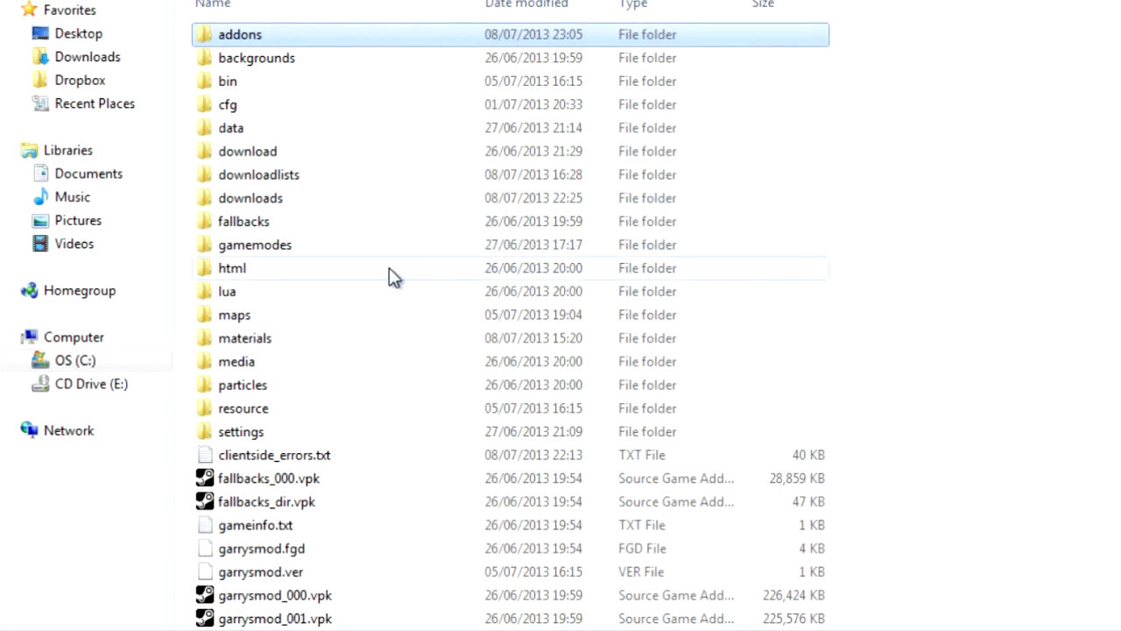
{"action": "mouse_move", "coordinate": [386, 325]}
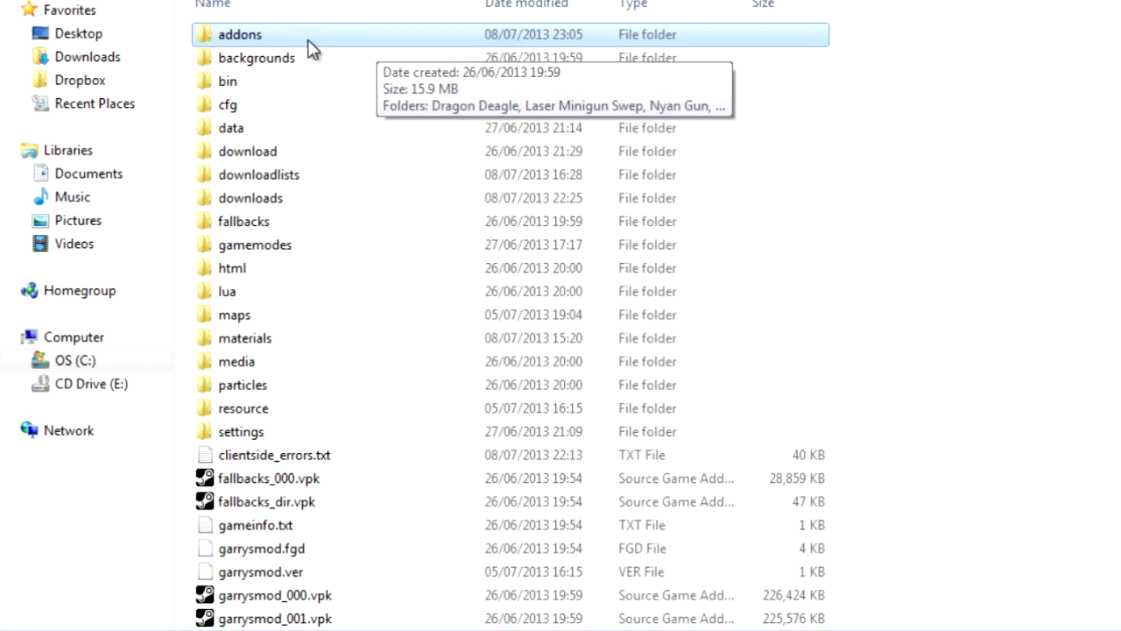
{"action": "mouse_move", "coordinate": [354, 50]}
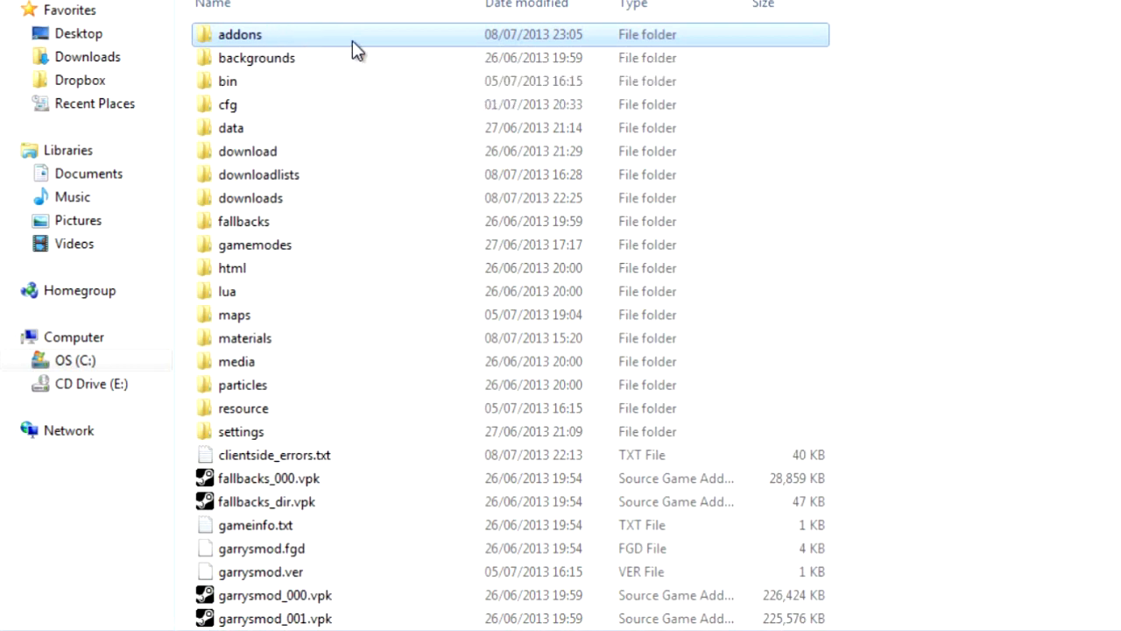
{"action": "mouse_move", "coordinate": [313, 45]}
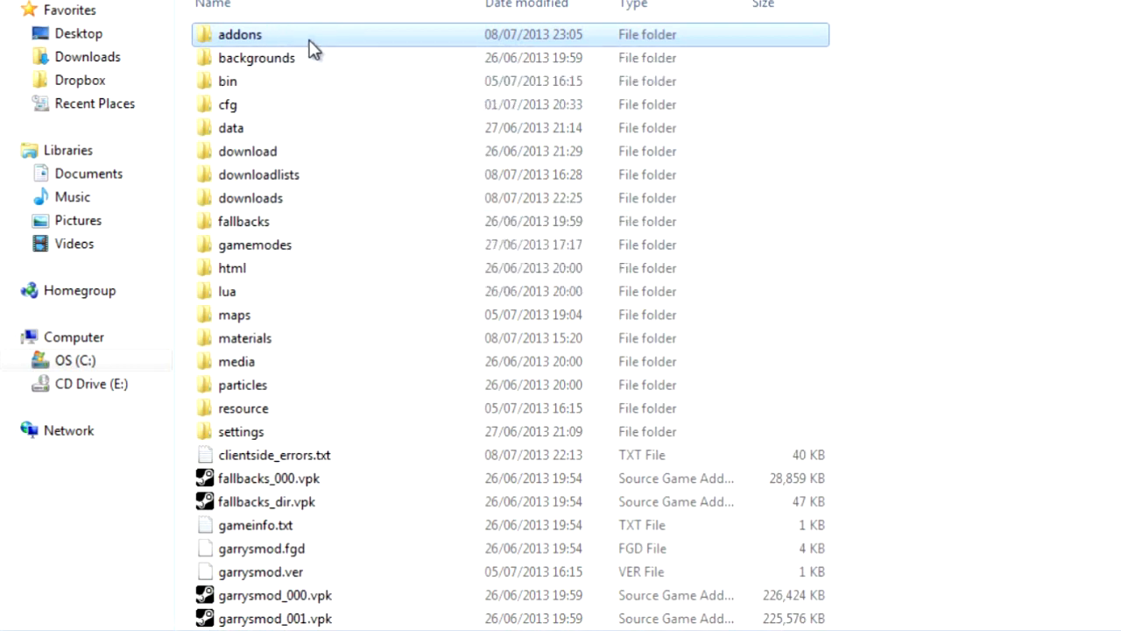
- Look inside the Laser Minigun Swep folder (lua, materials, models, sound) and return to addons
{"action": "double_click", "coordinate": [239, 35]}
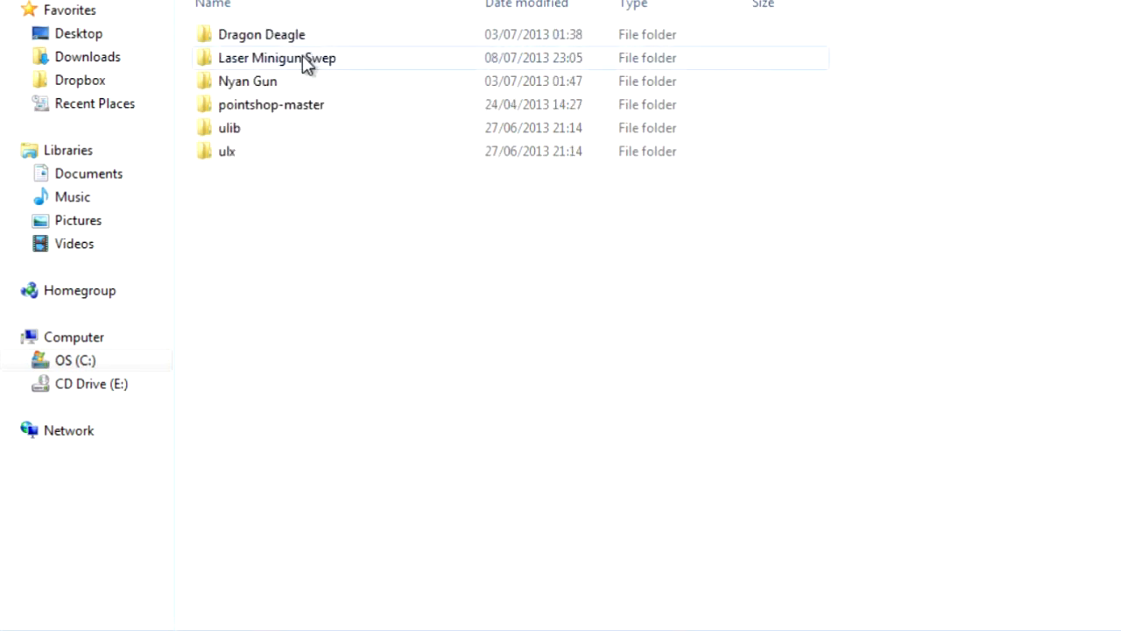
{"action": "double_click", "coordinate": [276, 58]}
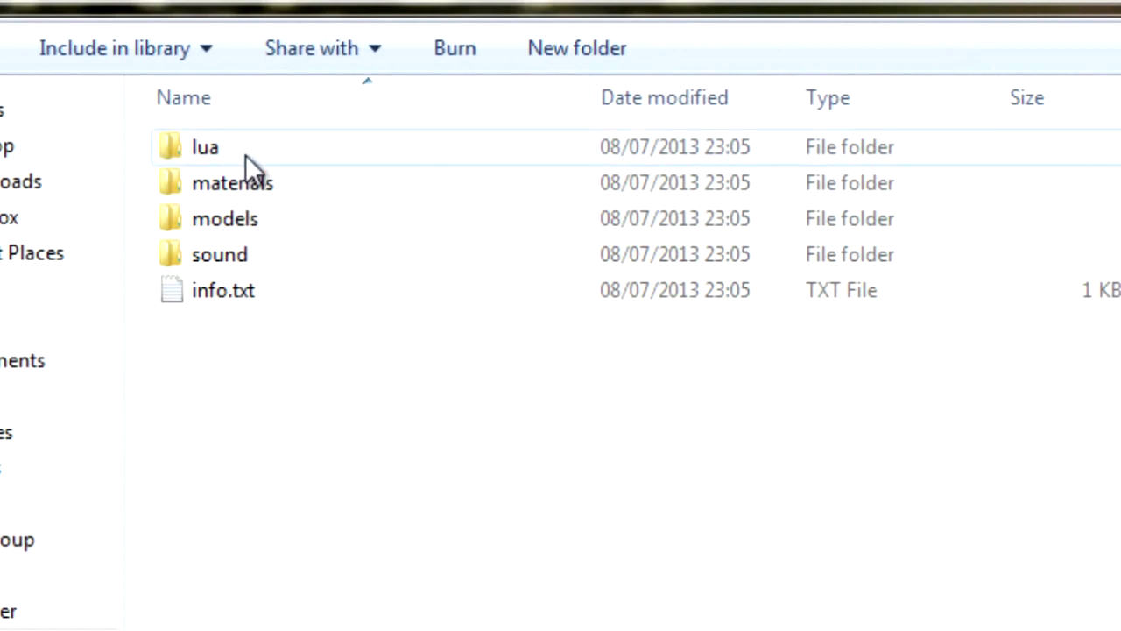
{"action": "mouse_move", "coordinate": [254, 263]}
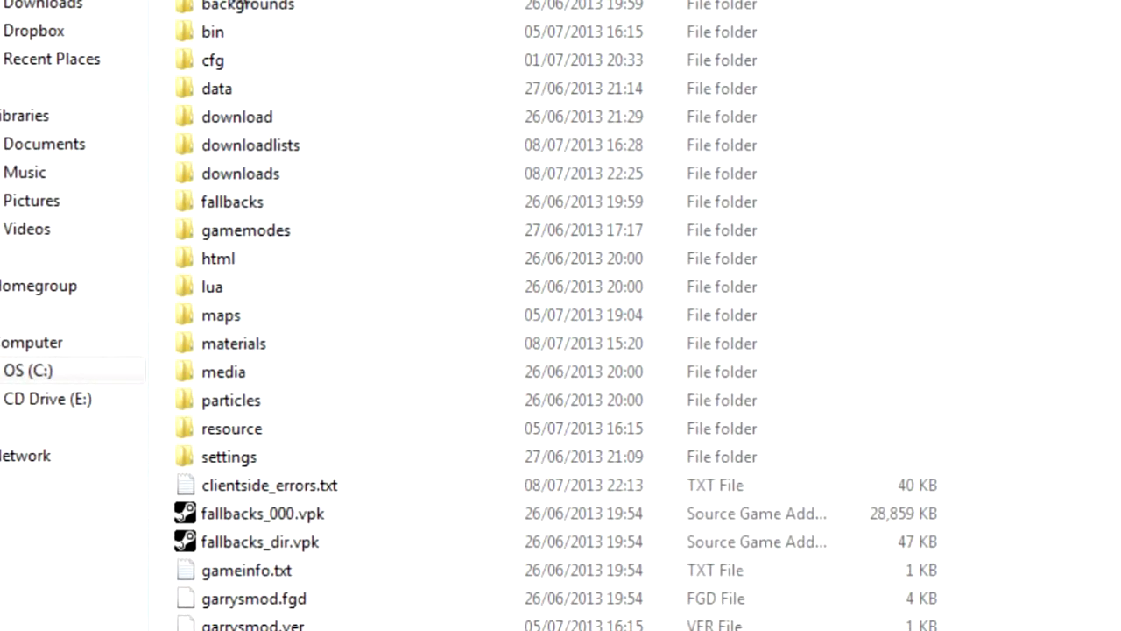
{"action": "mouse_move", "coordinate": [316, 371]}
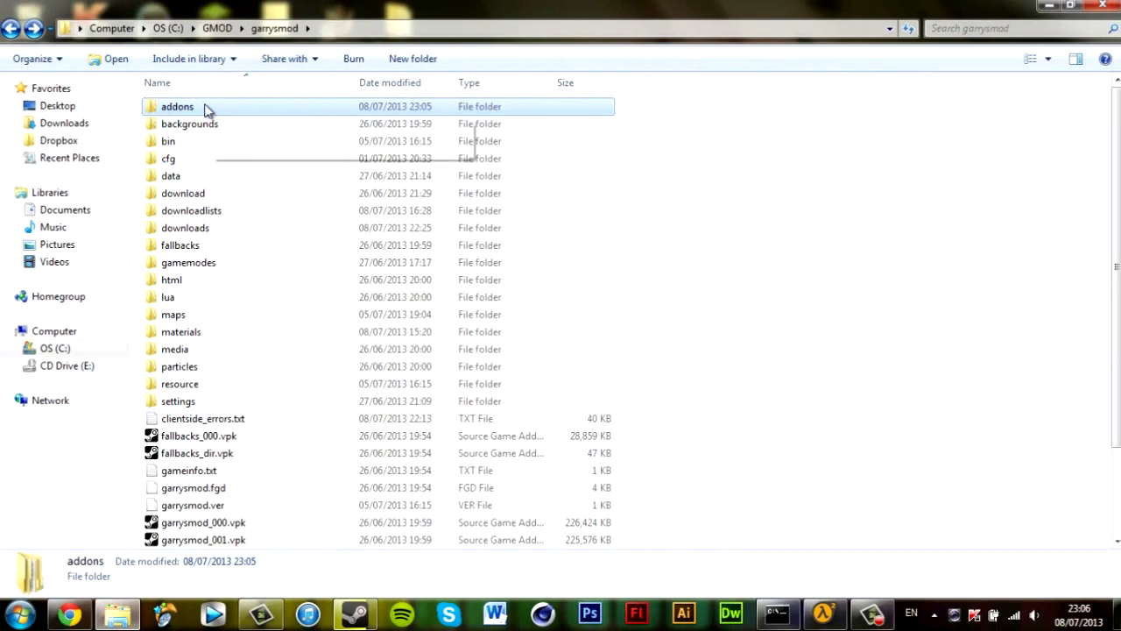
{"action": "mouse_move", "coordinate": [211, 108]}
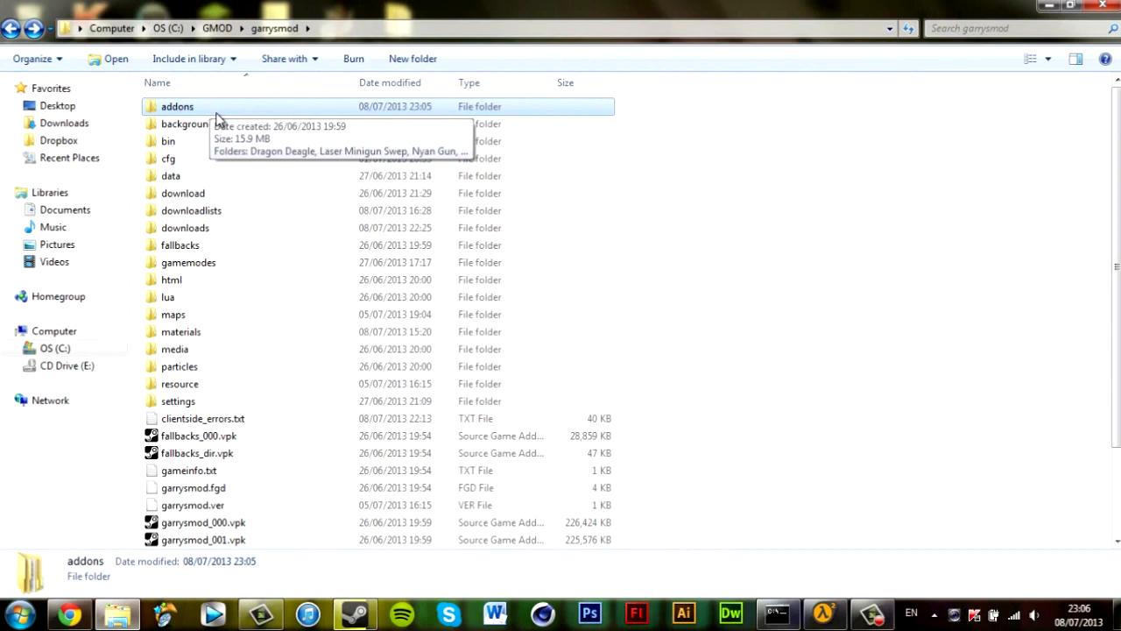
{"action": "double_click", "coordinate": [177, 107]}
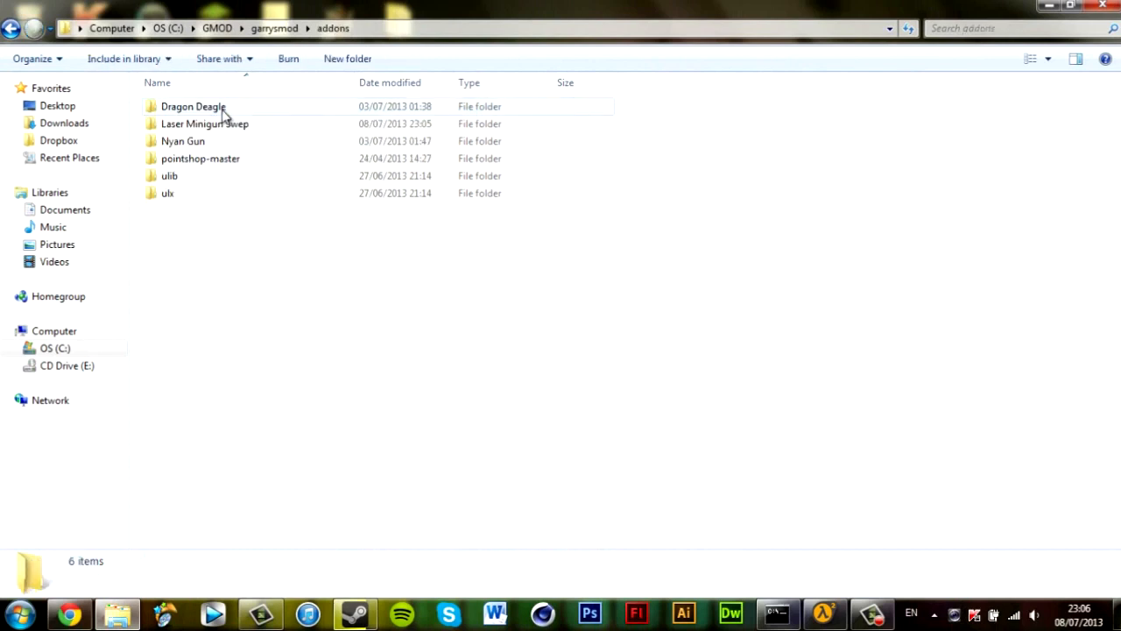
{"action": "mouse_move", "coordinate": [225, 140]}
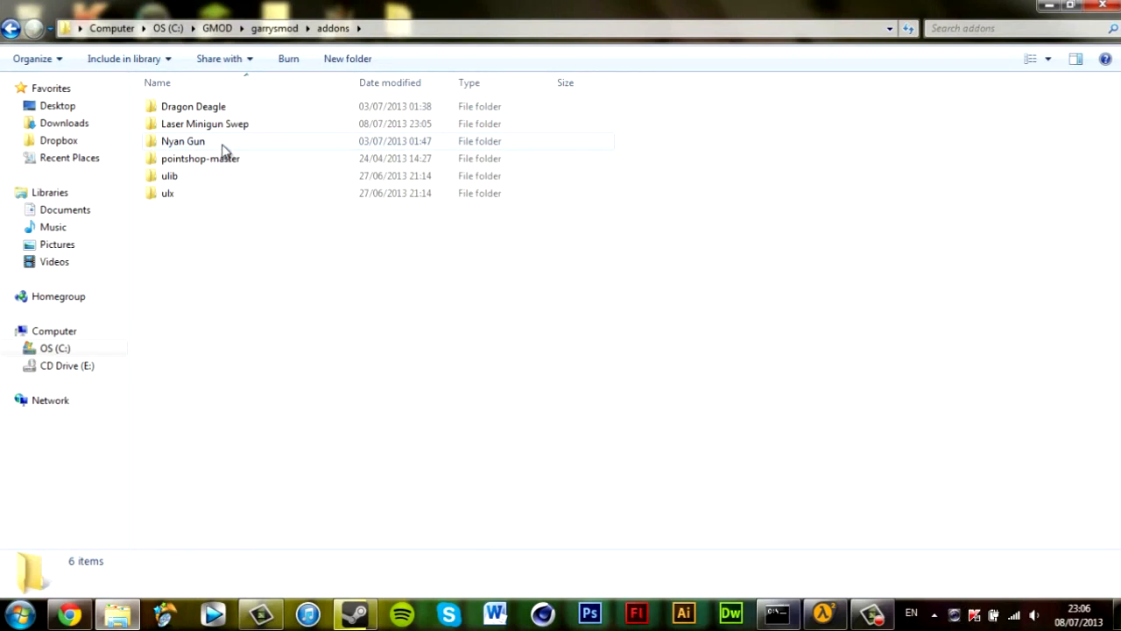
{"action": "mouse_move", "coordinate": [200, 157]}
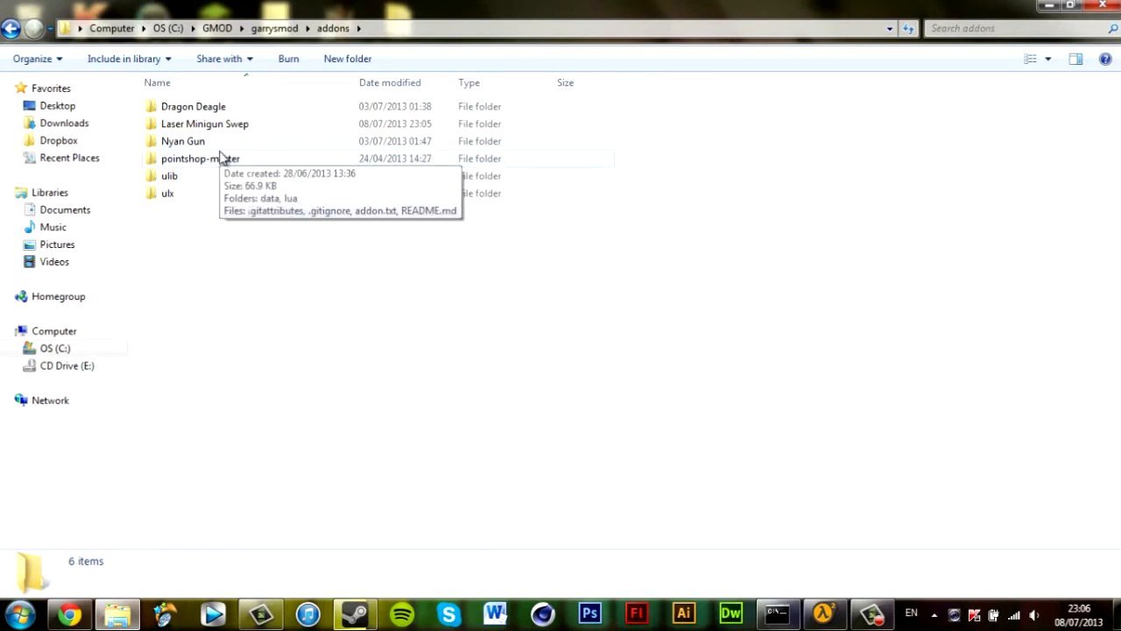
{"action": "mouse_move", "coordinate": [227, 129]}
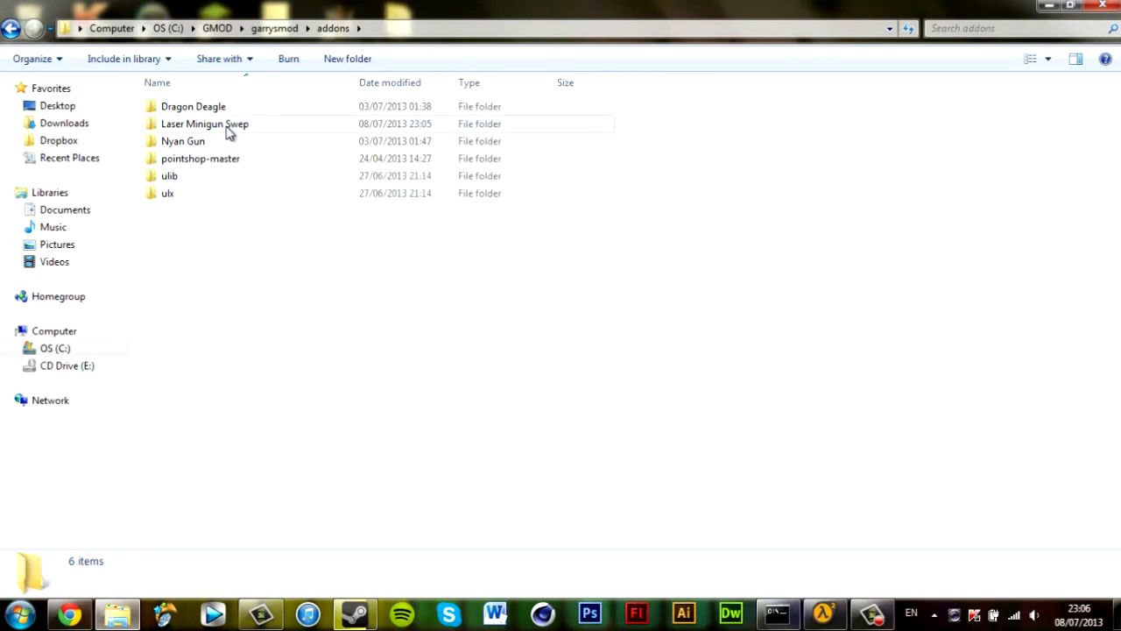
{"action": "mouse_move", "coordinate": [204, 123]}
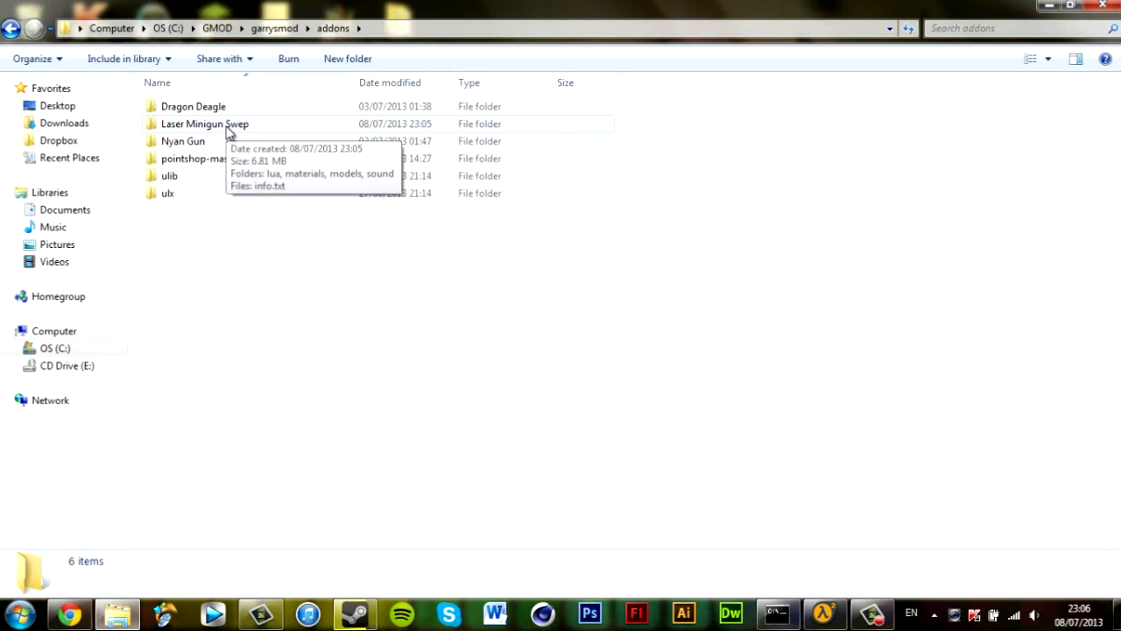
- Open Laser Minigun Swep > lua > weapons > eg > shared.lua in Notepad++
{"action": "double_click", "coordinate": [204, 123]}
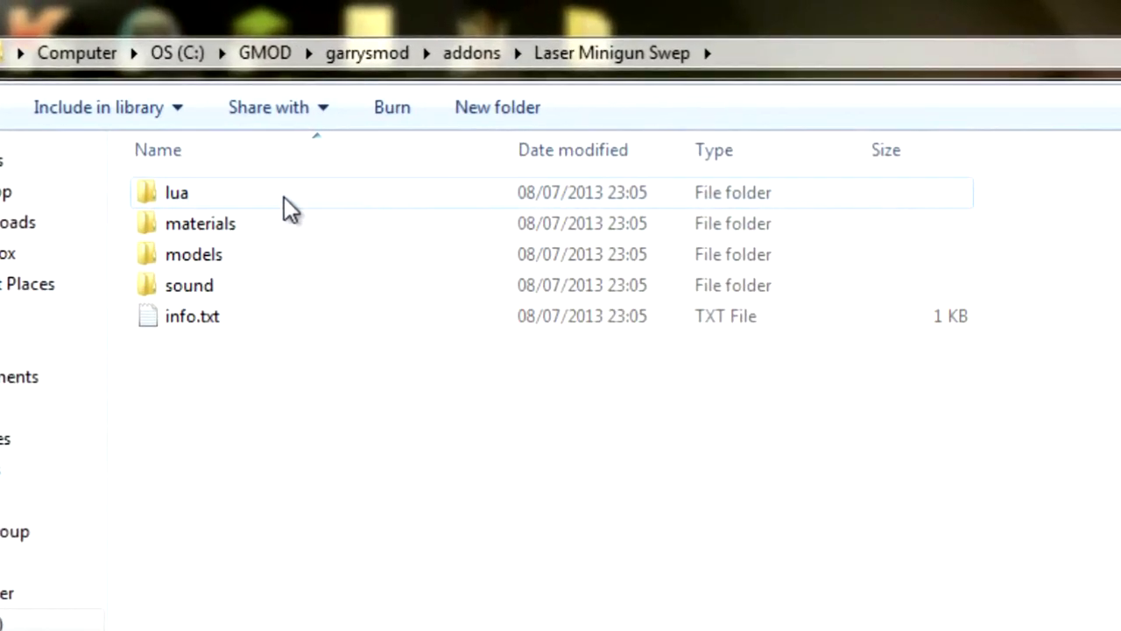
{"action": "double_click", "coordinate": [175, 191]}
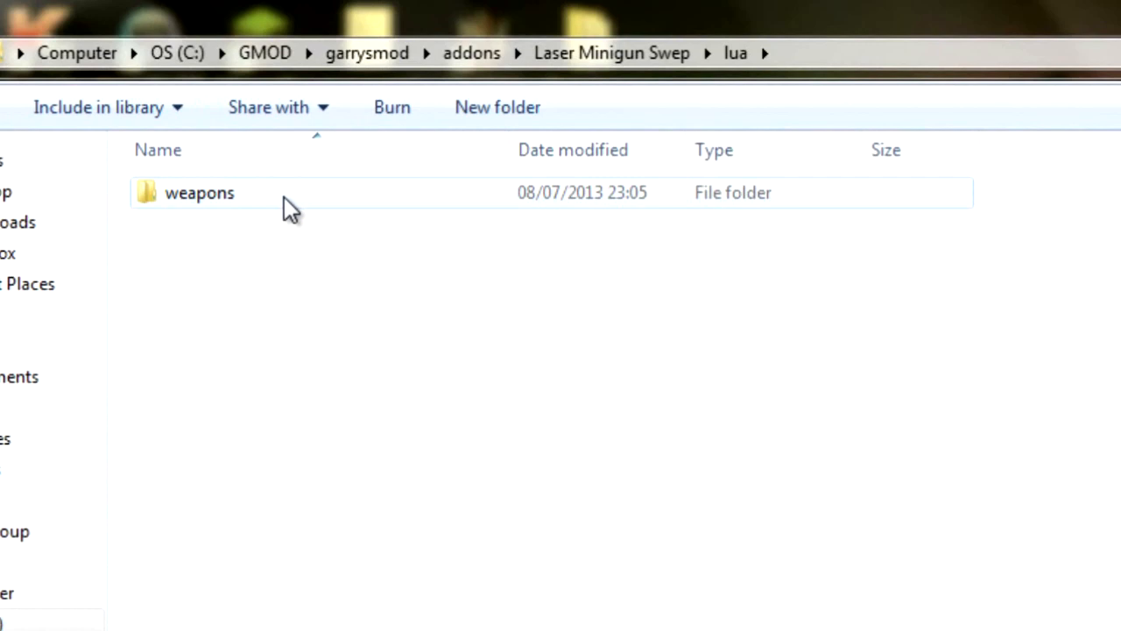
{"action": "double_click", "coordinate": [200, 192]}
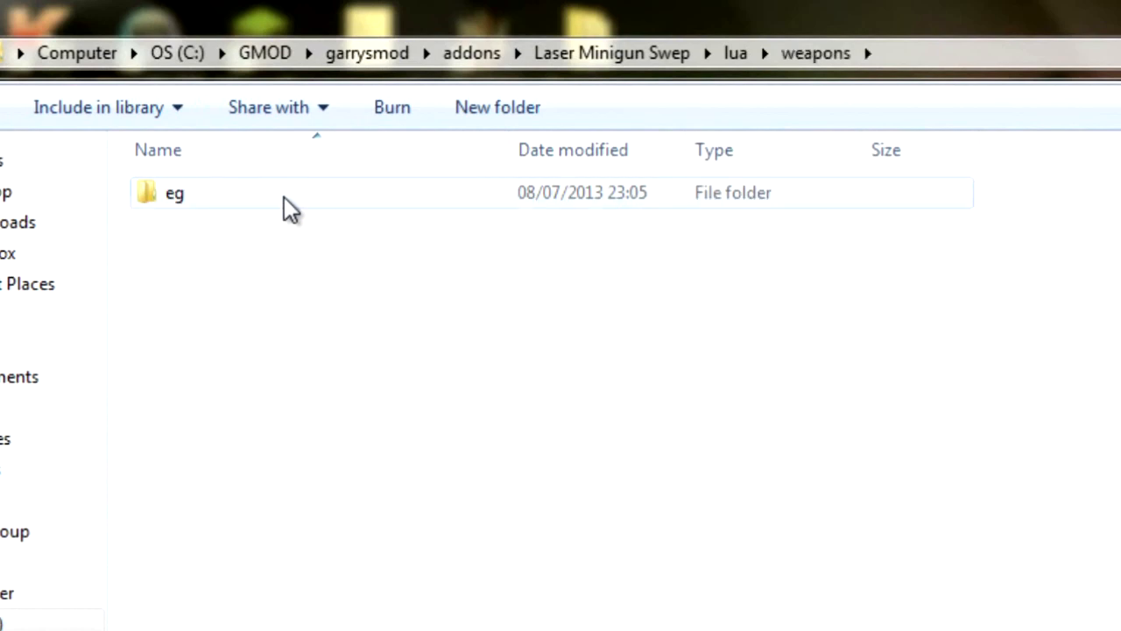
{"action": "double_click", "coordinate": [175, 192]}
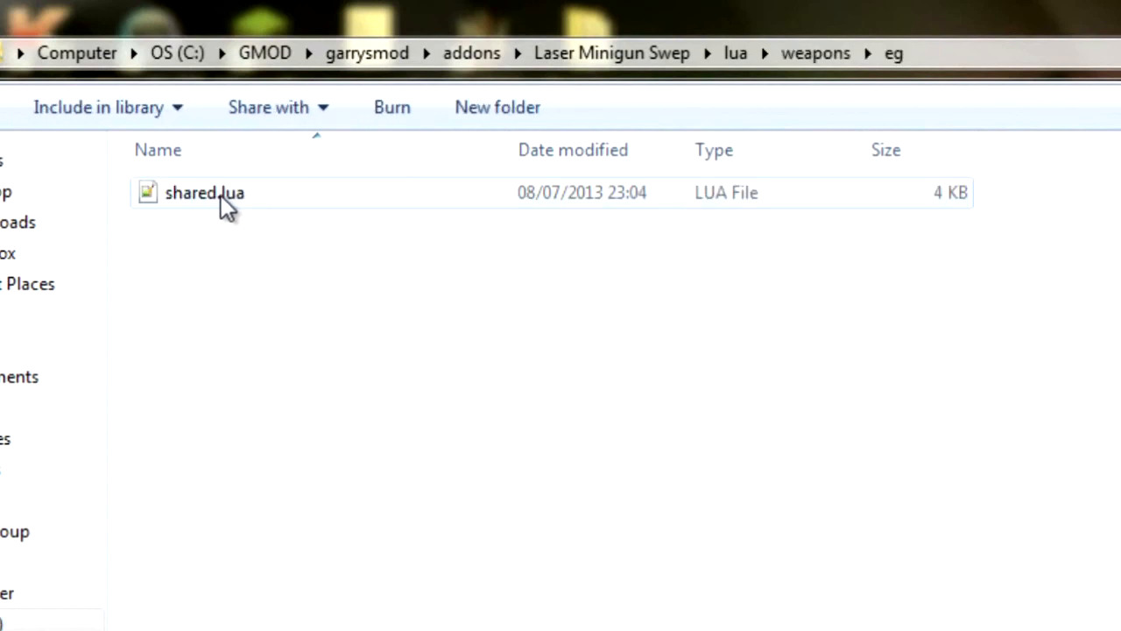
{"action": "double_click", "coordinate": [203, 192]}
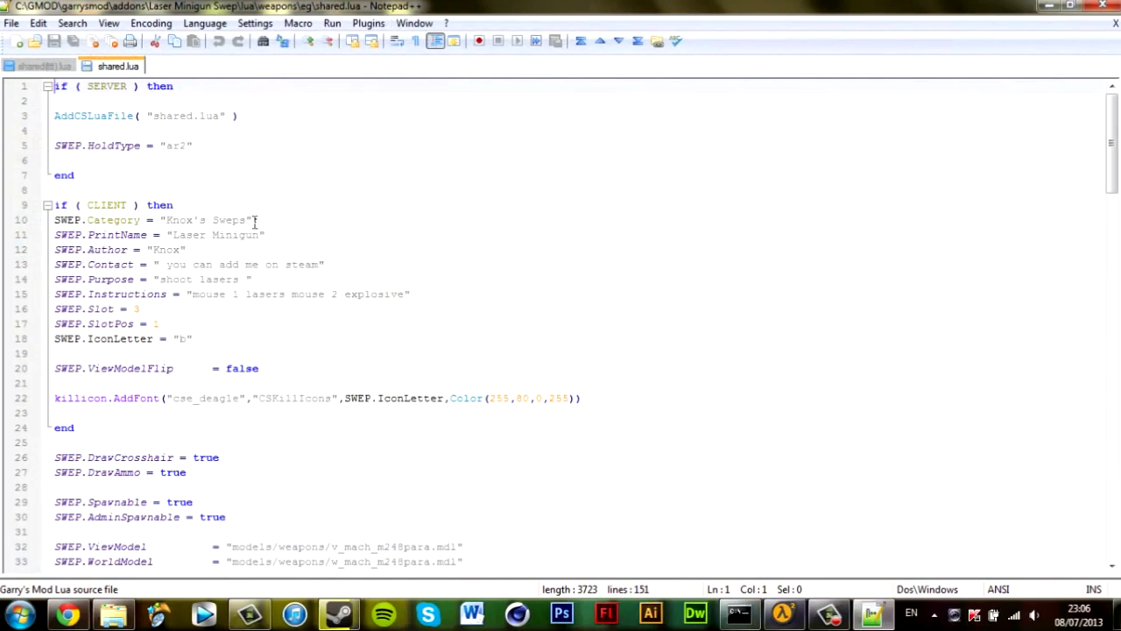
- Scroll through shared.lua's SWEP settings like PrintName, Spawnable and Primary damage
{"action": "scroll", "scroll_direction": "down", "scroll_amount": 3}
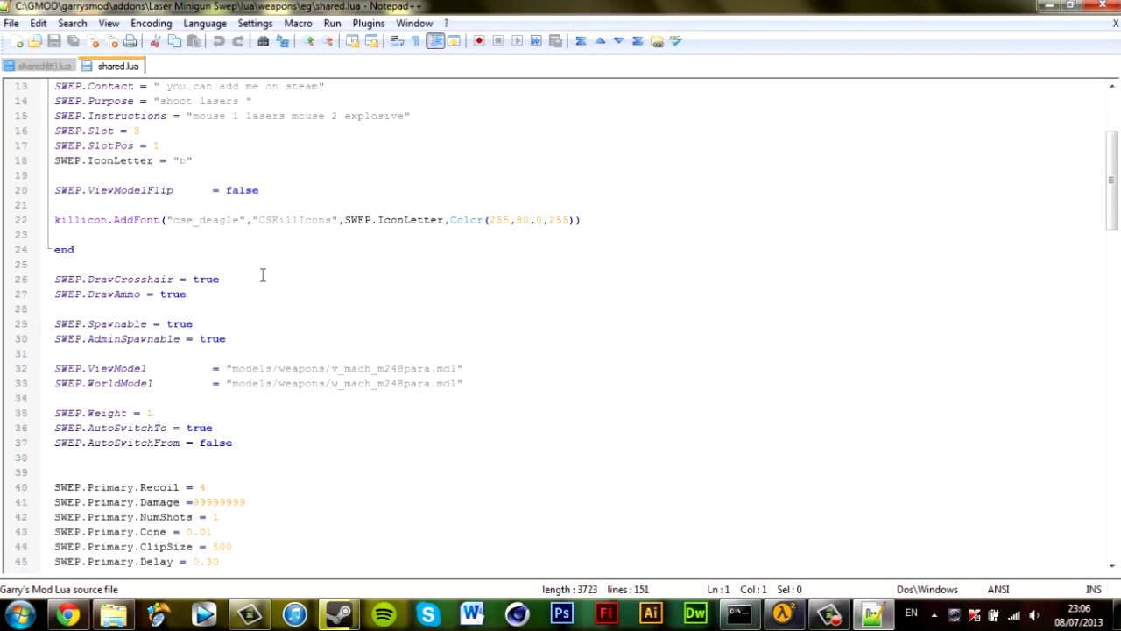
{"action": "scroll", "scroll_direction": "up", "scroll_amount": 3}
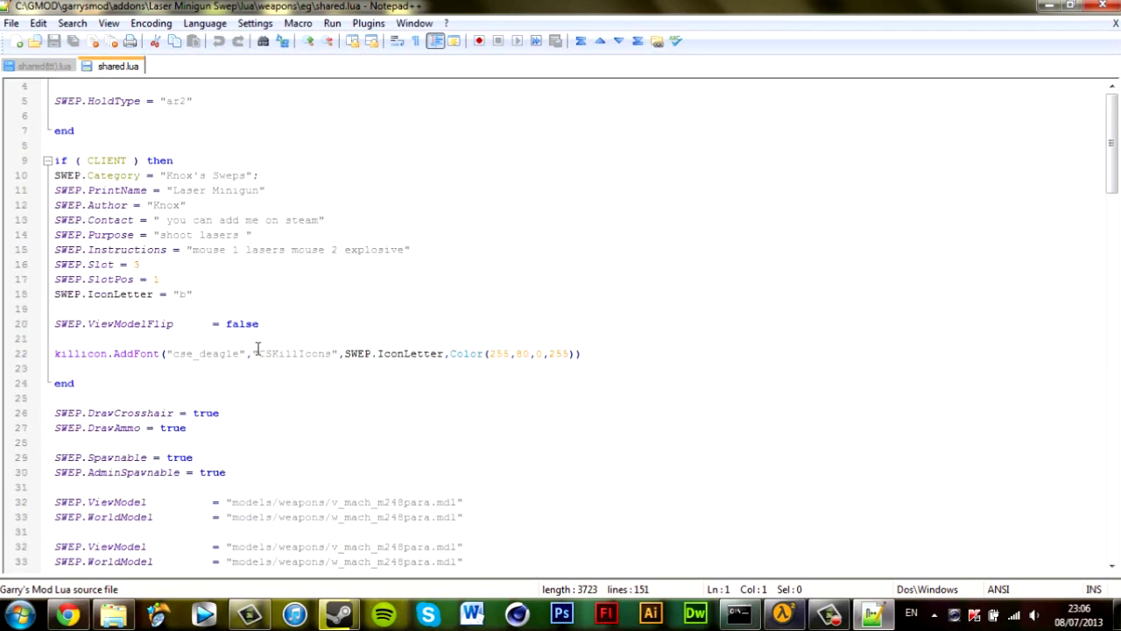
{"action": "scroll", "scroll_direction": "down", "scroll_amount": 3}
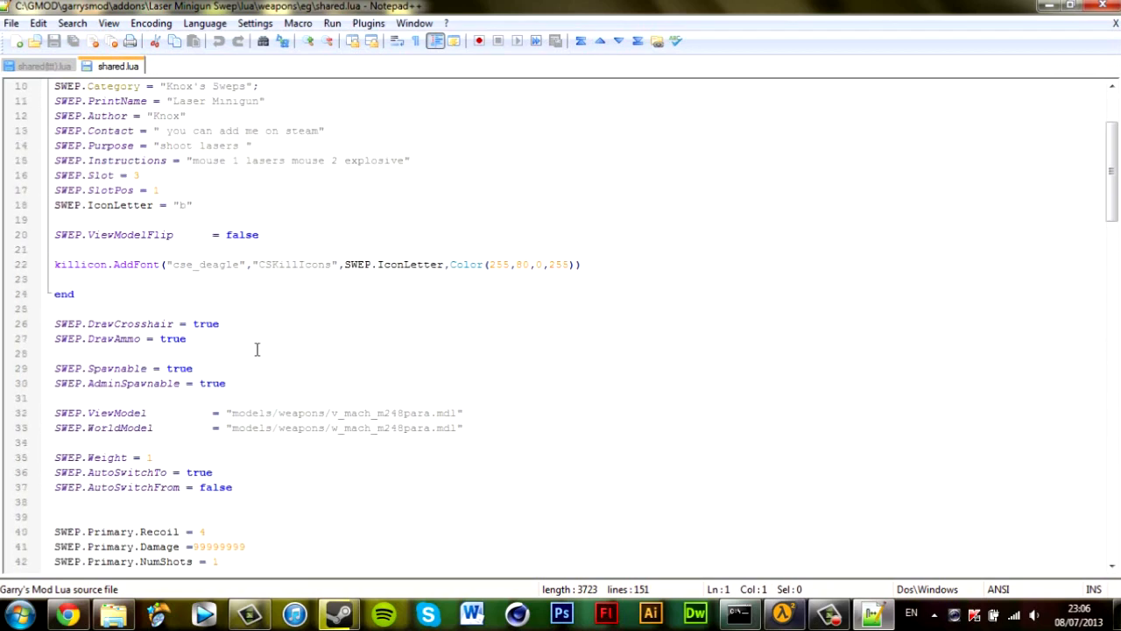
{"action": "scroll", "scroll_direction": "down", "scroll_amount": 3}
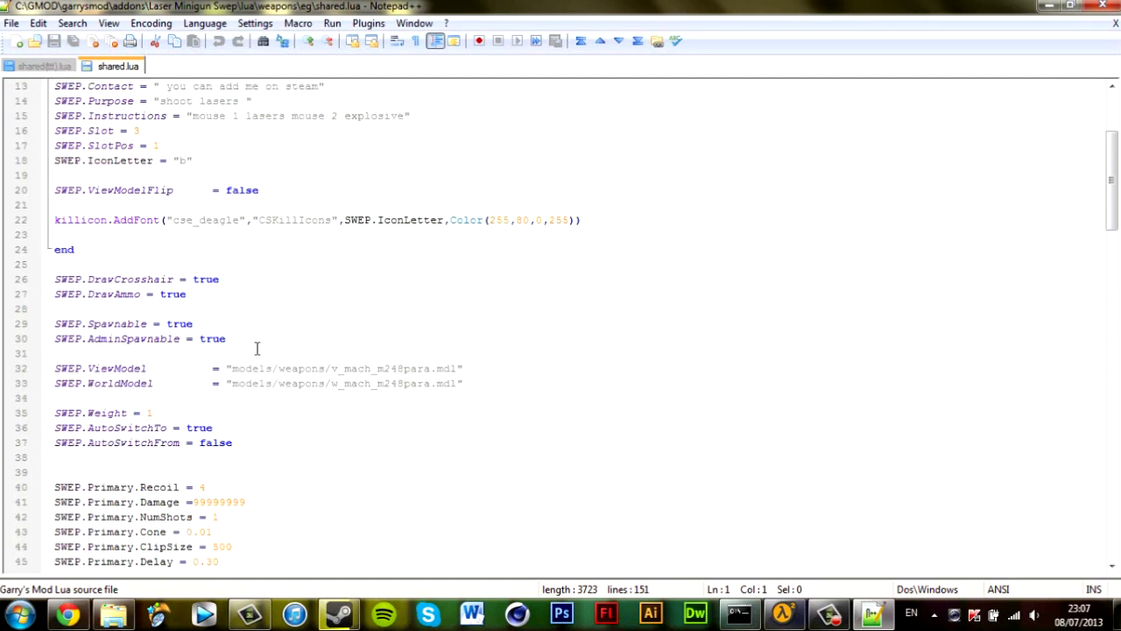
{"action": "mouse_move", "coordinate": [306, 405]}
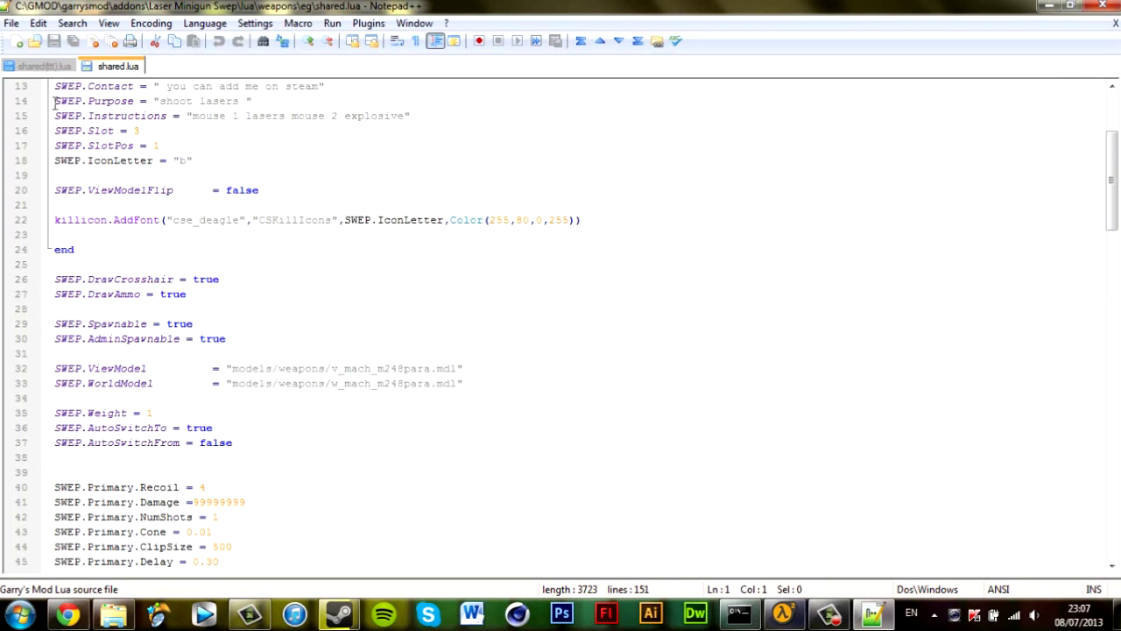
- Consult the TTT custom weapons guide's WEAPON_ kind list in Chrome alongside the other shared.lua
{"action": "left_click", "coordinate": [44, 67]}
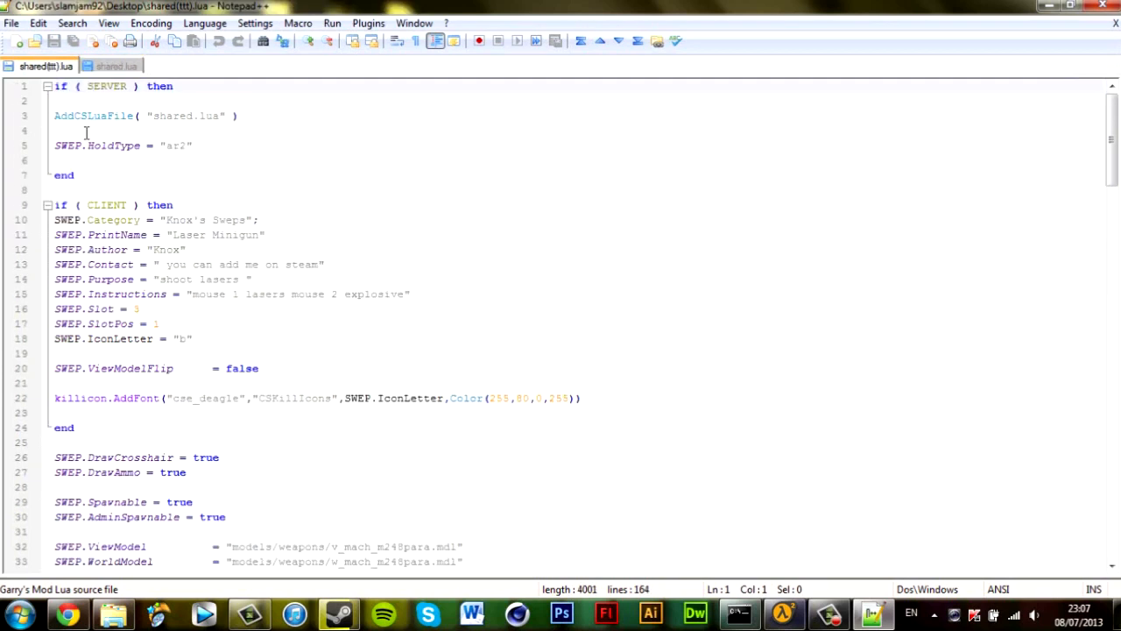
{"action": "mouse_move", "coordinate": [57, 560]}
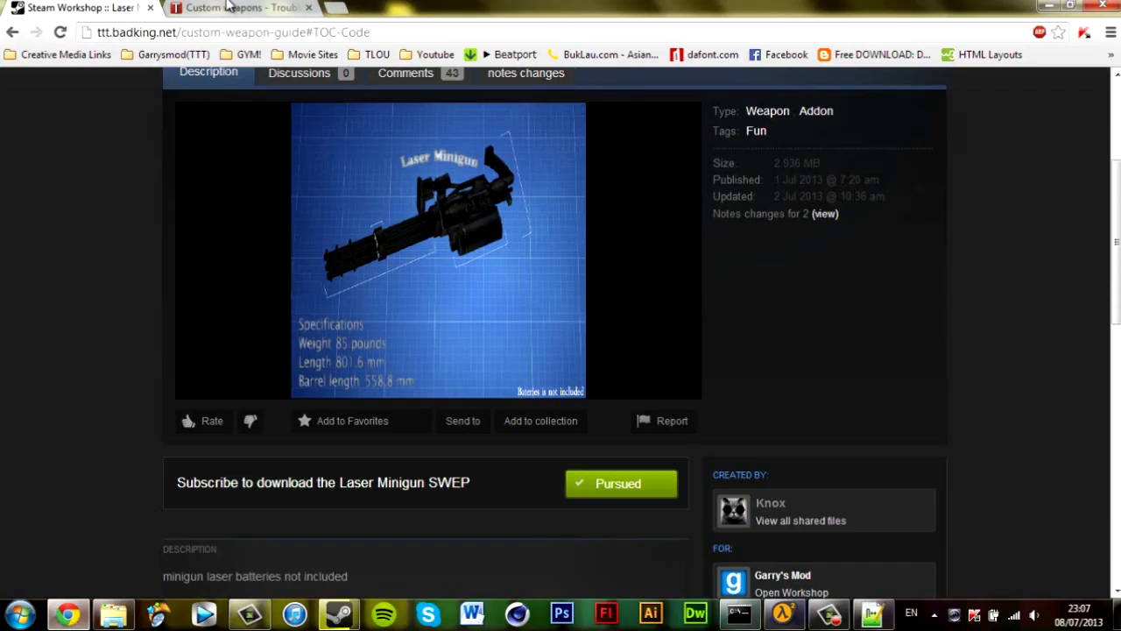
{"action": "left_click", "coordinate": [242, 7]}
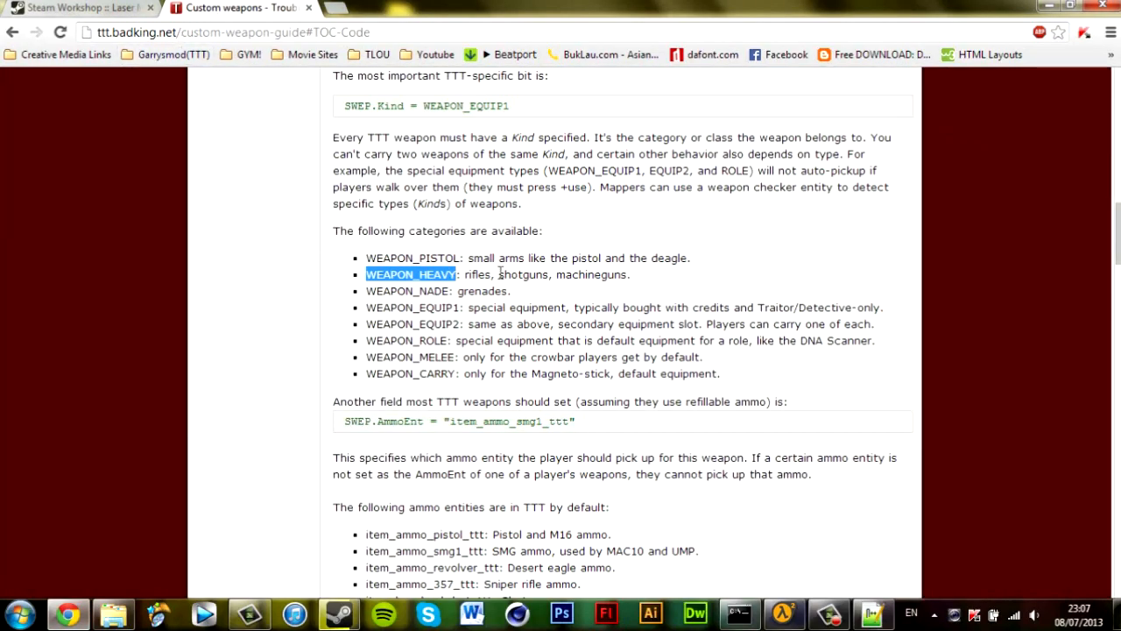
{"action": "left_click", "coordinate": [312, 290]}
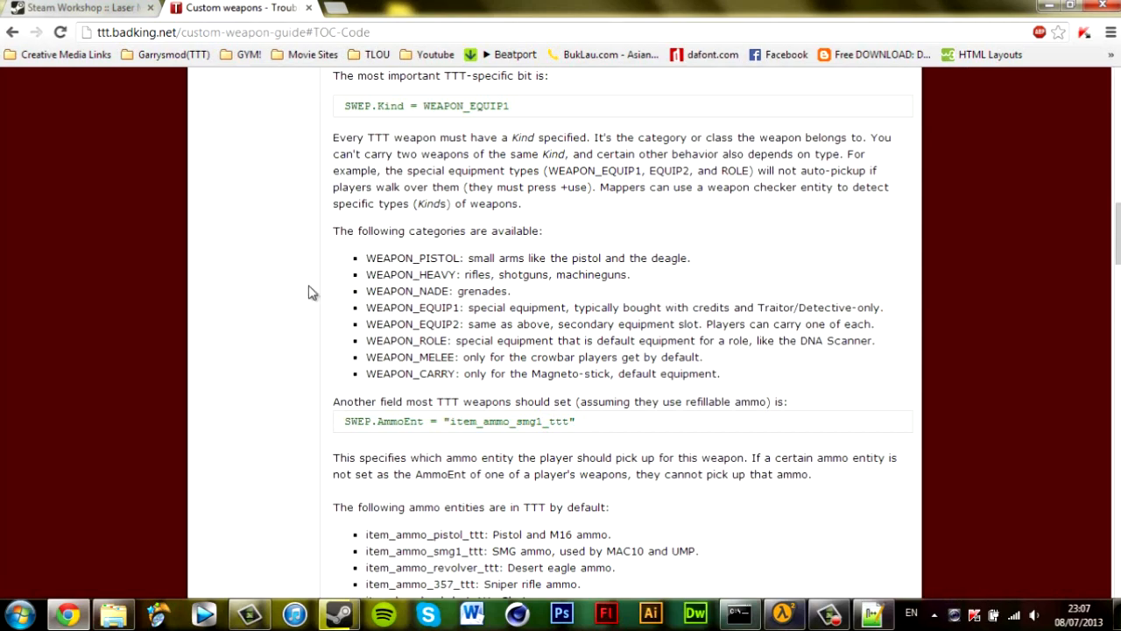
{"action": "scroll", "scroll_direction": "down", "scroll_amount": 3}
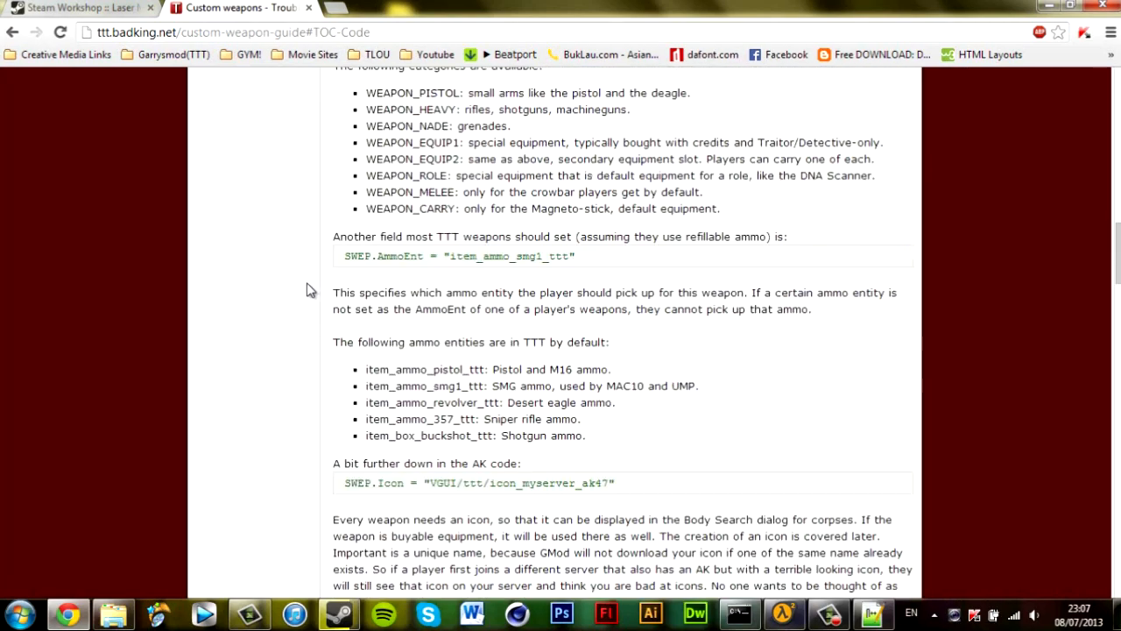
{"action": "scroll", "scroll_direction": "up", "scroll_amount": 3}
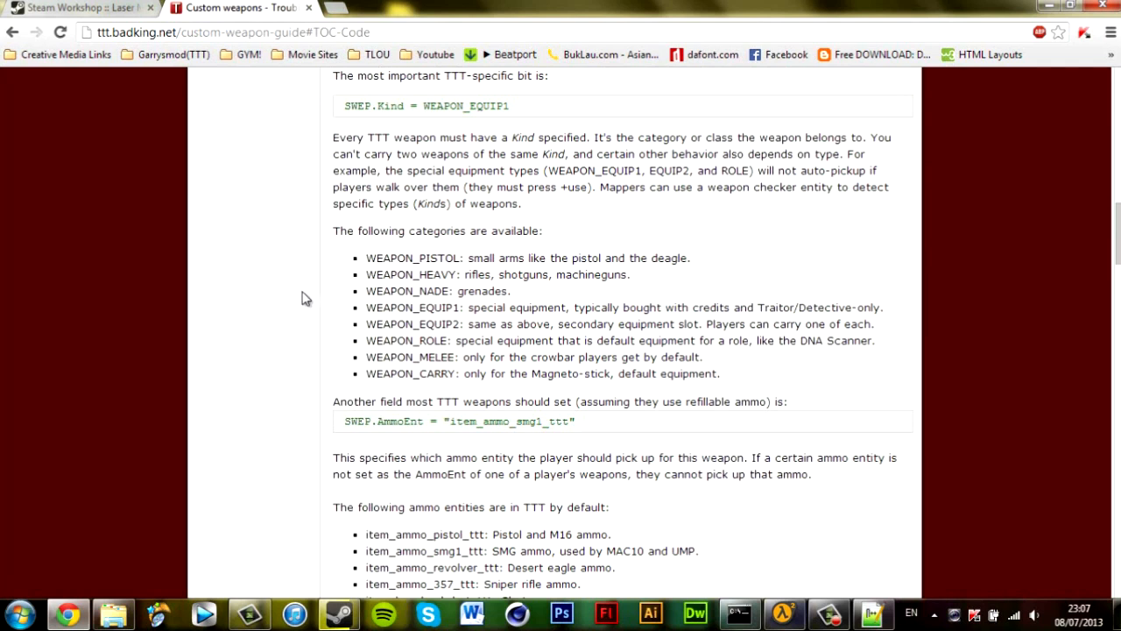
{"action": "mouse_move", "coordinate": [302, 295]}
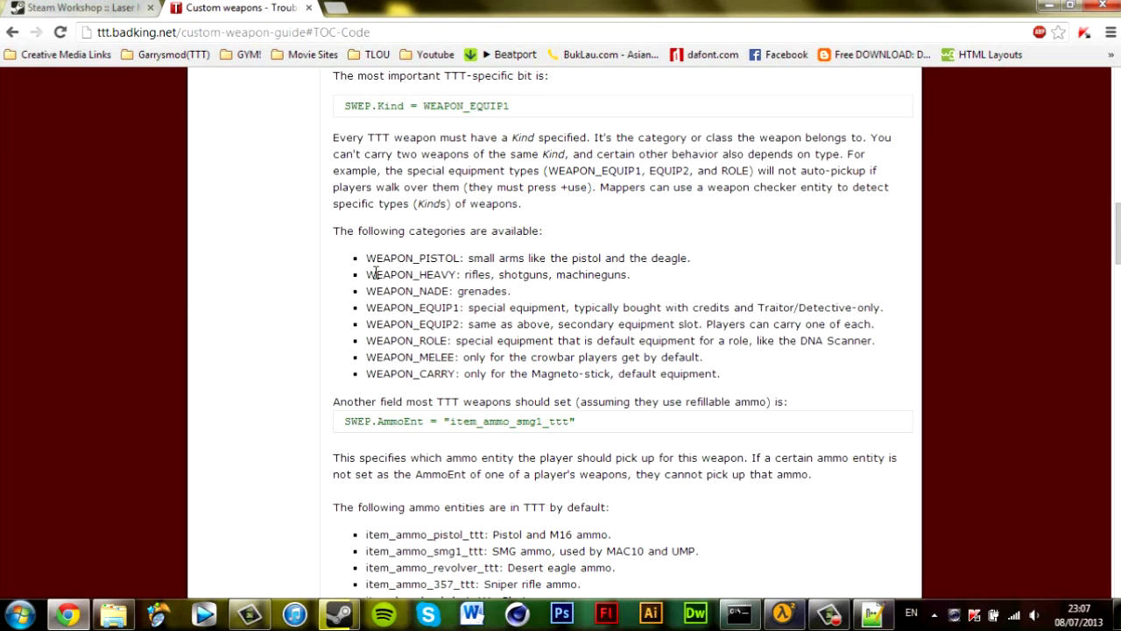
{"action": "mouse_move", "coordinate": [358, 296]}
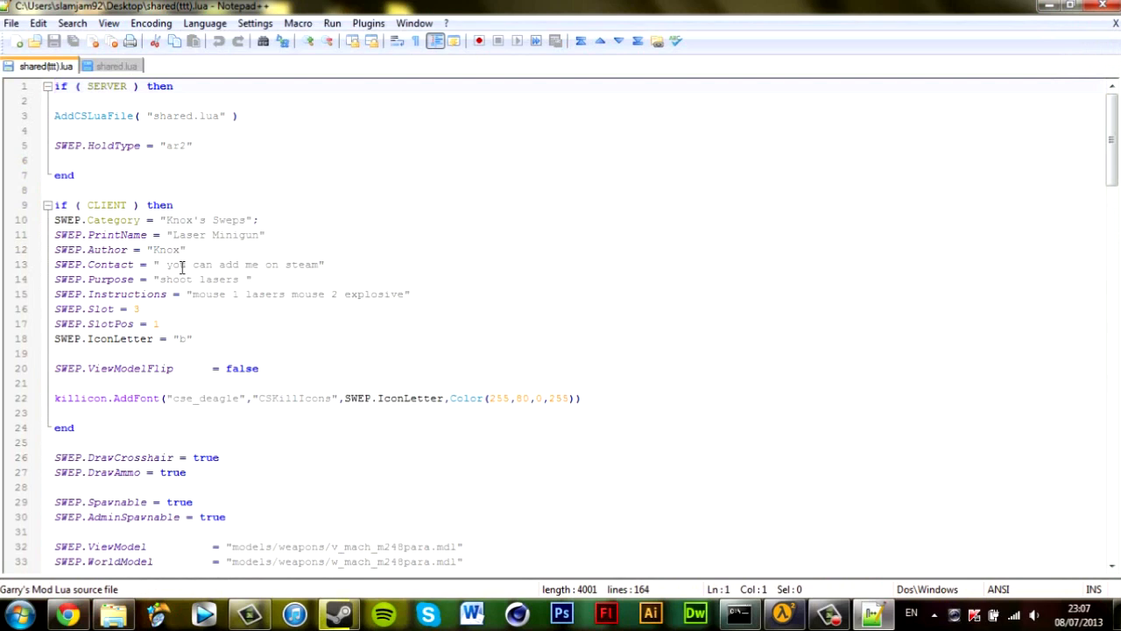
- Copy the TTT conversion block (weapon_tttbase, WEAPON_HEAVY, pistol ammo) for pasting below the WorldModel line
{"action": "scroll", "scroll_direction": "down", "scroll_amount": 3}
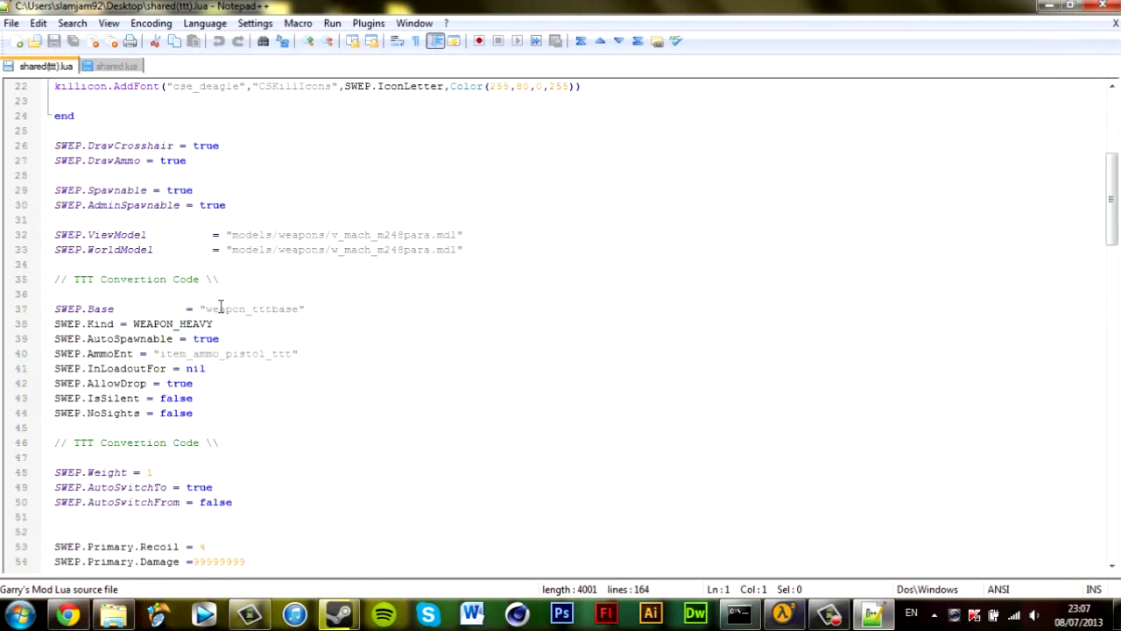
{"action": "scroll", "scroll_direction": "down", "scroll_amount": 3}
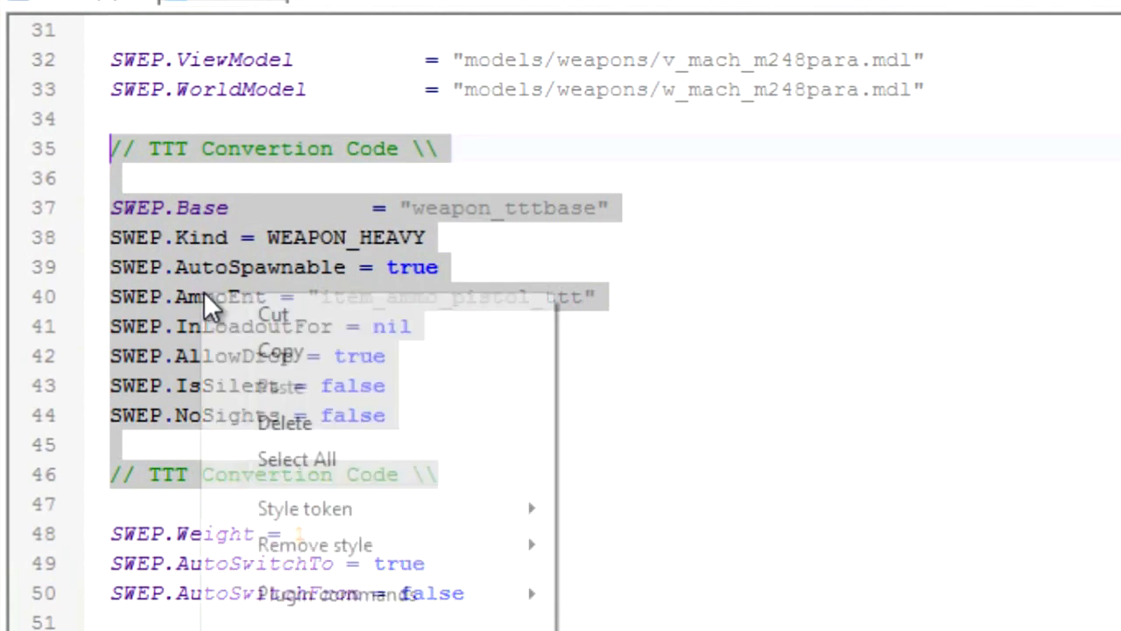
{"action": "left_click", "coordinate": [138, 59]}
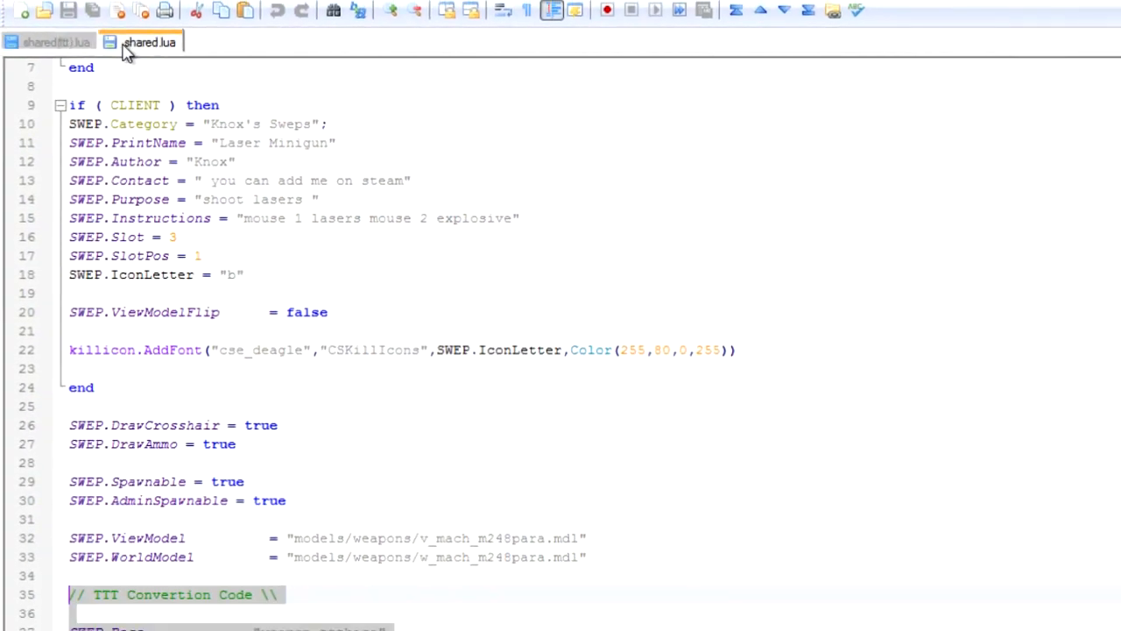
{"action": "scroll", "scroll_direction": "down", "scroll_amount": 3}
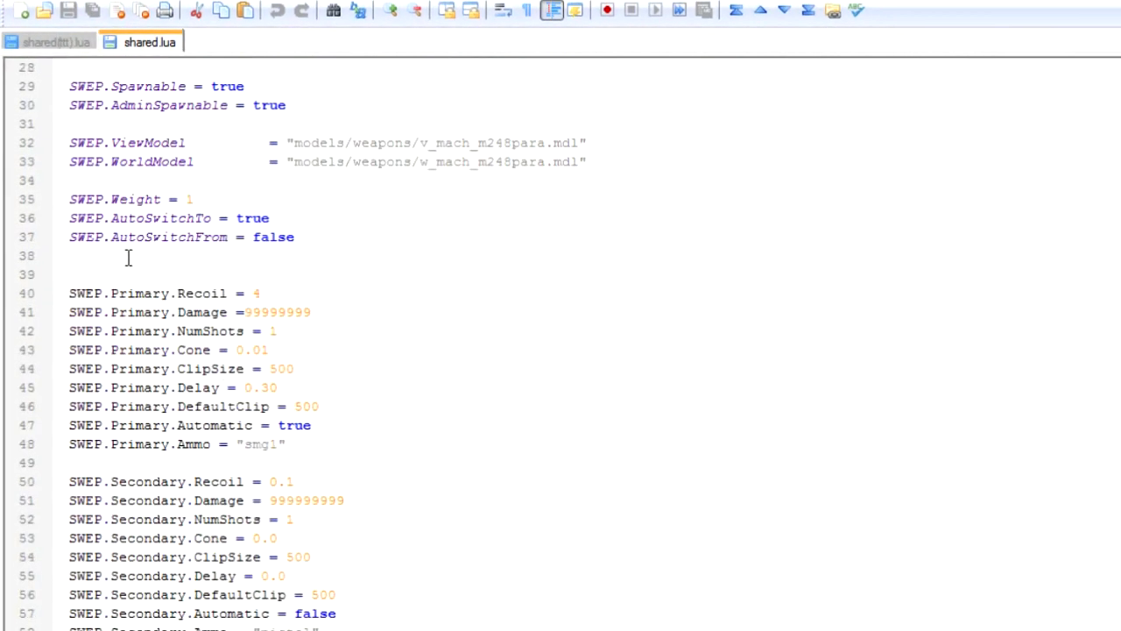
{"action": "scroll", "scroll_direction": "down", "scroll_amount": 3}
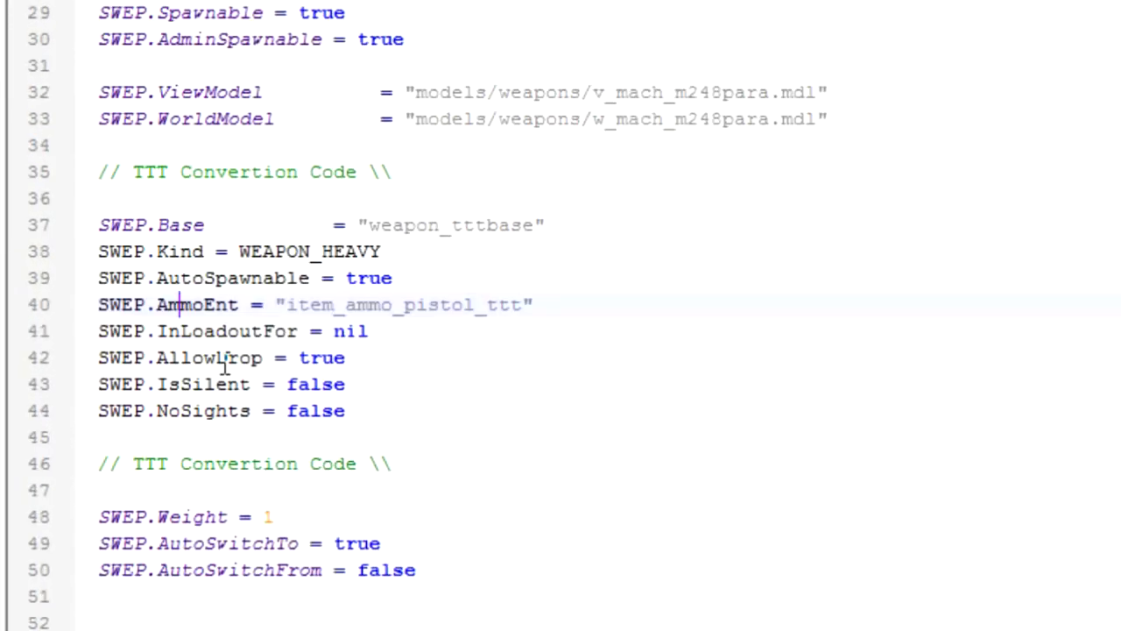
{"action": "scroll", "scroll_direction": "down", "scroll_amount": 3}
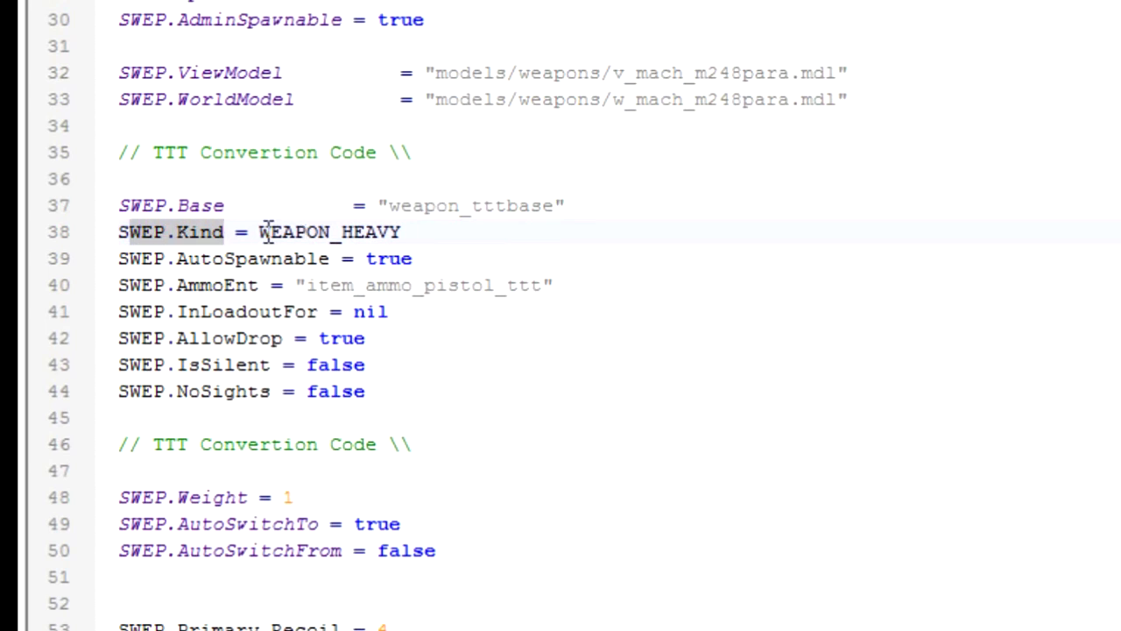
- Check WEAPON_HEAVY in the guide's Kind list, then return to the AmmoEnt line in shared.lua
{"action": "double_click", "coordinate": [330, 232]}
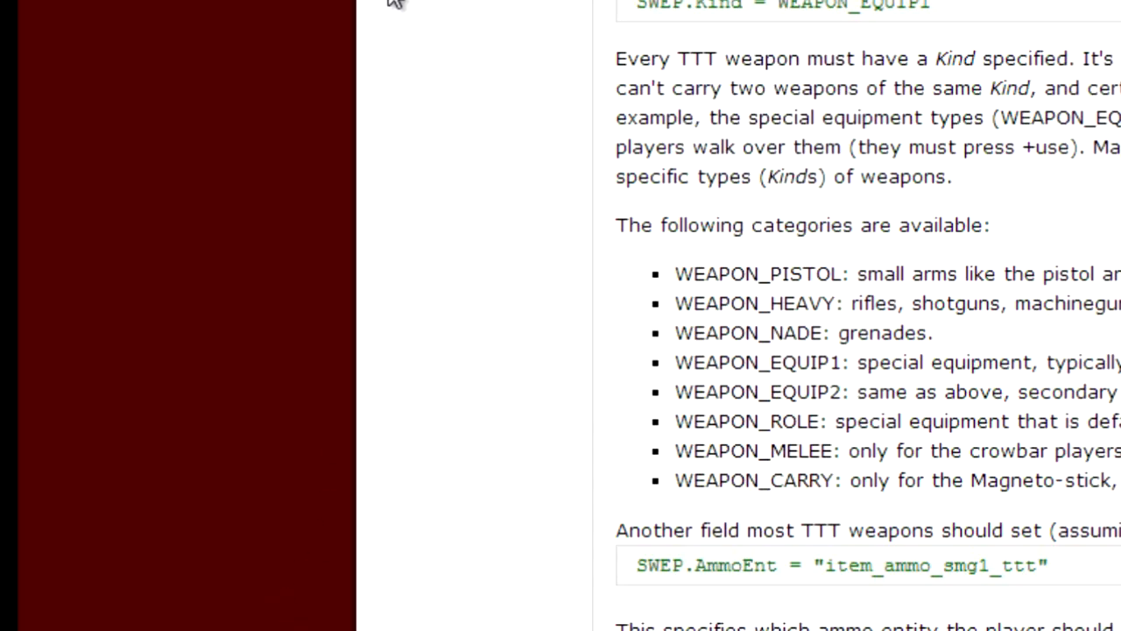
{"action": "scroll", "scroll_direction": "down", "scroll_amount": 3}
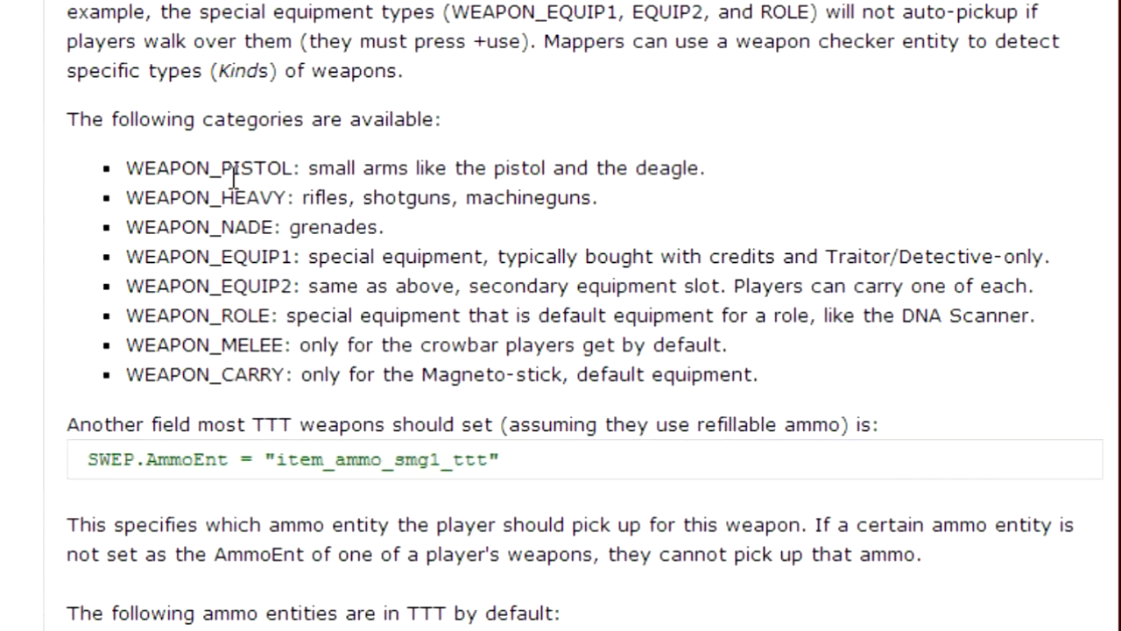
{"action": "mouse_move", "coordinate": [256, 305]}
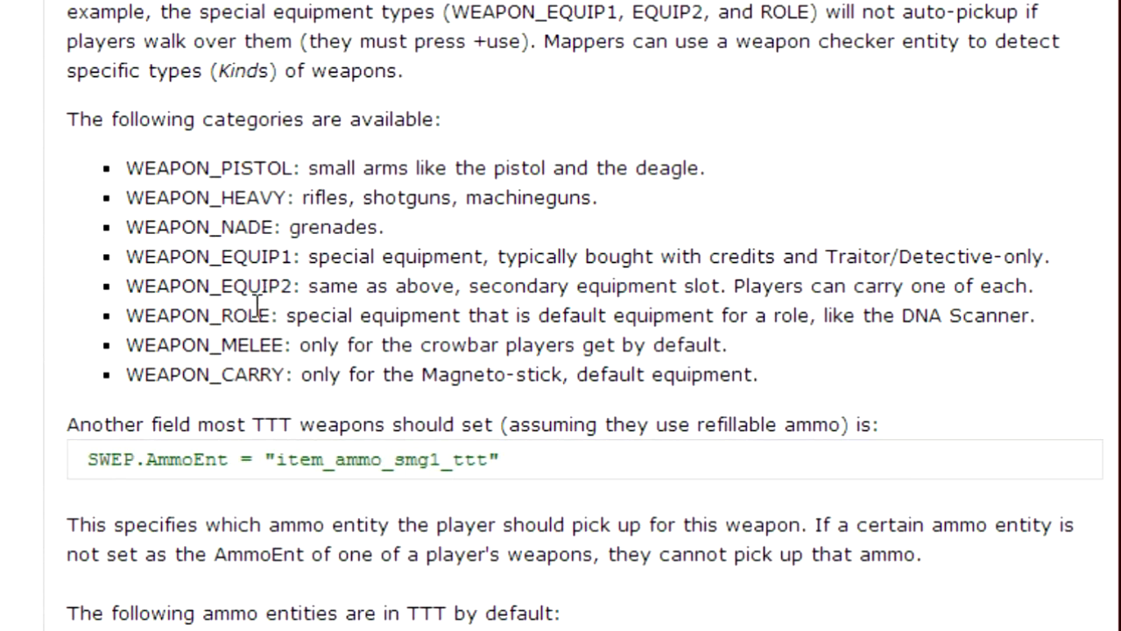
{"action": "mouse_move", "coordinate": [214, 265]}
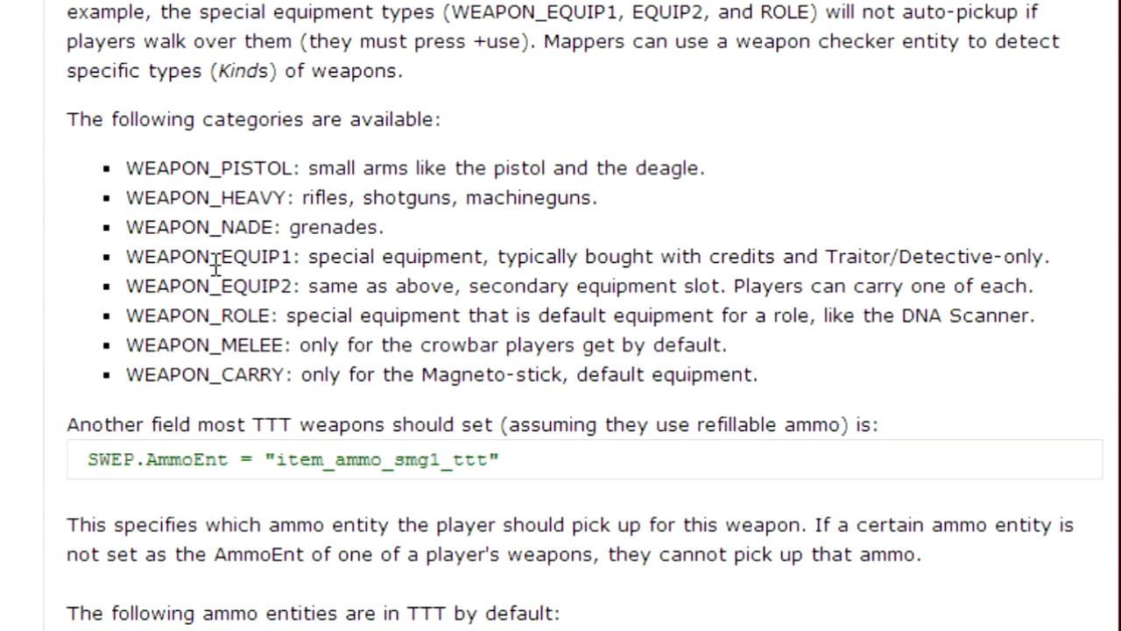
{"action": "mouse_move", "coordinate": [417, 298]}
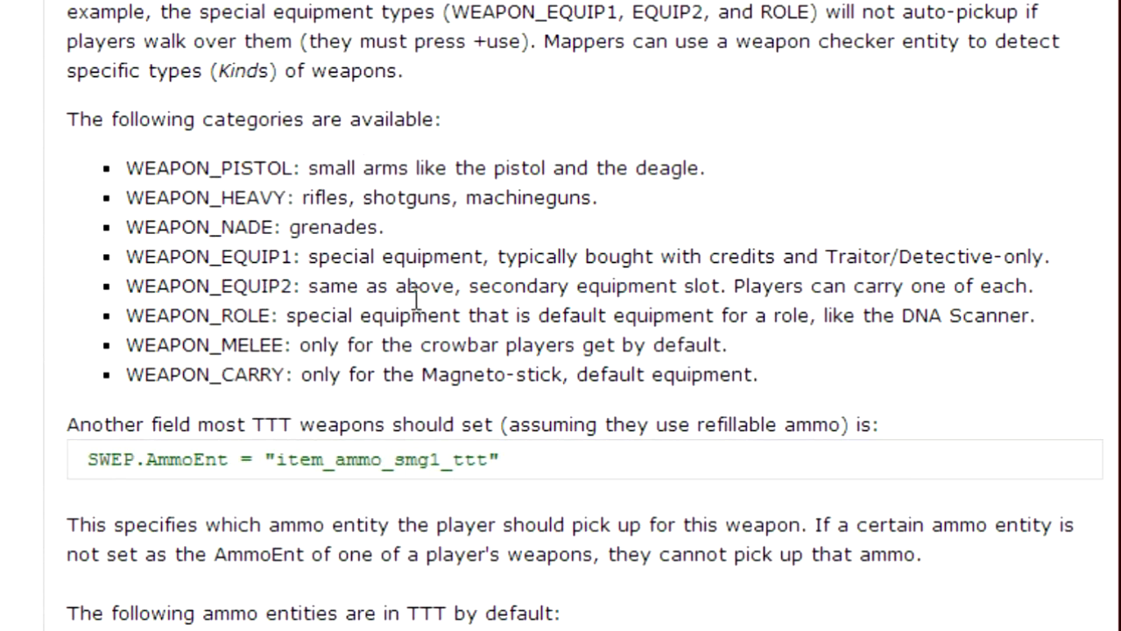
{"action": "mouse_move", "coordinate": [280, 197]}
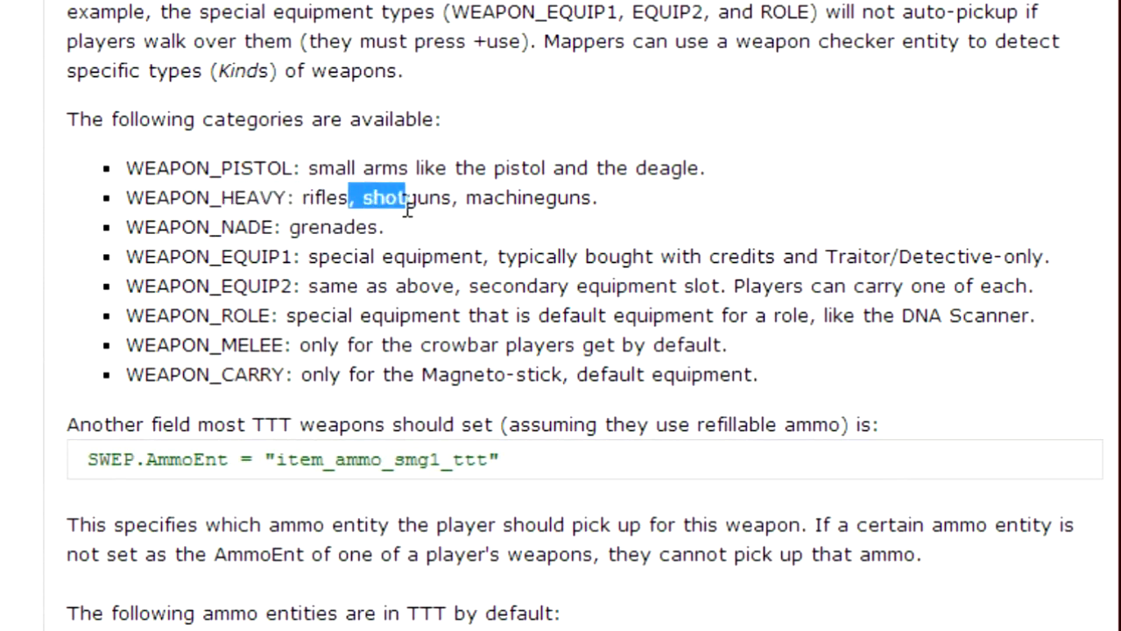
{"action": "left_click", "coordinate": [149, 158]}
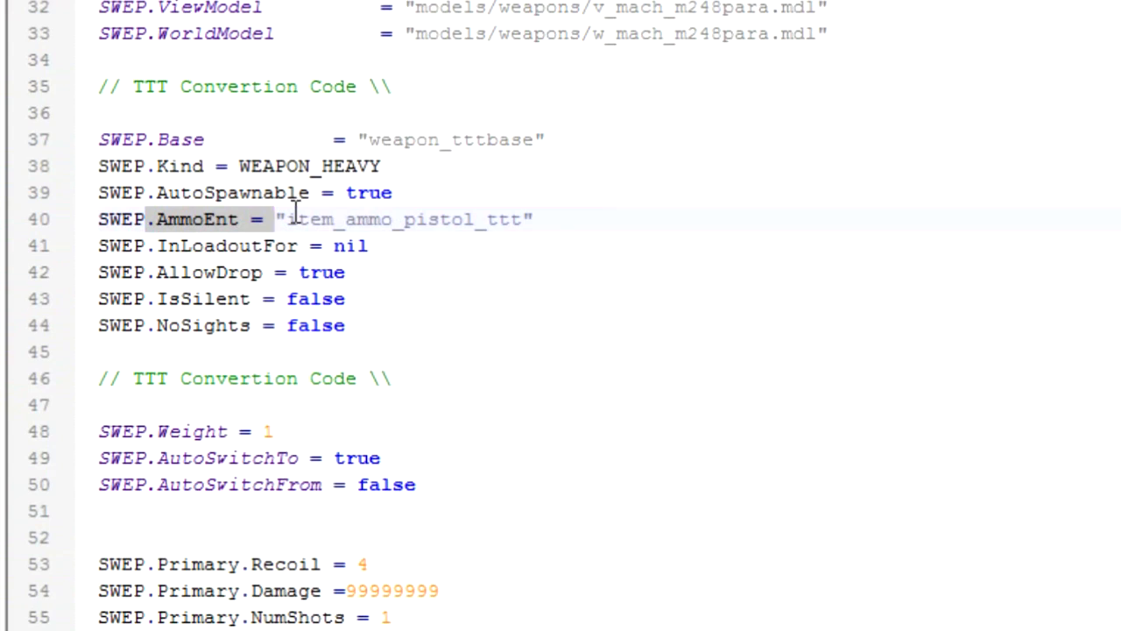
{"action": "mouse_move", "coordinate": [317, 239]}
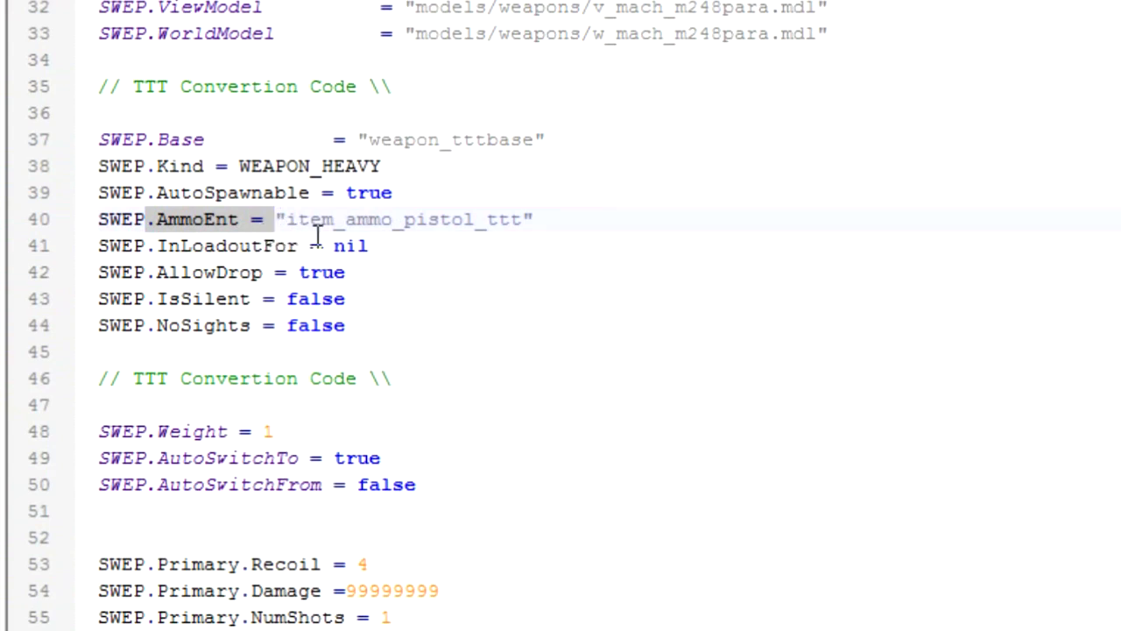
{"action": "mouse_move", "coordinate": [406, 245]}
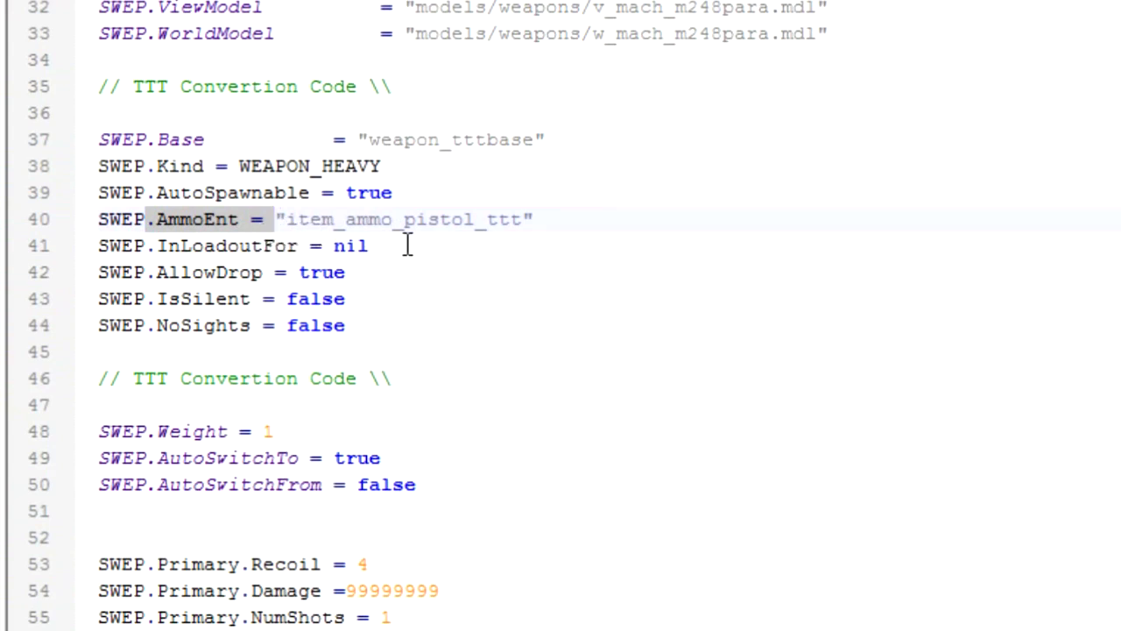
{"action": "mouse_move", "coordinate": [231, 266]}
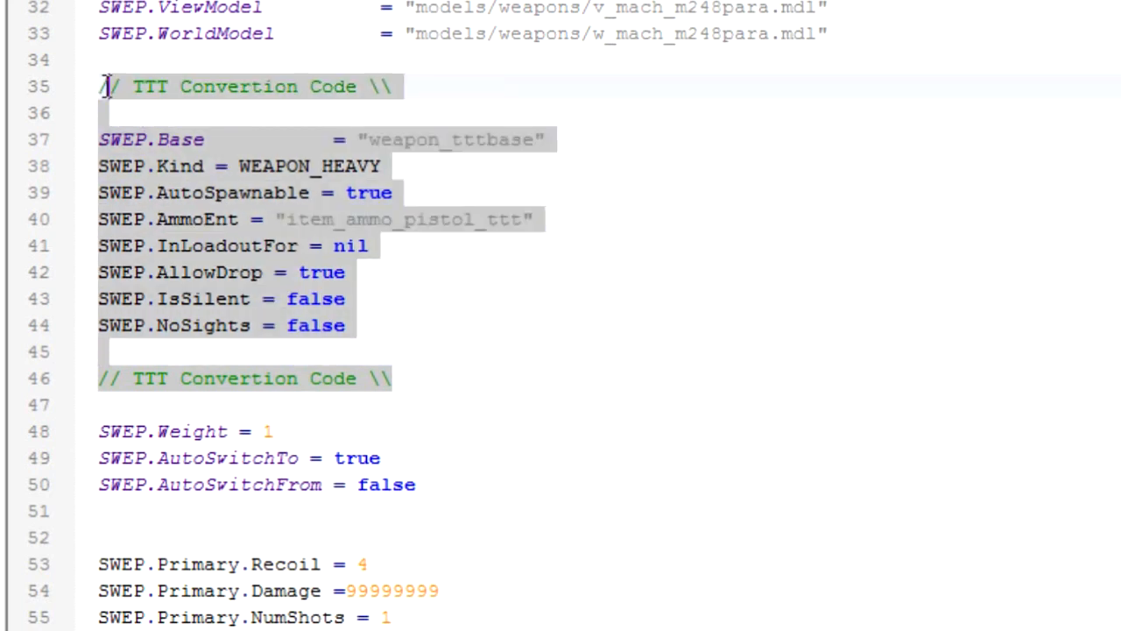
- Save the edited shared.lua with its TTT conversion code
{"action": "left_click", "coordinate": [382, 165]}
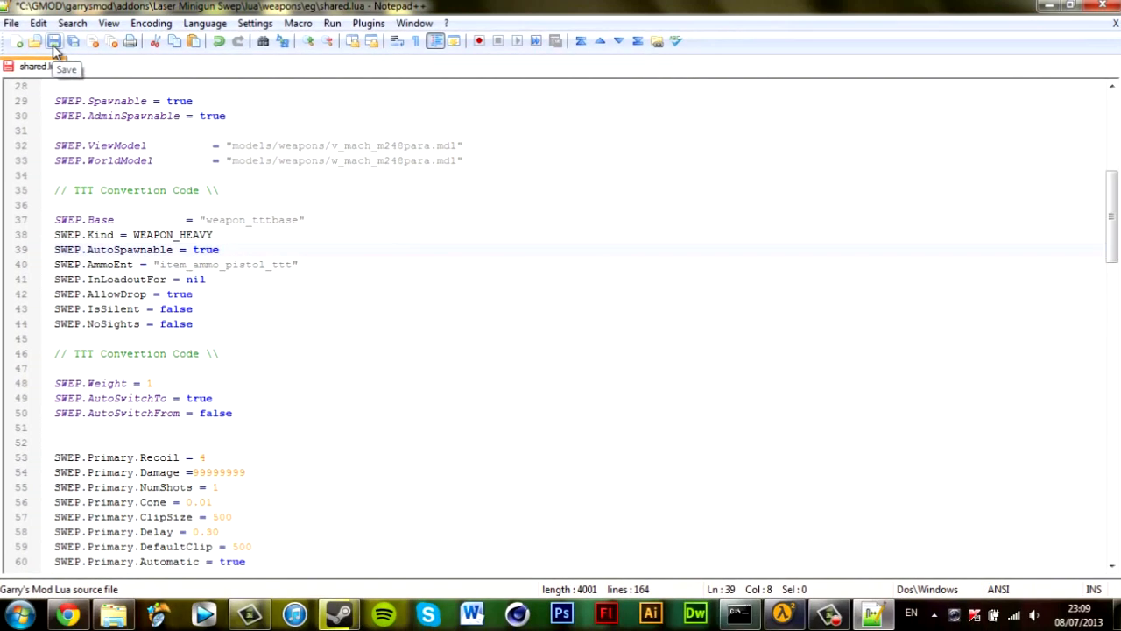
{"action": "left_click", "coordinate": [52, 43]}
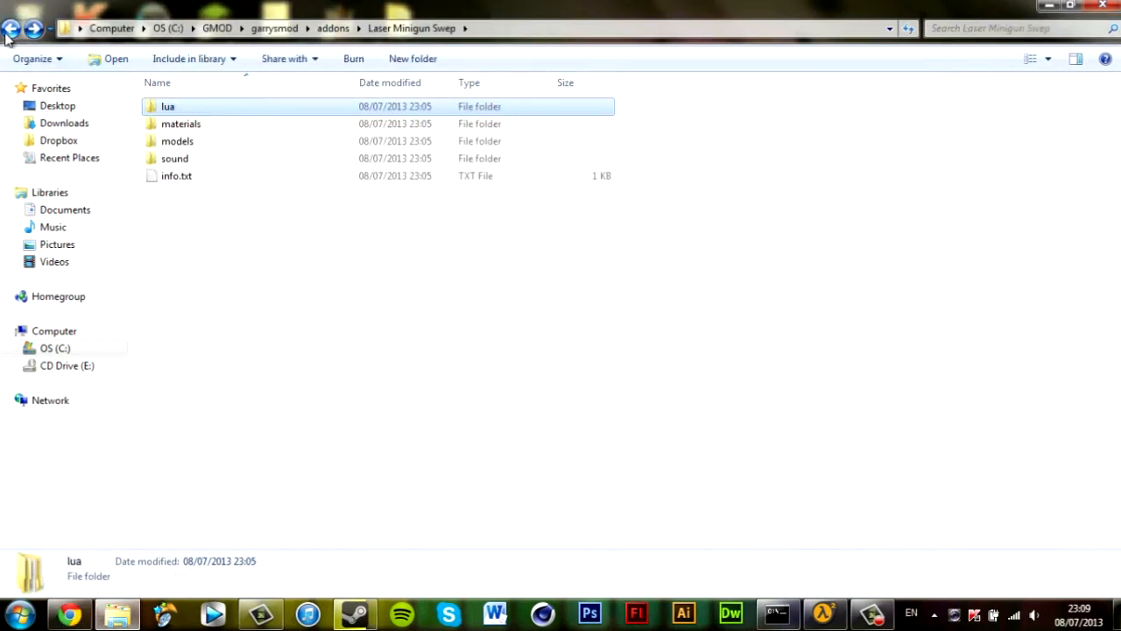
- Minimize Explorer and launch Garry's Mod from the Steam library to join the server
{"action": "left_click", "coordinate": [11, 28]}
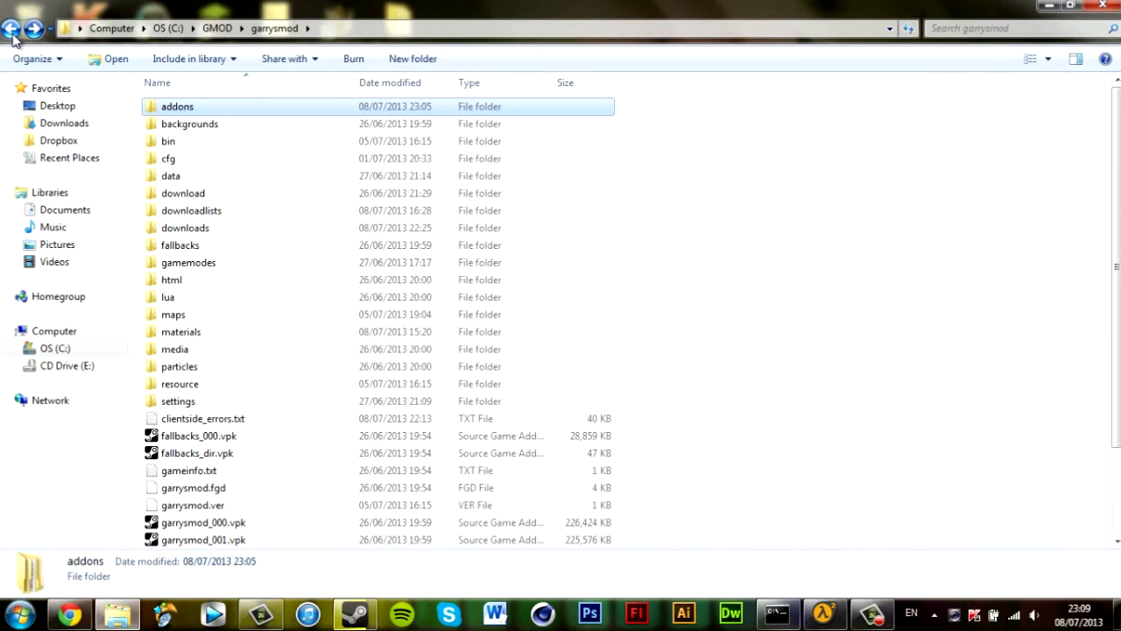
{"action": "mouse_move", "coordinate": [14, 39]}
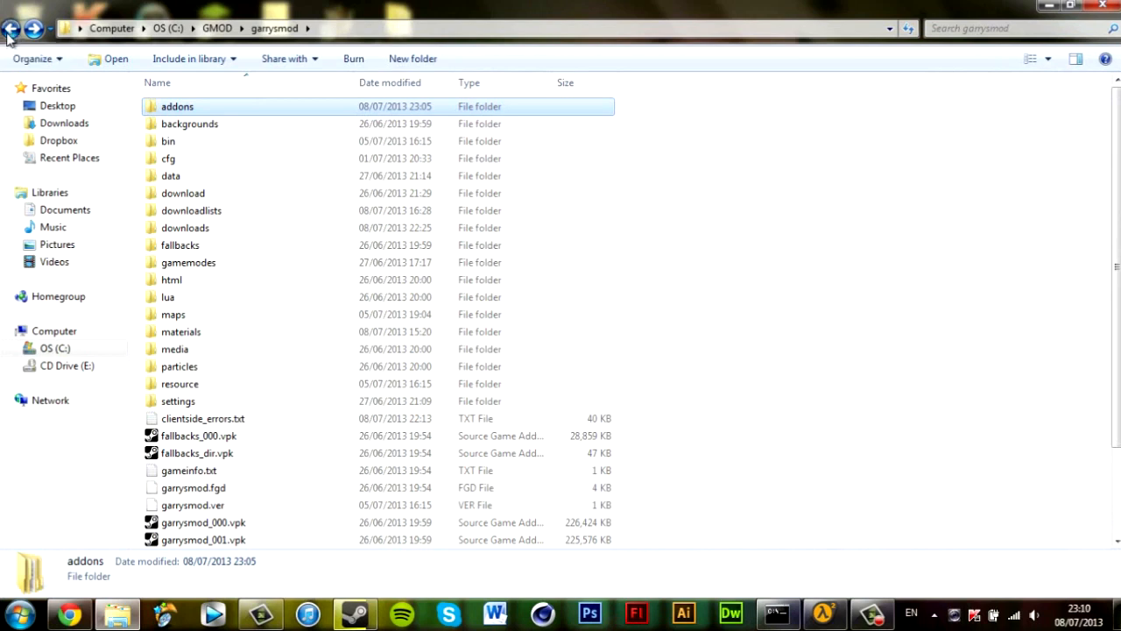
{"action": "left_click", "coordinate": [11, 28]}
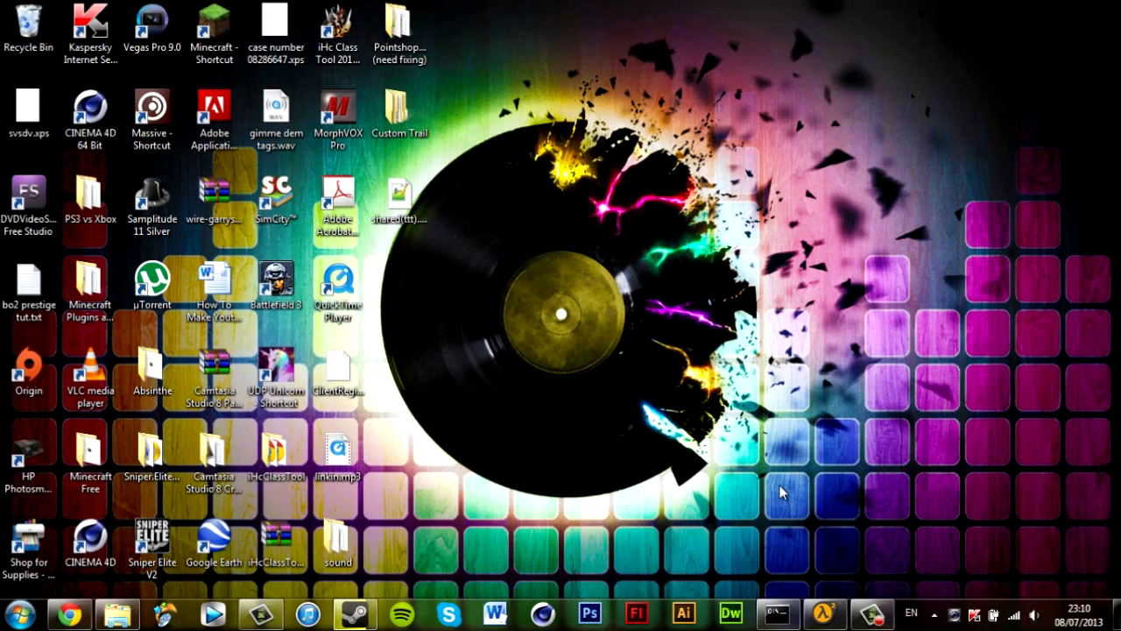
{"action": "left_click", "coordinate": [354, 613]}
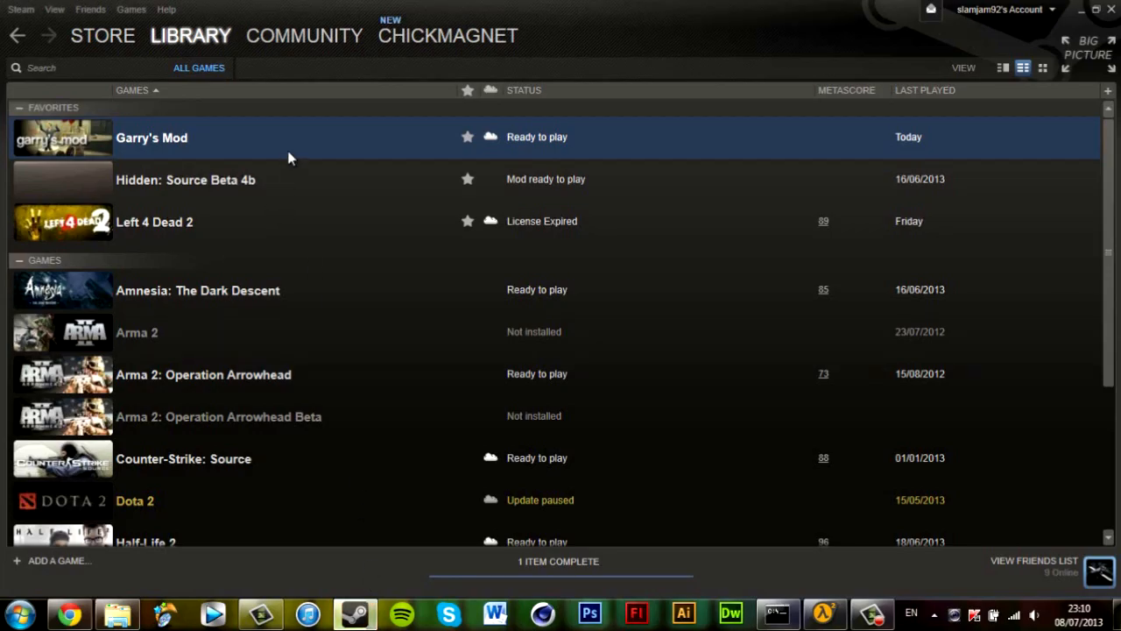
{"action": "mouse_move", "coordinate": [561, 383]}
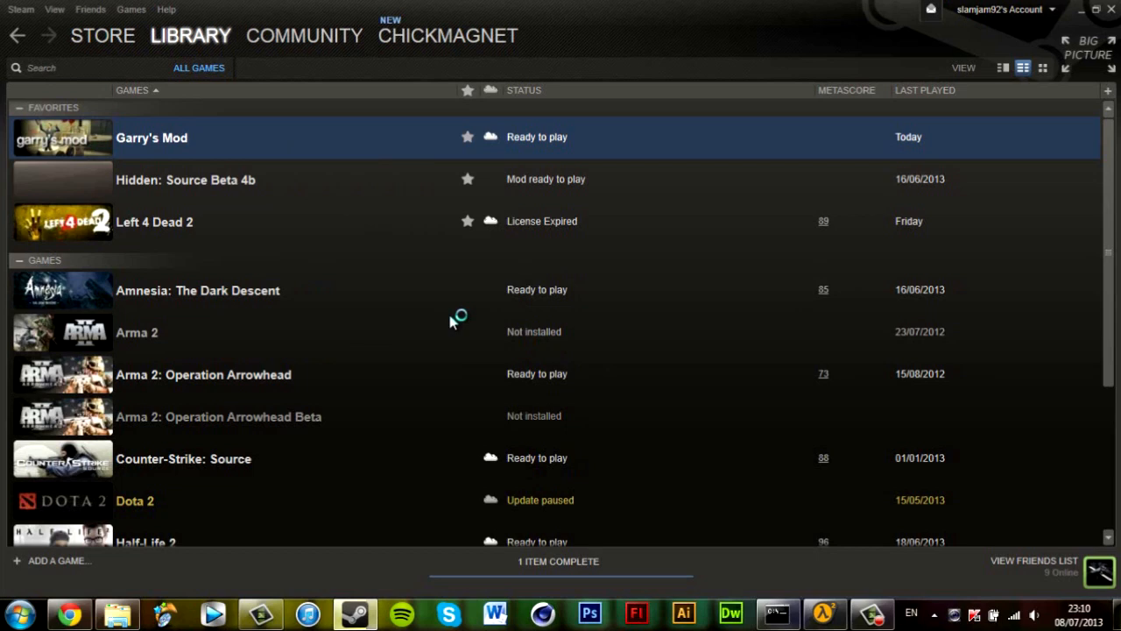
{"action": "double_click", "coordinate": [151, 136]}
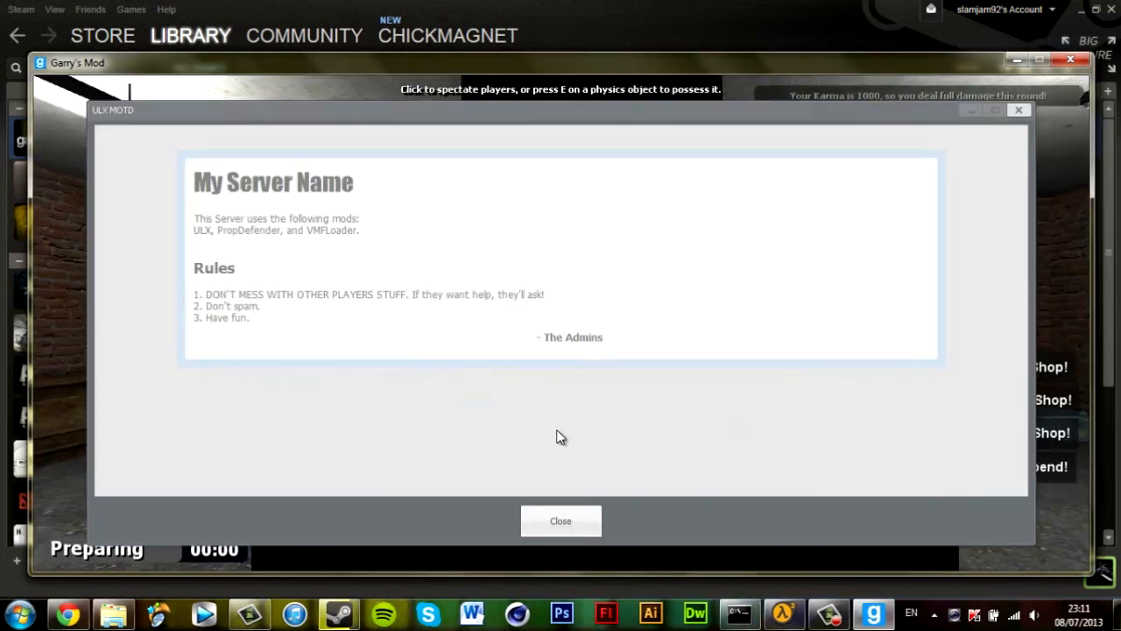
- Dismiss the MOTD and run the ULX Rcon 'ent' command to spawn the laser minigun entity
{"action": "left_click", "coordinate": [561, 520]}
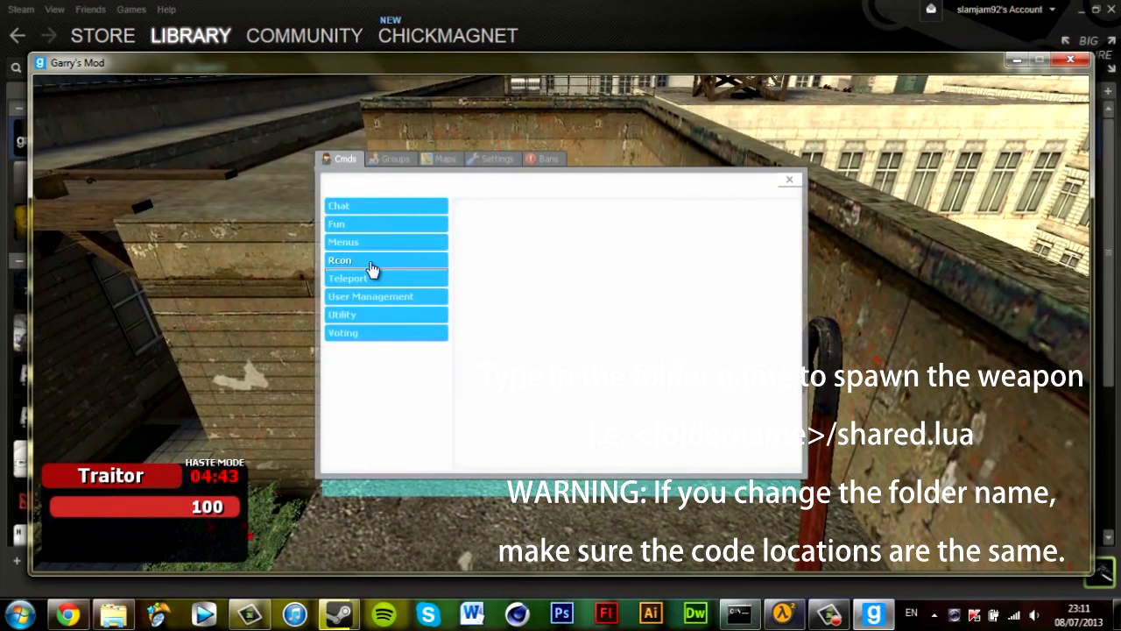
{"action": "left_click", "coordinate": [340, 259]}
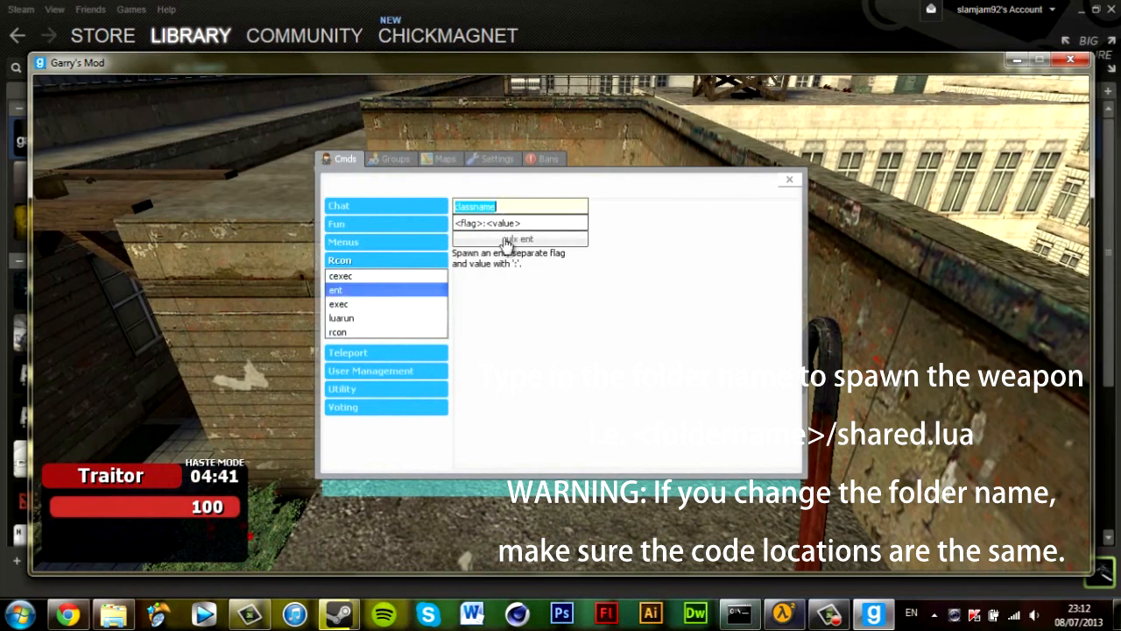
{"action": "type", "text": "egl"}
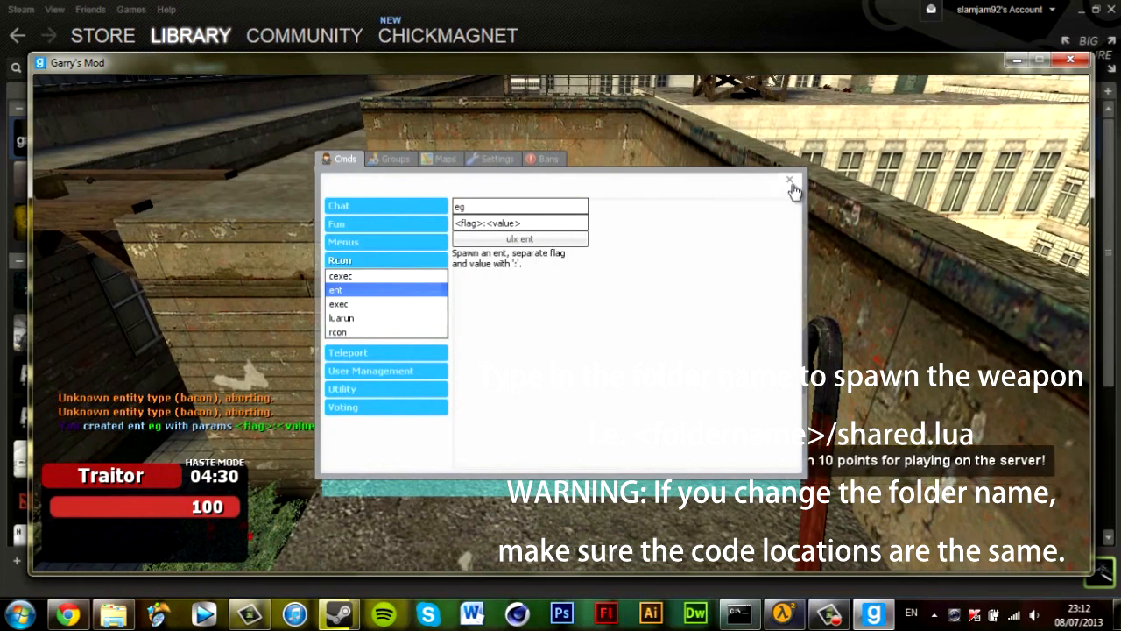
{"action": "left_click", "coordinate": [788, 179]}
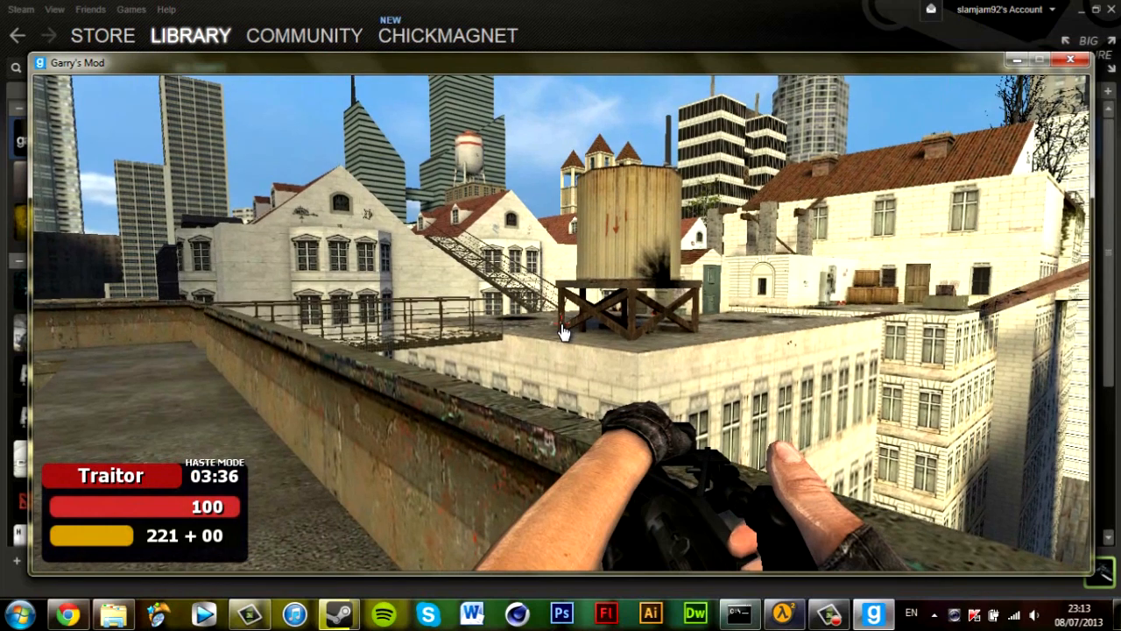
{"action": "mouse_move", "coordinate": [561, 331]}
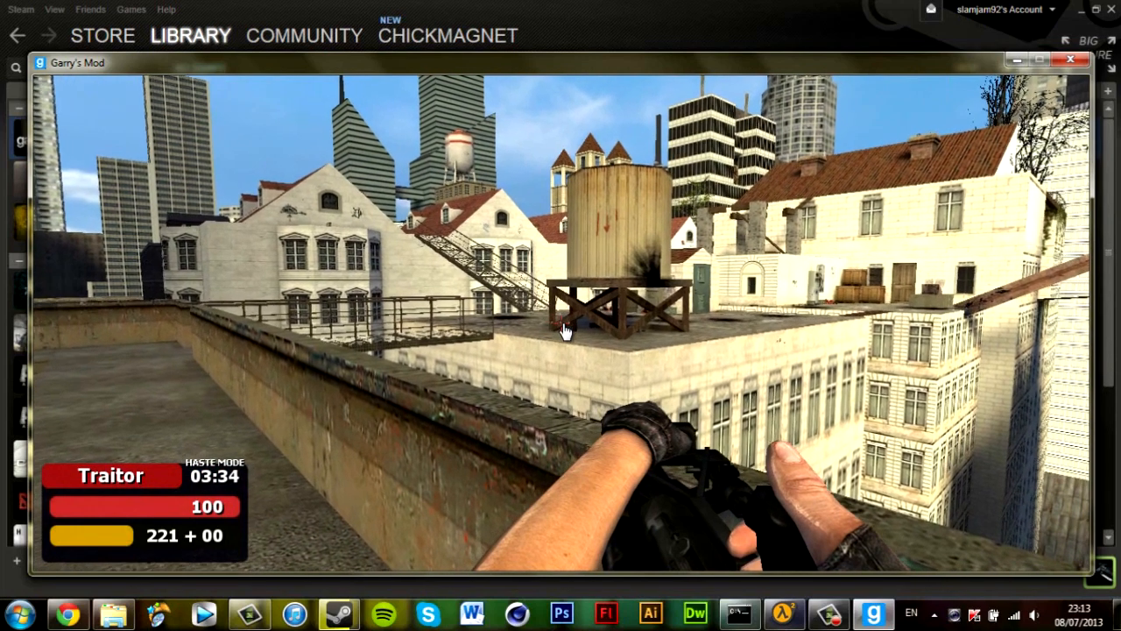